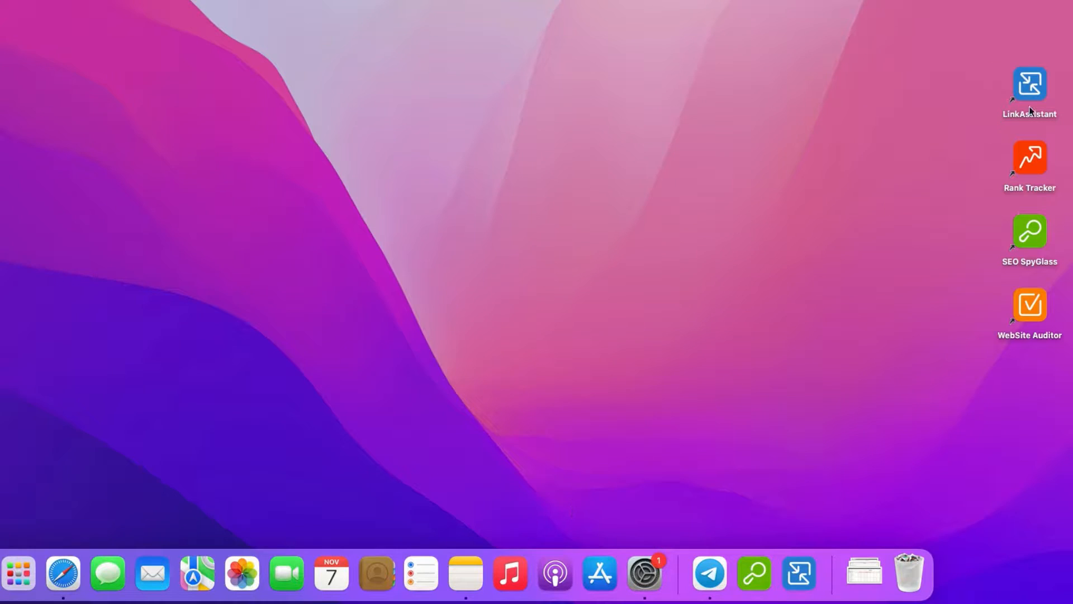
# Step: Launch LinkAssistant from its desktop shortcut
pyautogui.doubleClick(1029, 83)
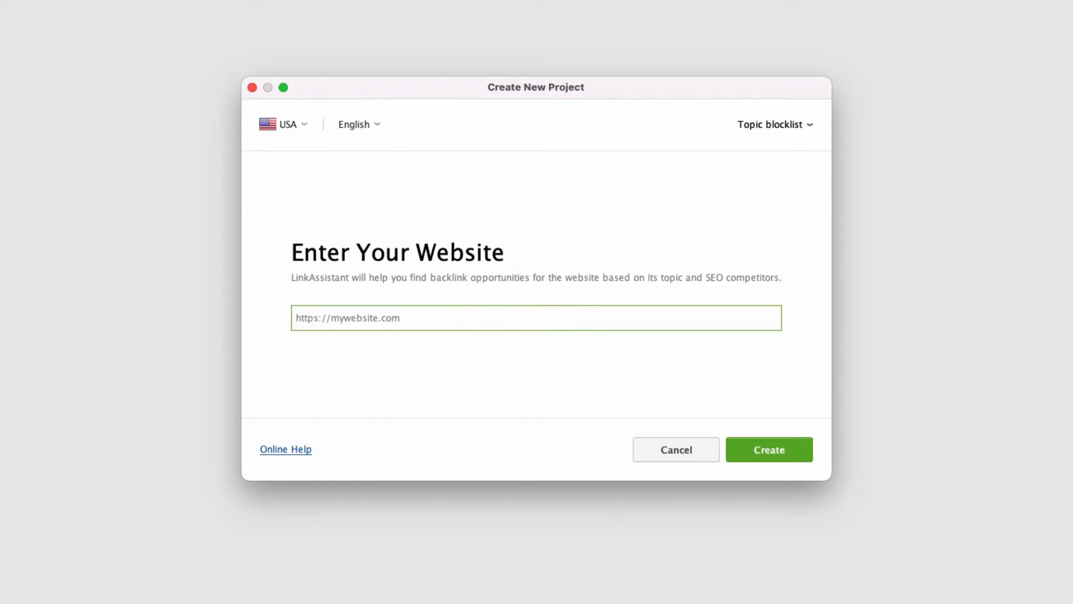
# Step: Create the awario.com project targeting the USA in English, with an empty topic blocklist
pyautogui.write('awario.com')
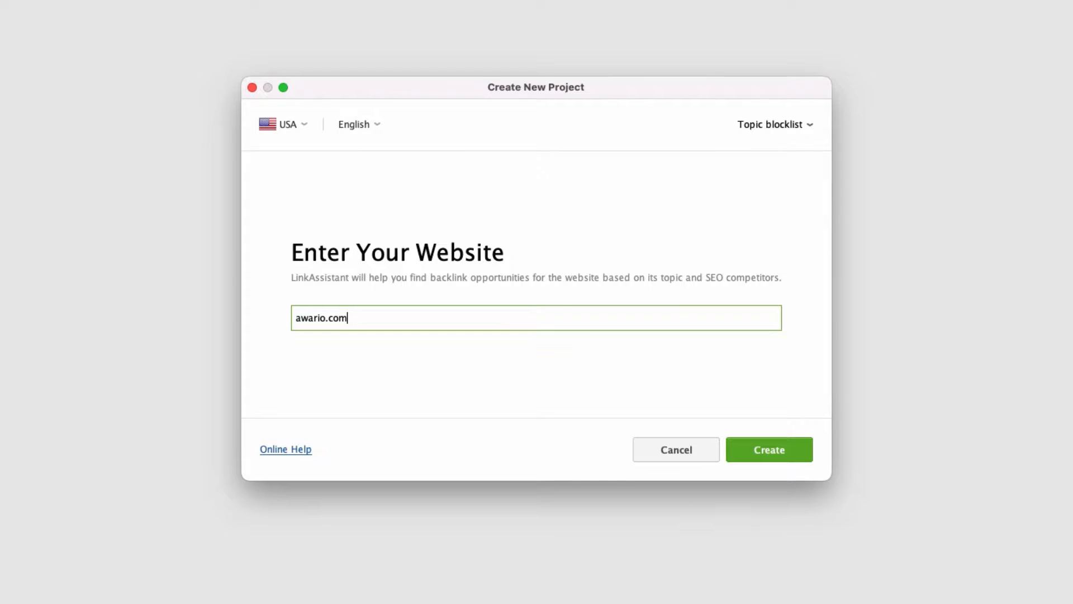
pyautogui.click(286, 125)
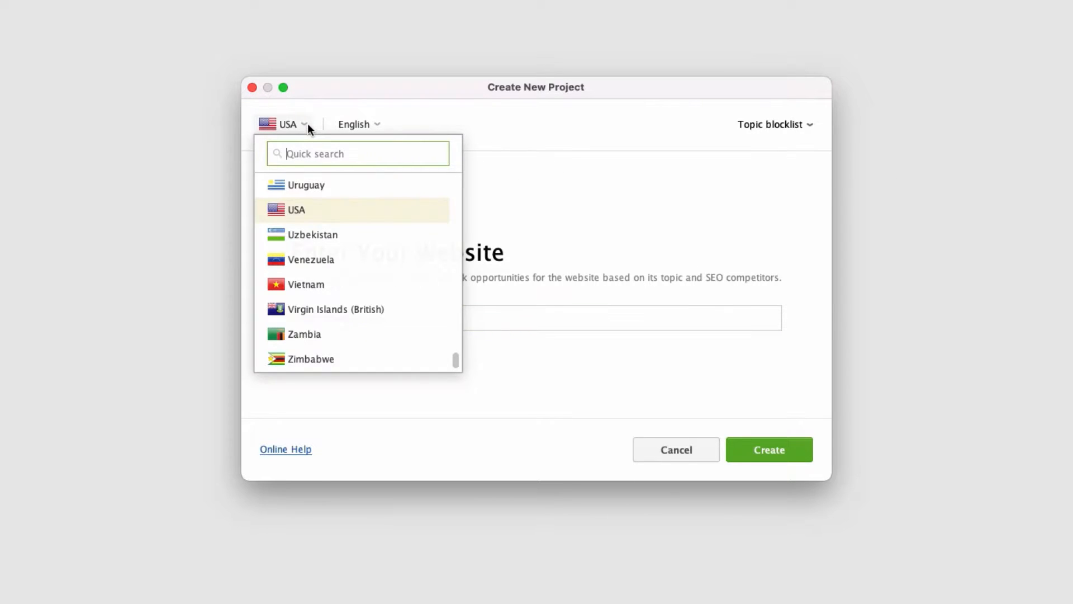
pyautogui.moveTo(370, 129)
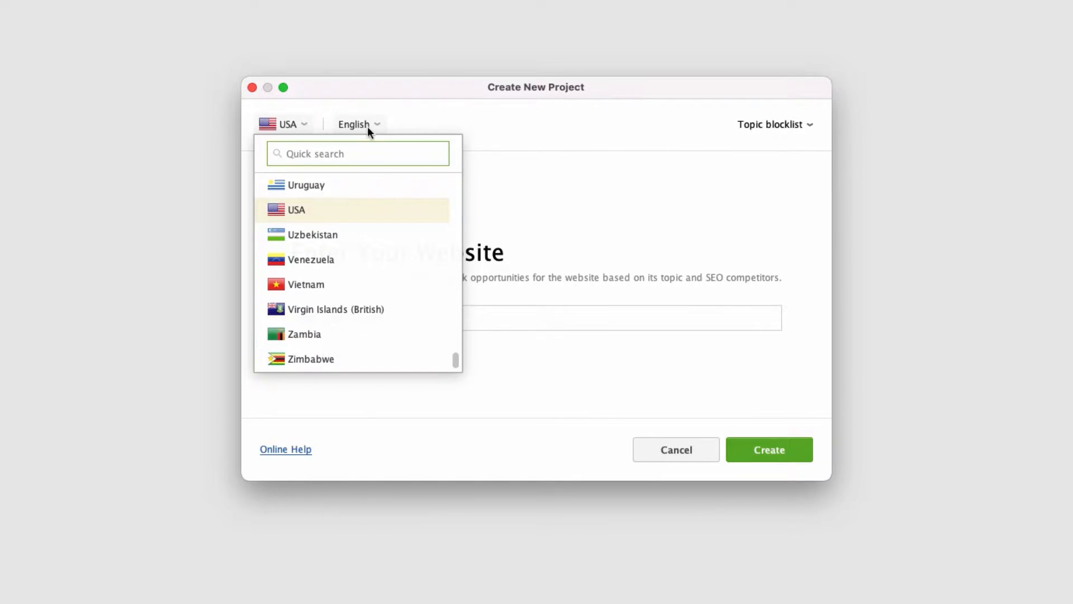
pyautogui.click(354, 124)
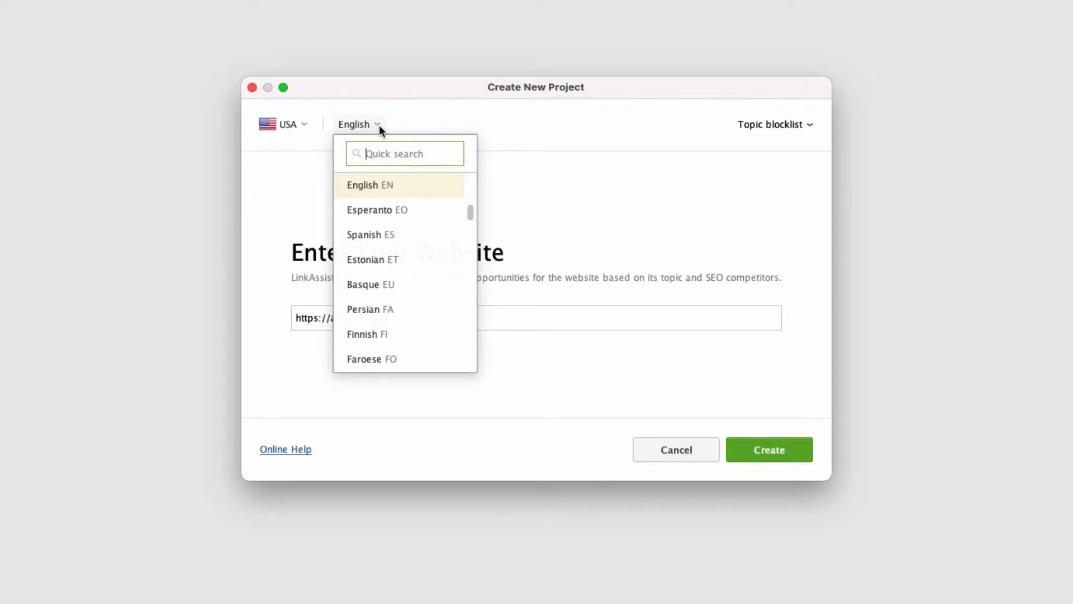
pyautogui.click(772, 125)
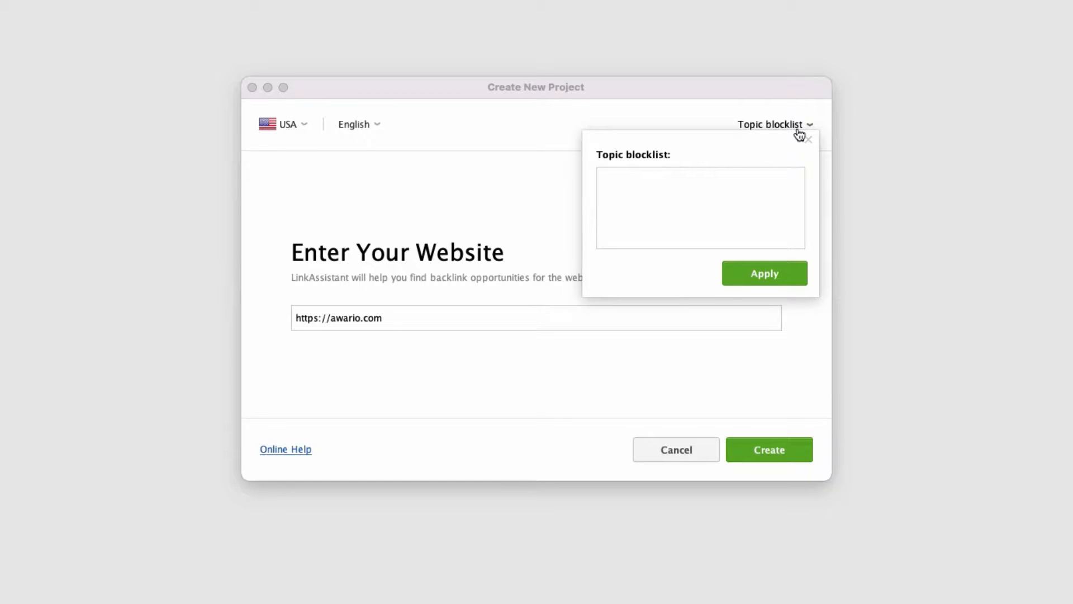
pyautogui.click(808, 139)
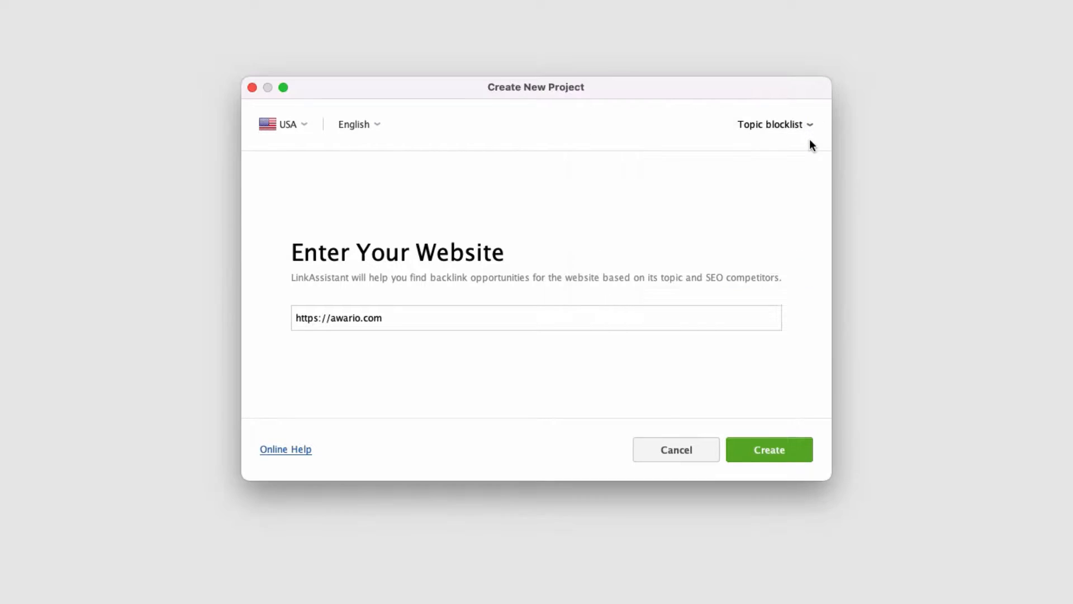
pyautogui.moveTo(753, 430)
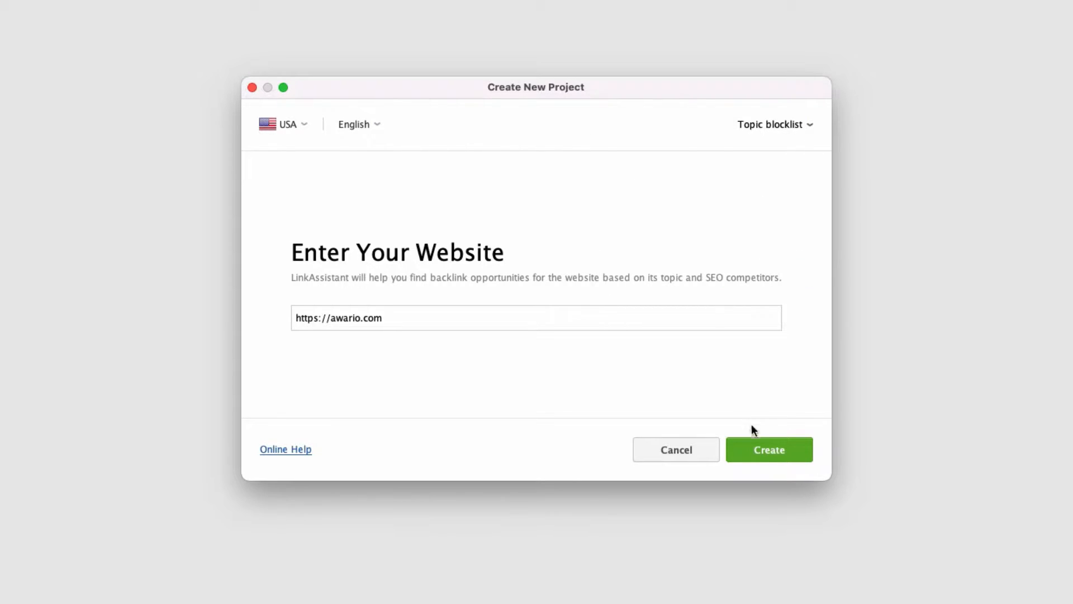
pyautogui.click(768, 450)
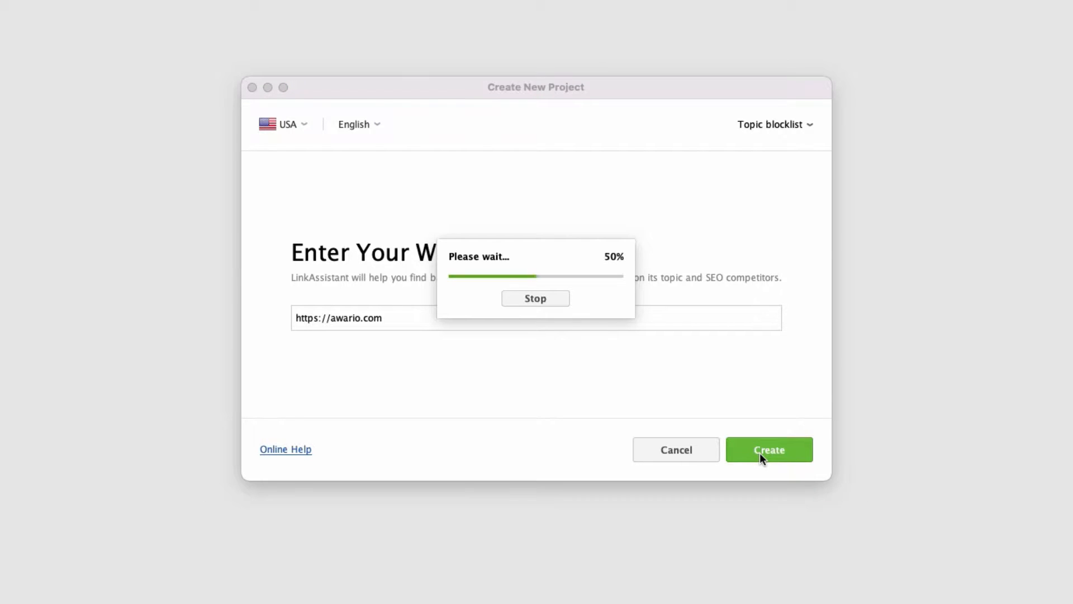
pyautogui.click(768, 449)
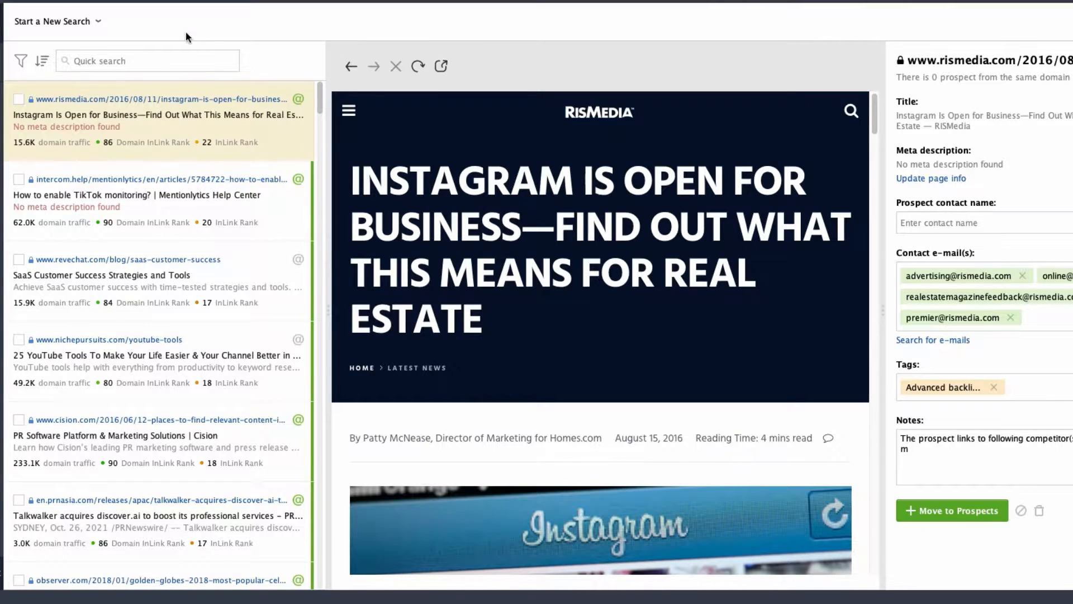
# Step: Show the new prospect search types, including Guest Posting: Top 100 Blogs
pyautogui.click(54, 21)
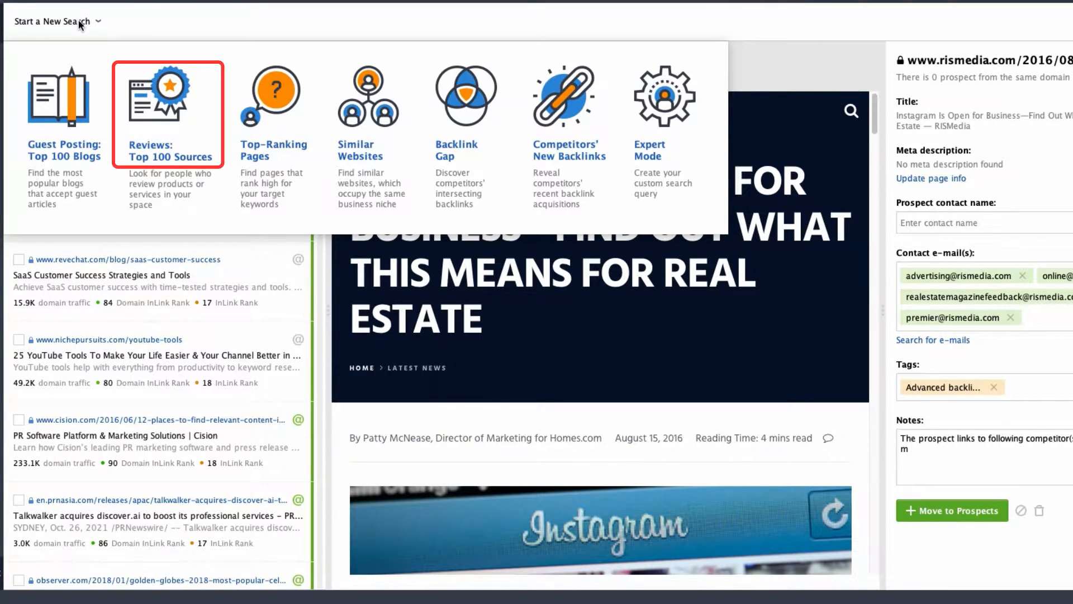
pyautogui.moveTo(368, 113)
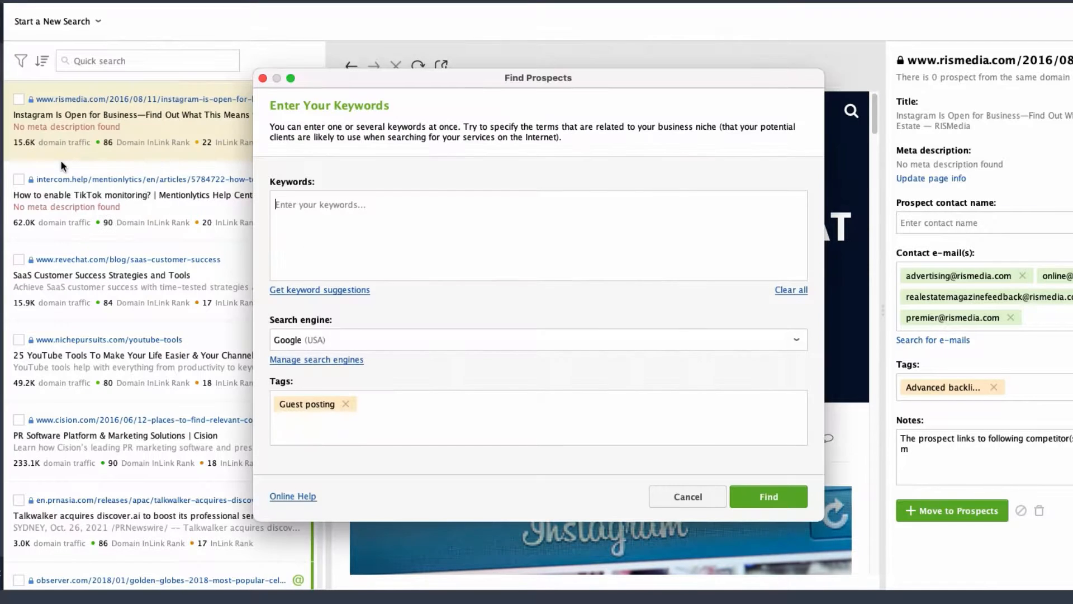
# Step: Run a prospect search for 'social listening', 'brand mention' and 'brand monitoring'
pyautogui.write('social listening')
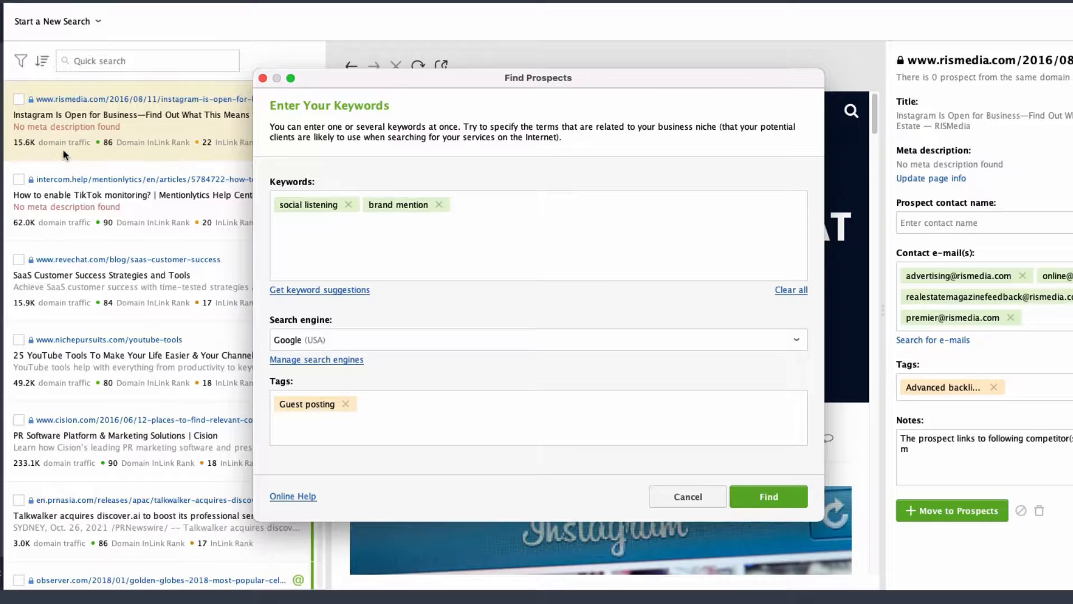
pyautogui.write('brand monitoring')
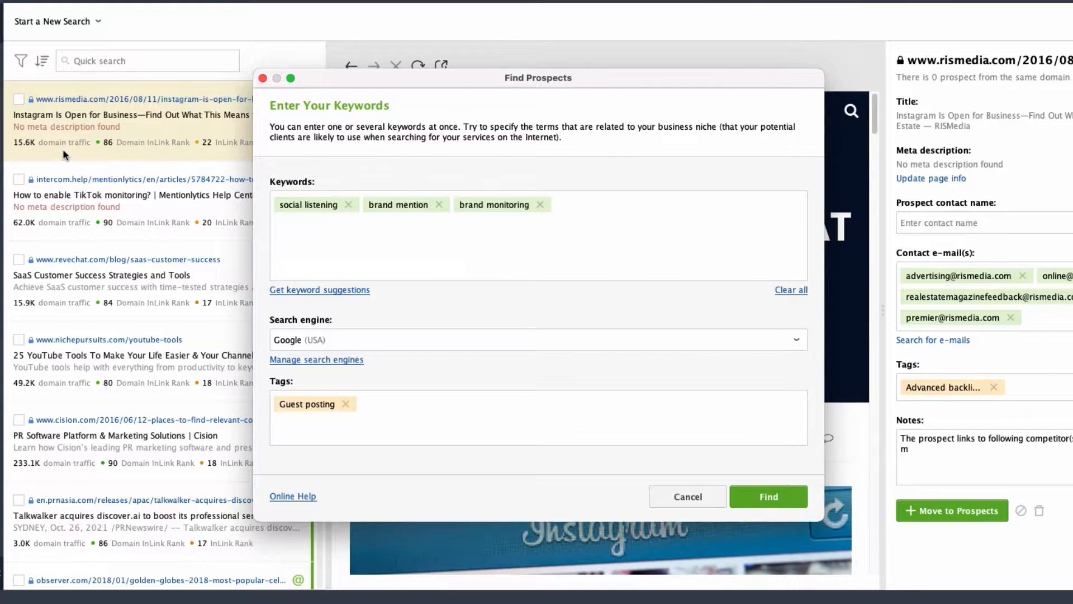
pyautogui.click(616, 203)
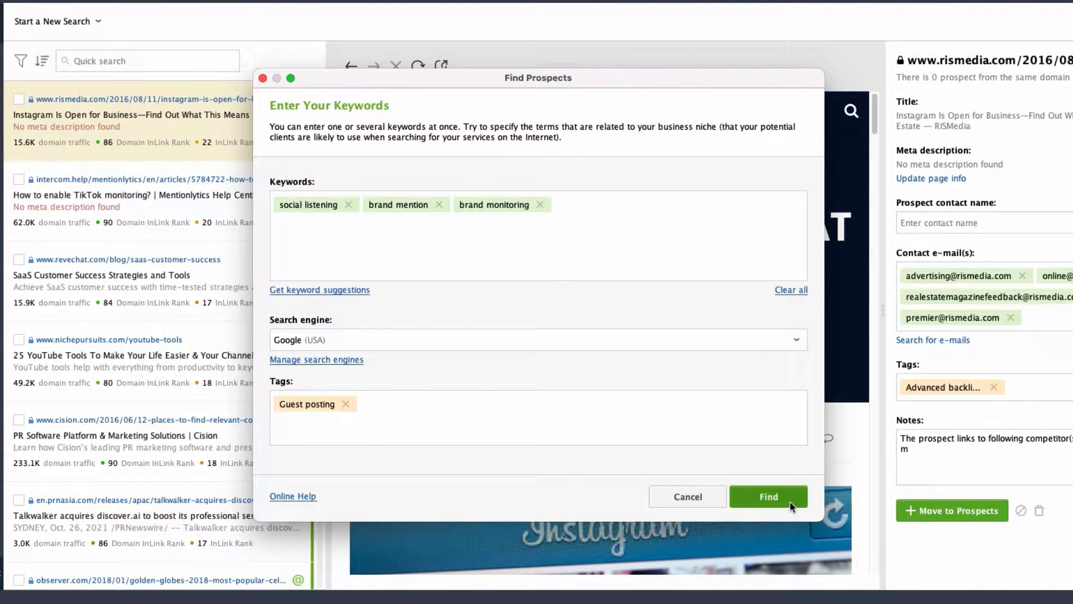
pyautogui.click(768, 496)
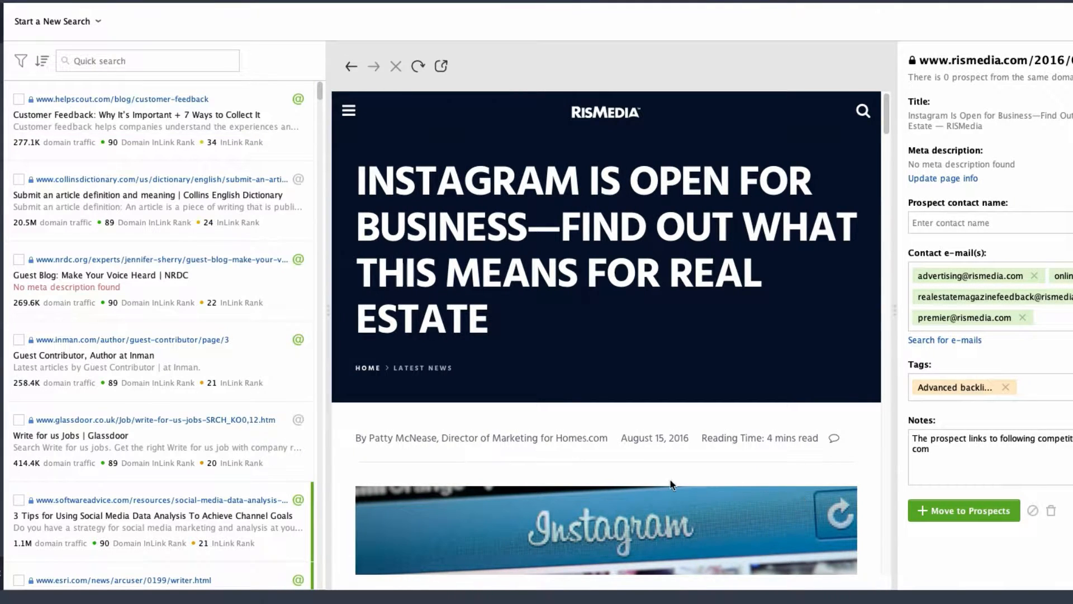
pyautogui.moveTo(299, 100)
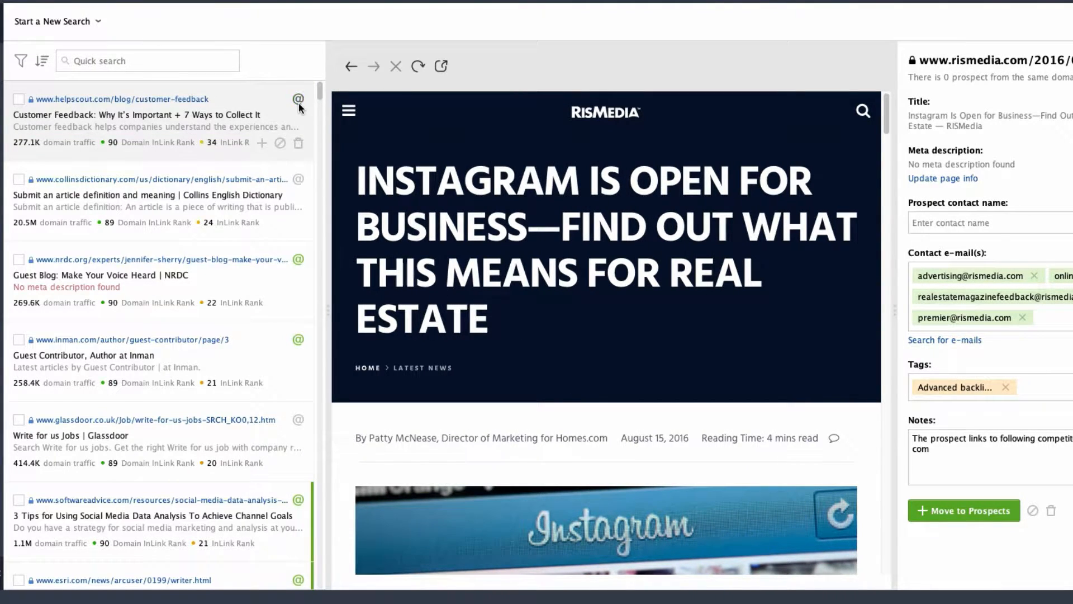
# Step: Show the helpscout.com prospect's page, contact e-mails and guest posting tag
pyautogui.click(147, 114)
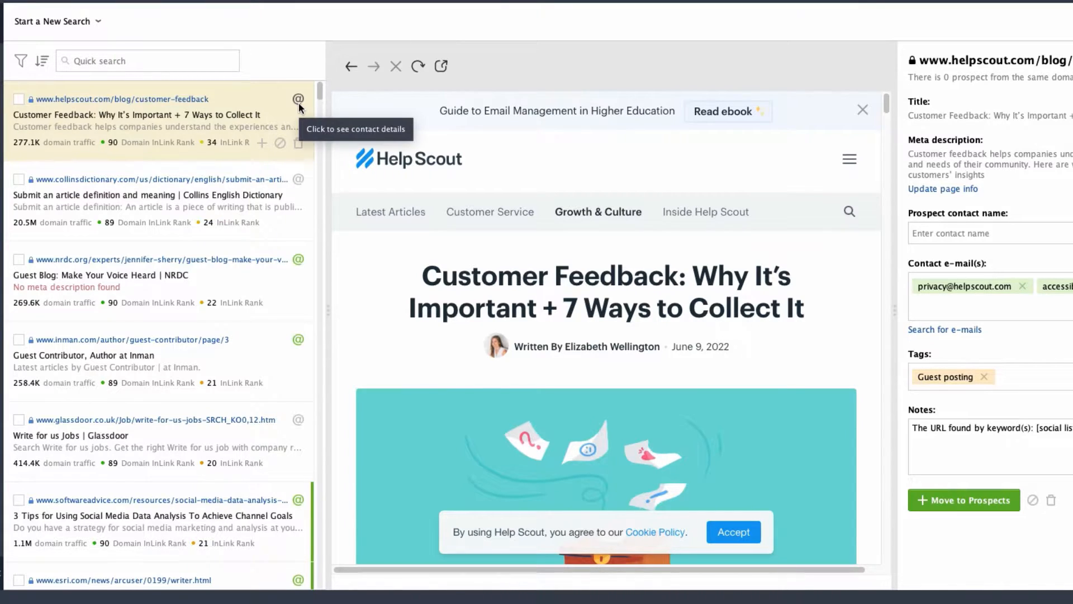
pyautogui.moveTo(307, 89)
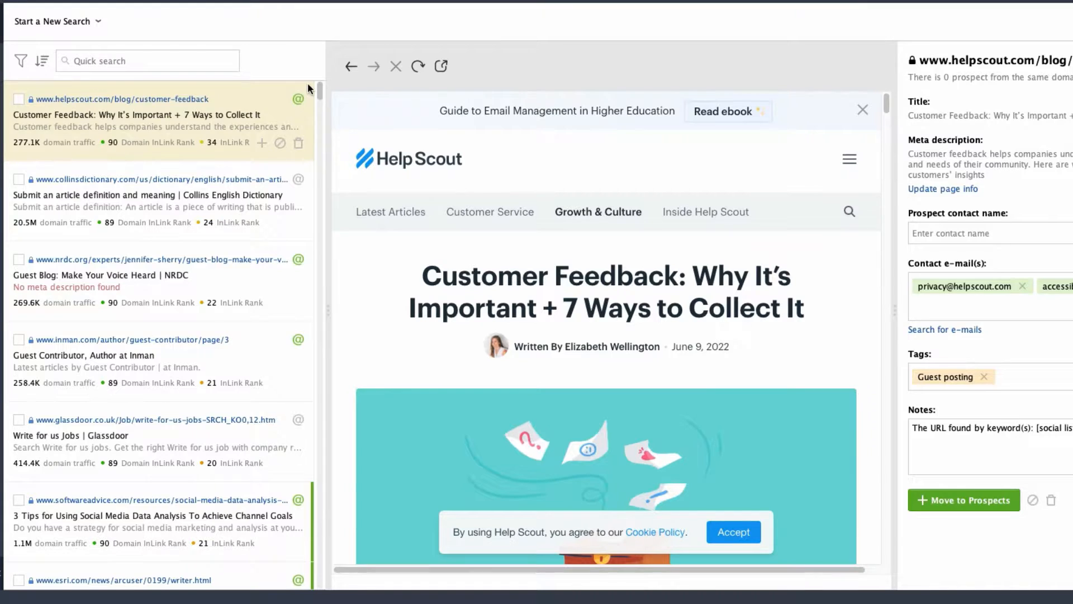
# Step: Check the prospect sort options, then reject the collinsdictionary.com result
pyautogui.click(41, 61)
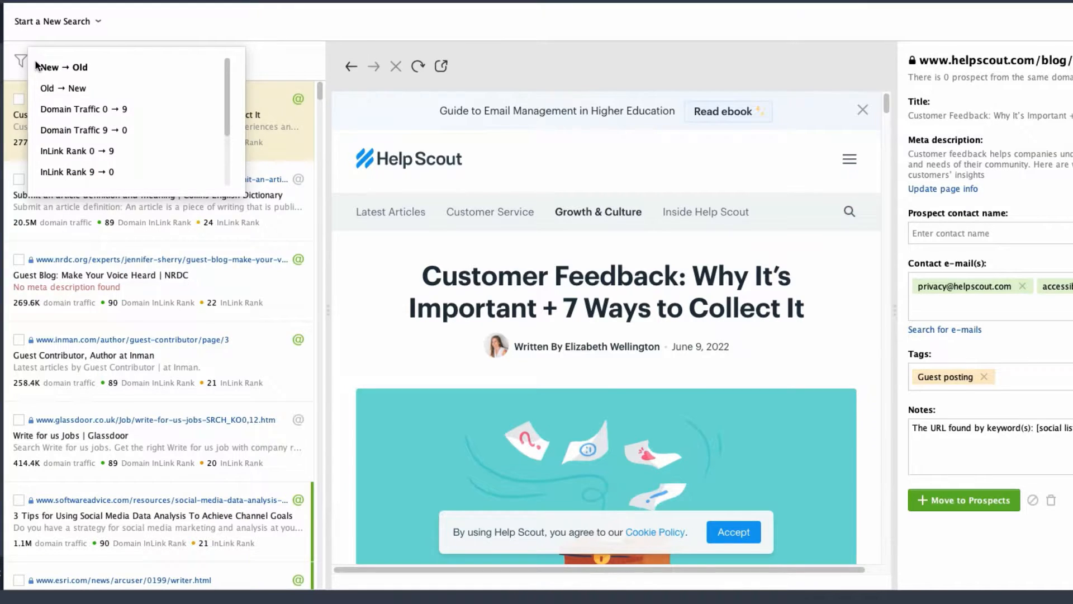
pyautogui.moveTo(231, 71)
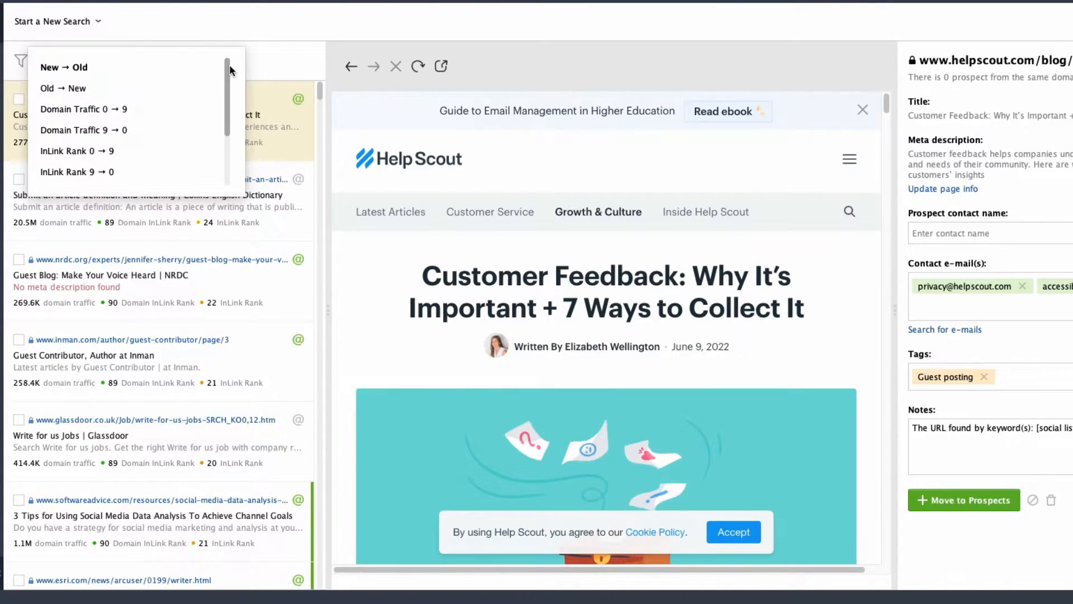
pyautogui.scroll(-3)
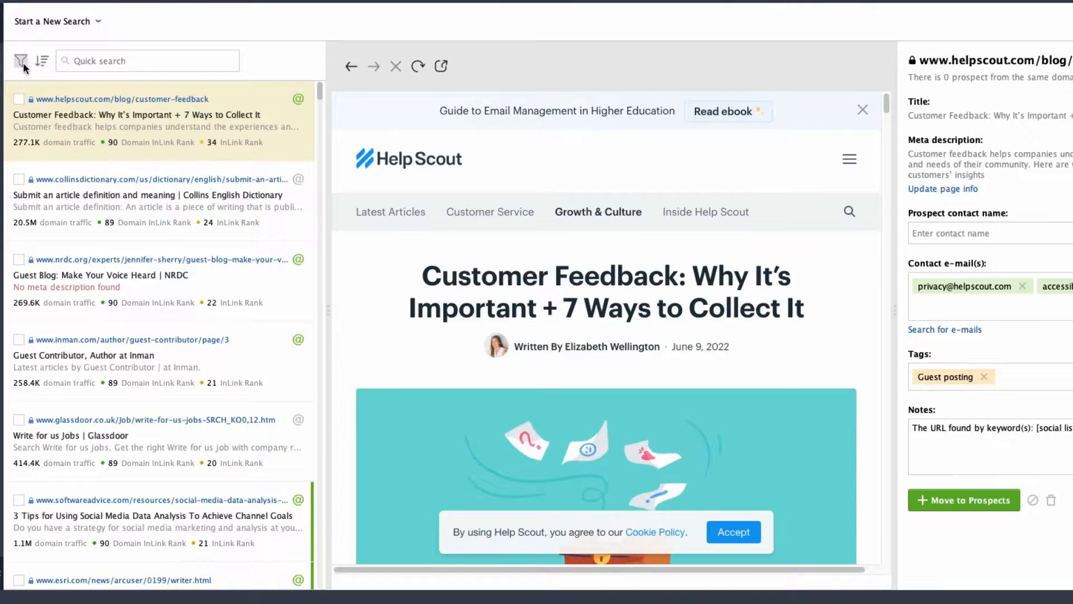
pyautogui.click(20, 61)
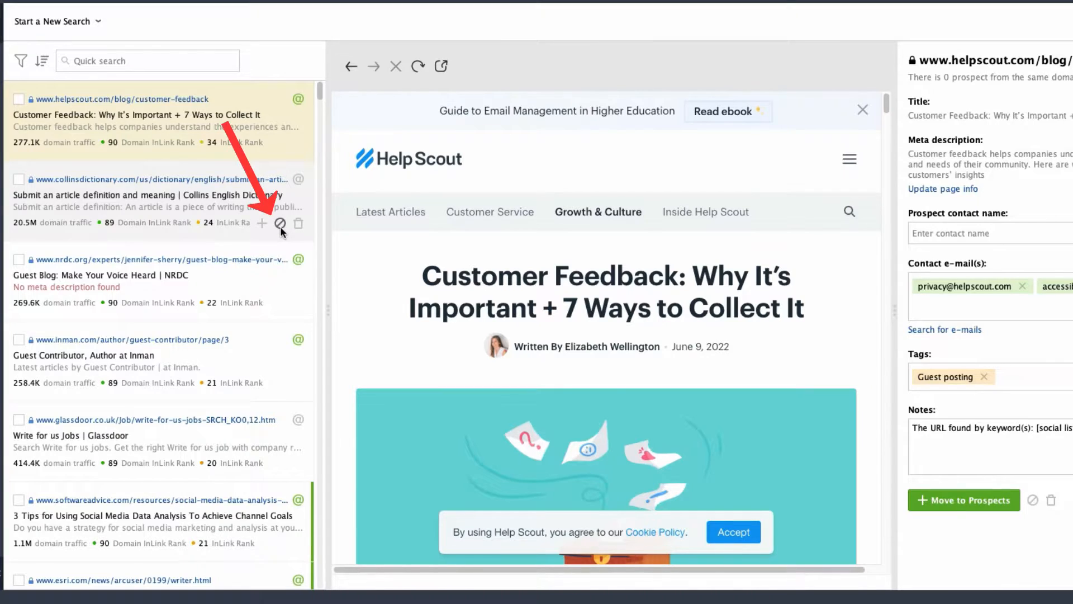
pyautogui.click(157, 195)
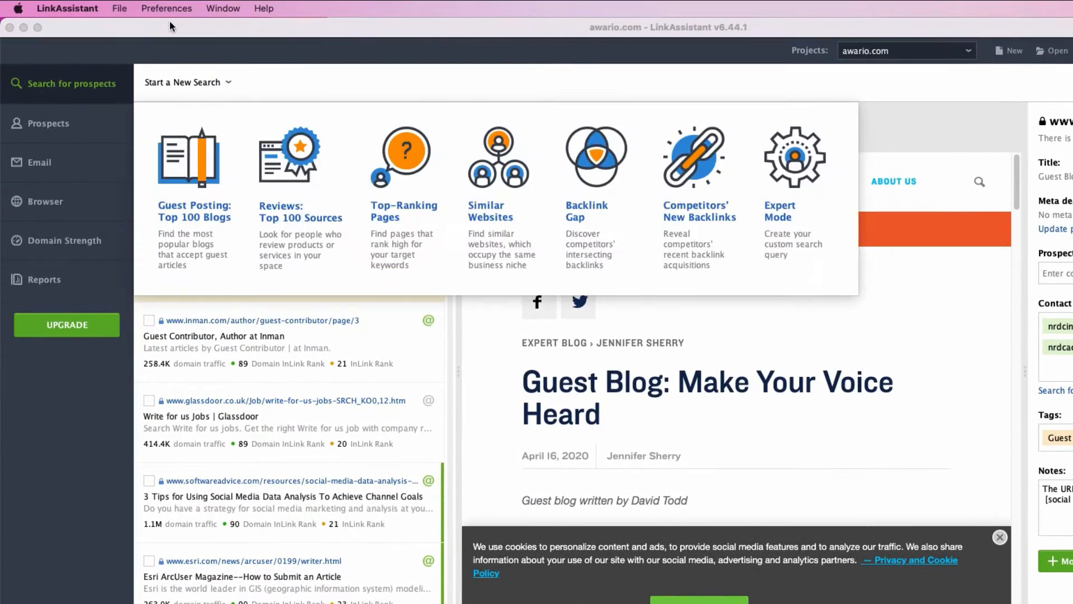
# Step: Review the Excluded Prospects domain list in Prospect Management preferences and confirm with OK
pyautogui.click(166, 8)
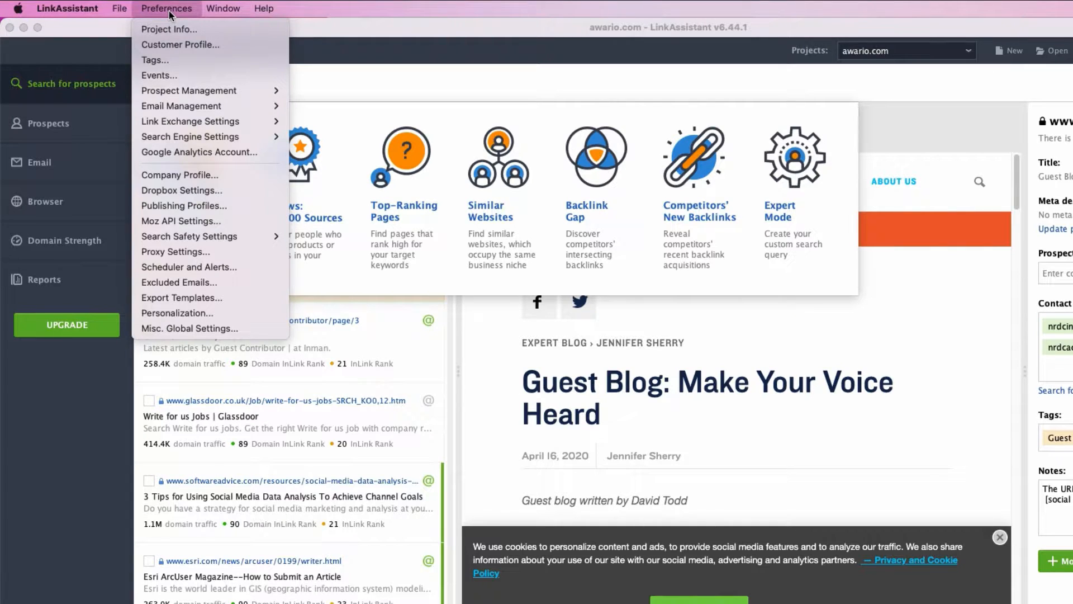
pyautogui.moveTo(189, 90)
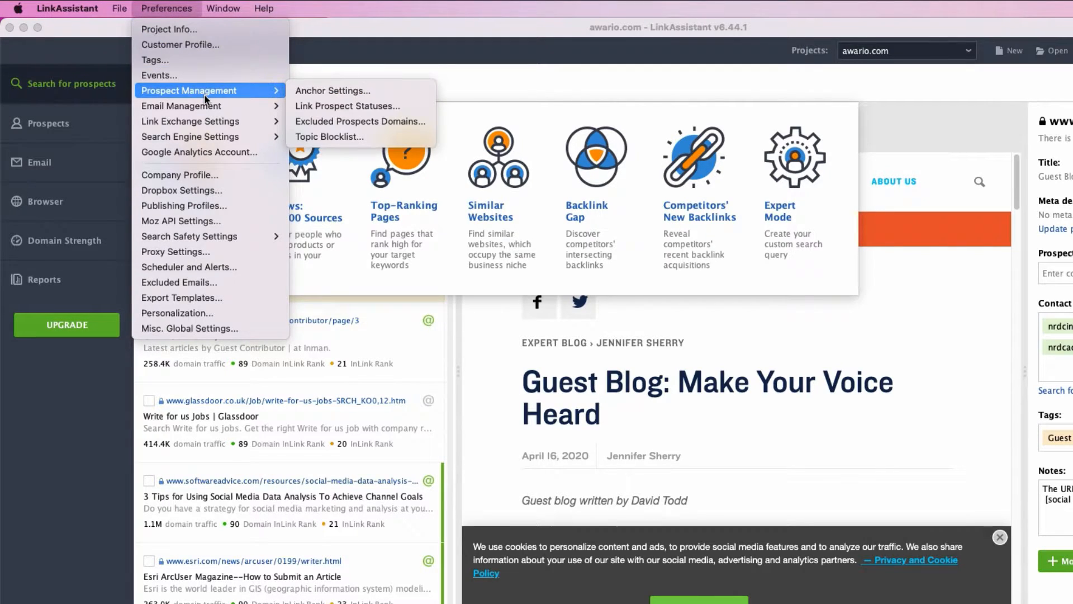
pyautogui.moveTo(353, 136)
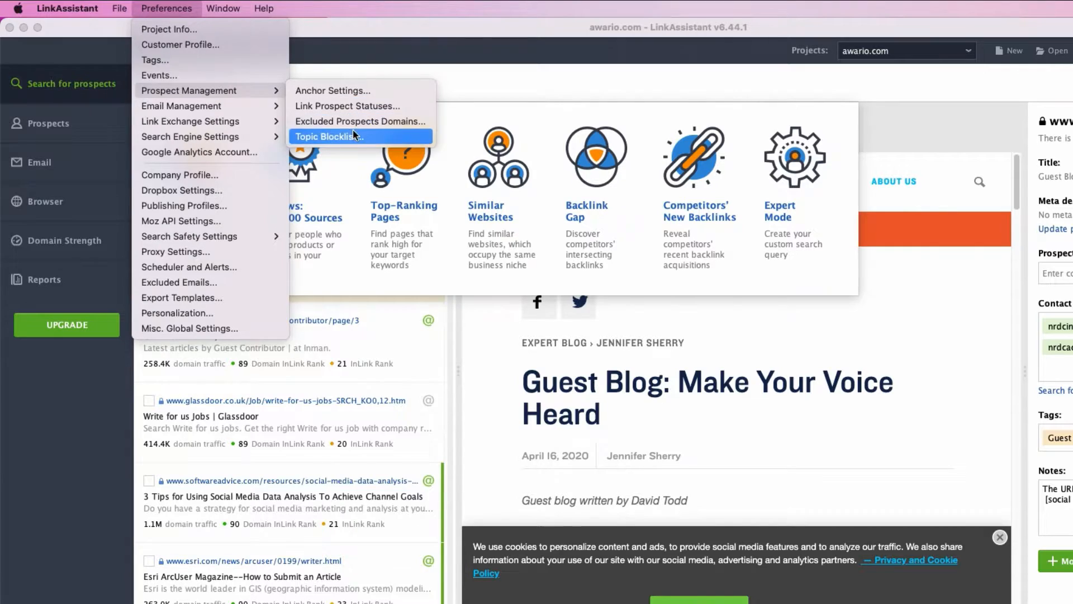
pyautogui.click(329, 137)
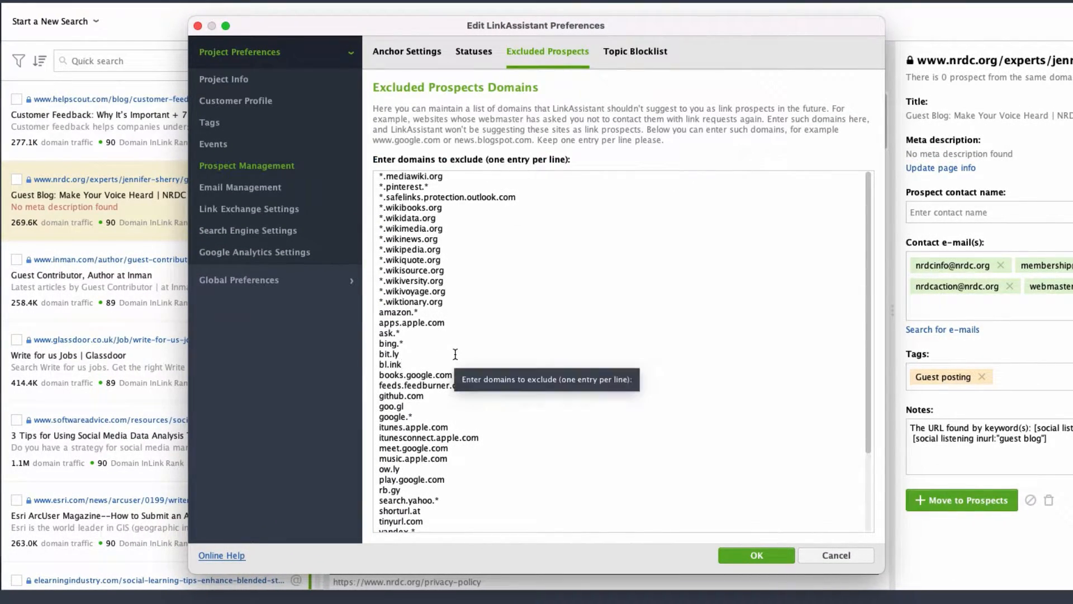
pyautogui.moveTo(363, 309)
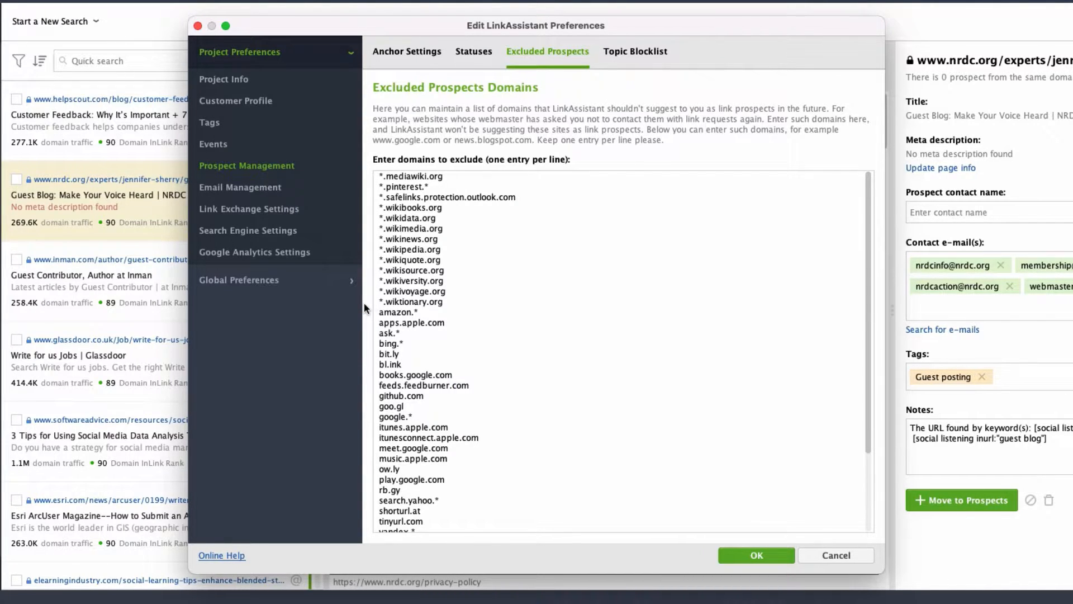
pyautogui.click(399, 363)
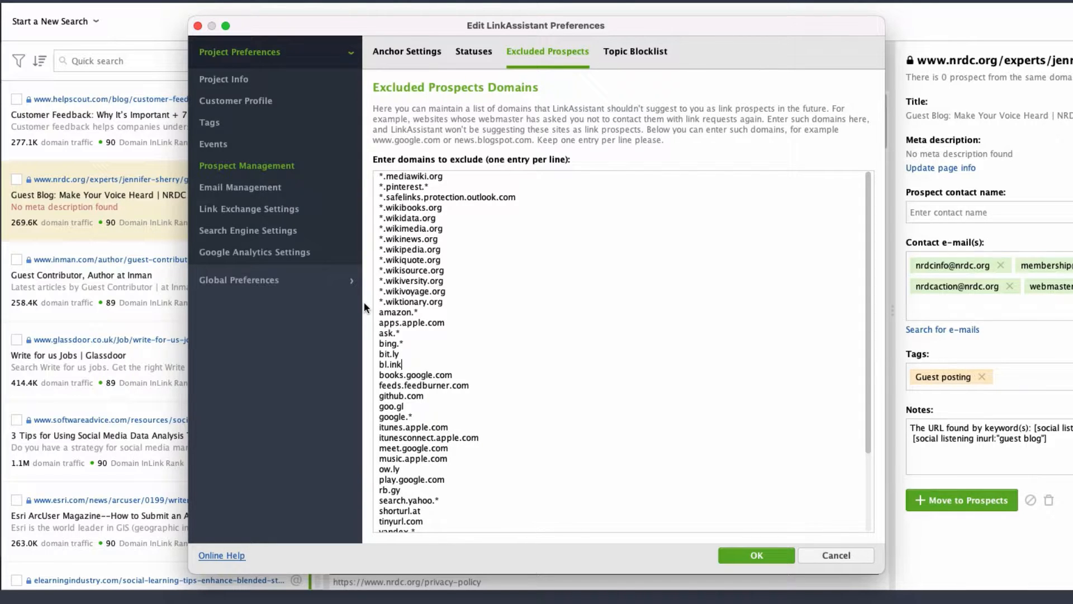
pyautogui.click(756, 555)
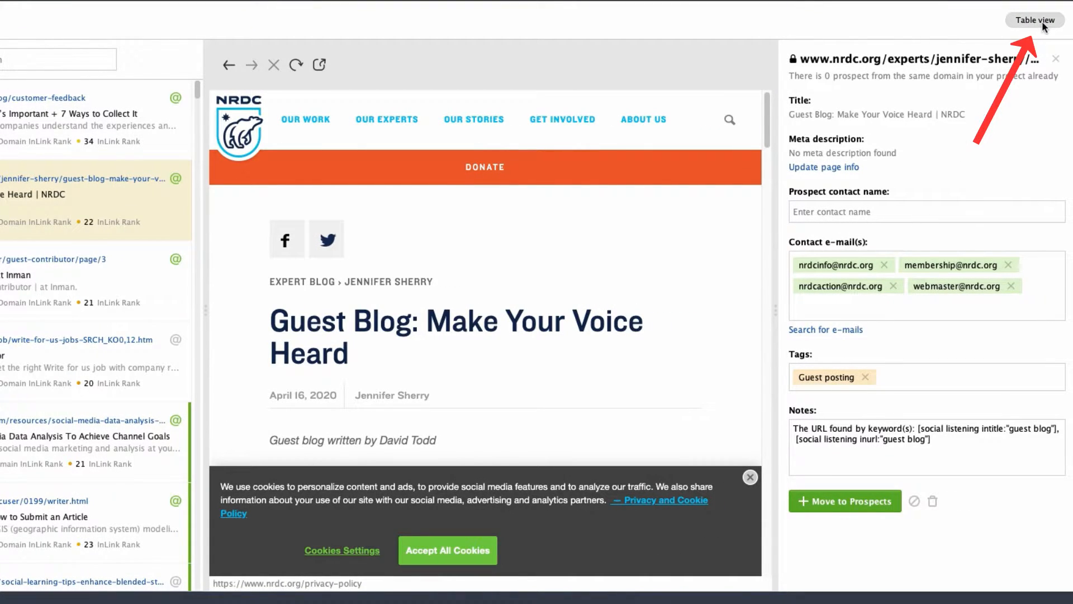
# Step: Switch found prospects to Table view and bring up Customize columns
pyautogui.click(1034, 20)
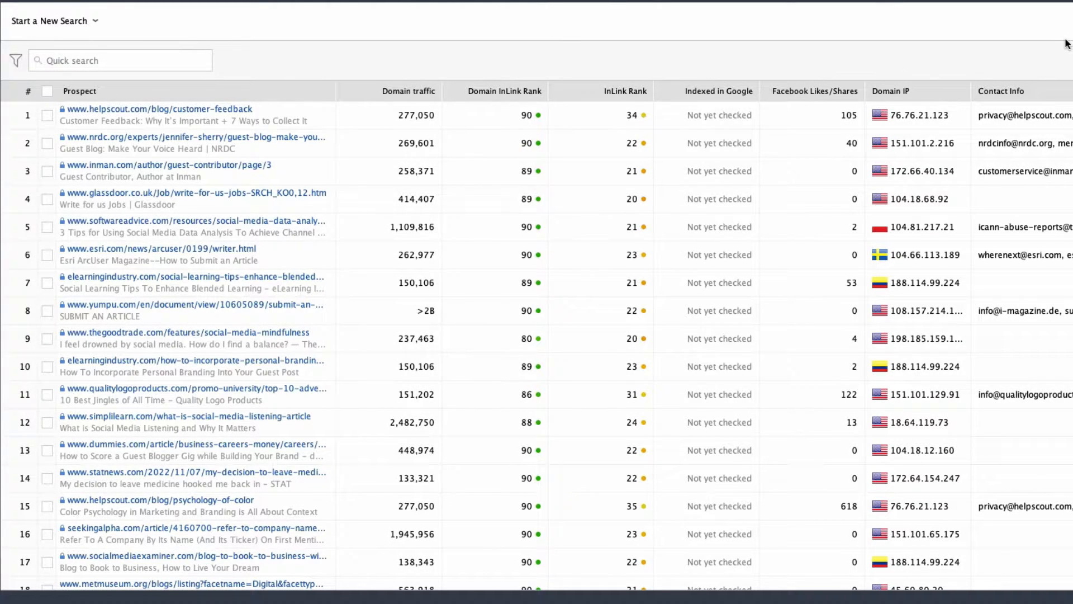
pyautogui.moveTo(971, 78)
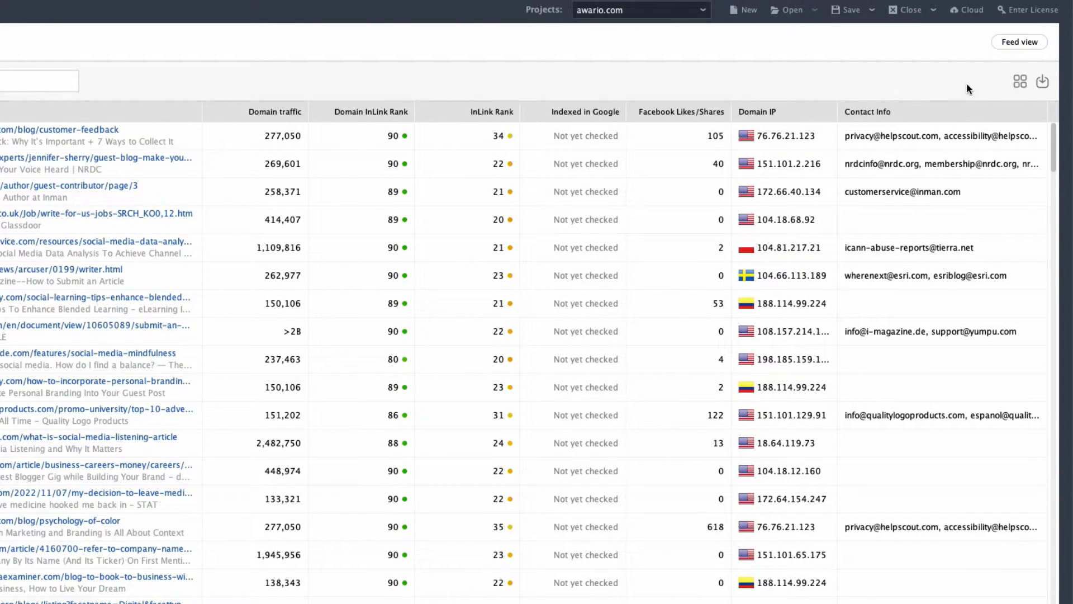
pyautogui.click(1019, 81)
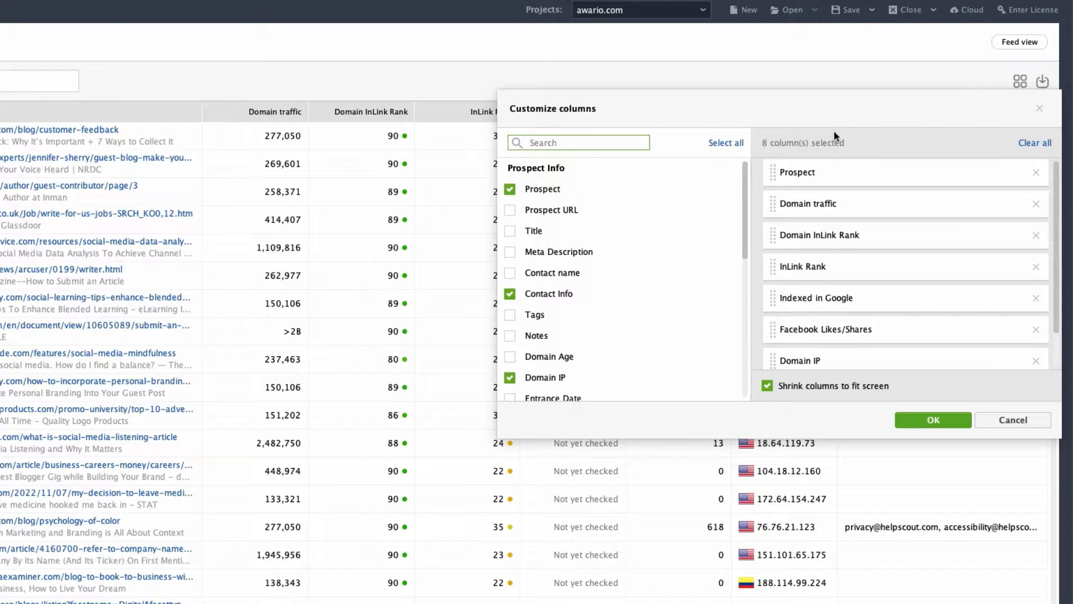
# Step: Show Title and Meta Description columns and hide Facebook Likes/Shares
pyautogui.click(510, 230)
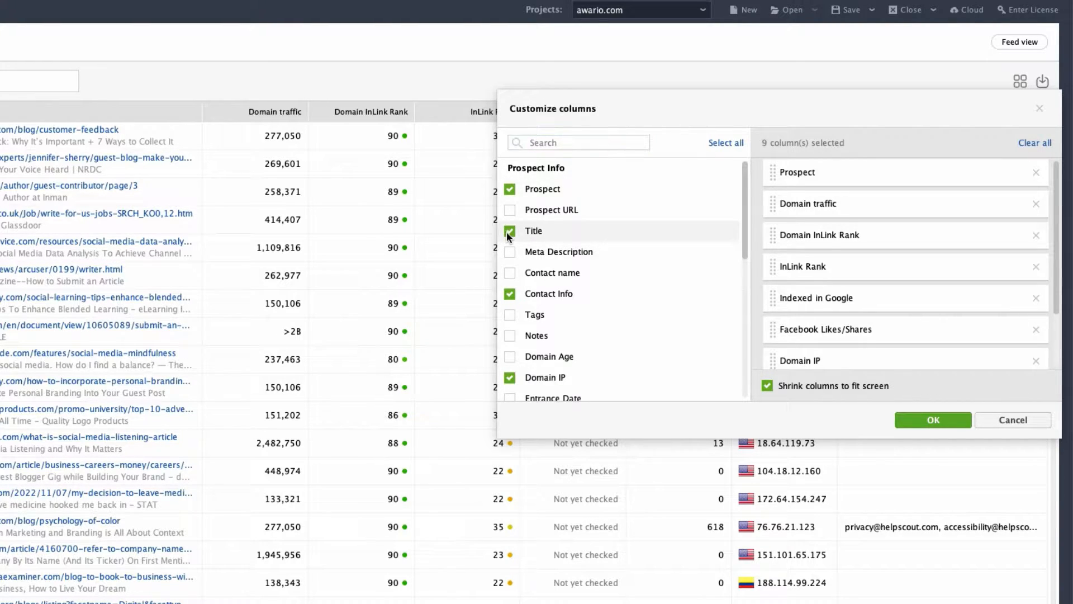
pyautogui.click(509, 252)
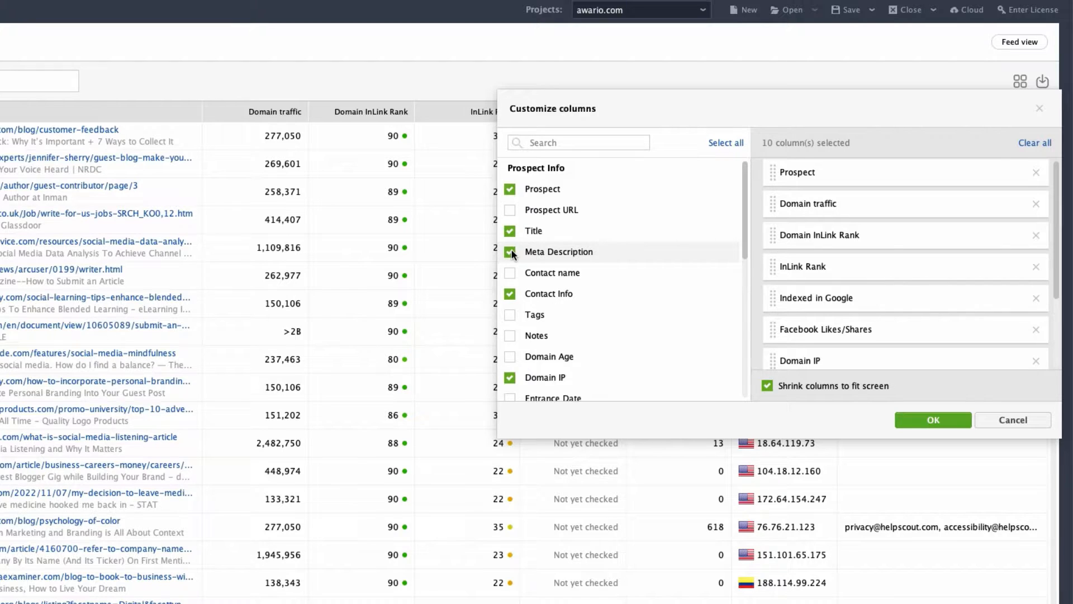
pyautogui.scroll(-3)
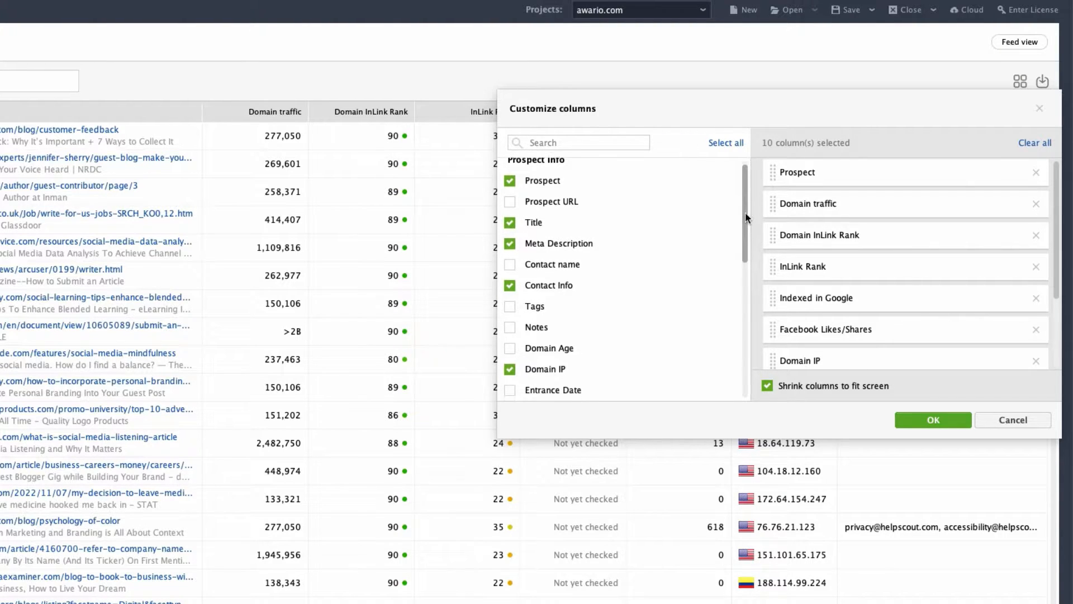
pyautogui.scroll(-3)
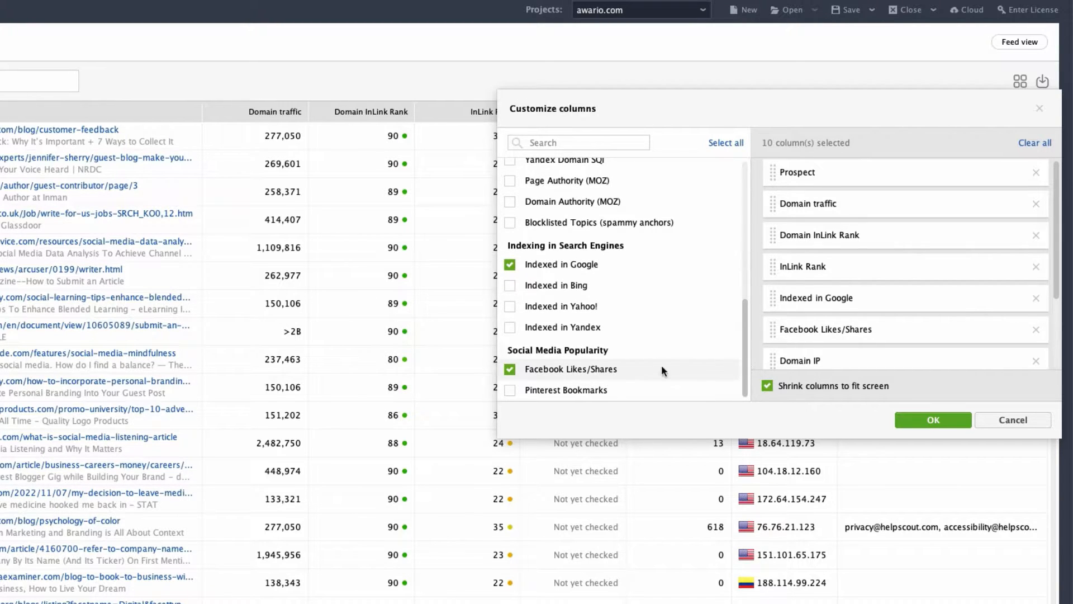
pyautogui.click(509, 369)
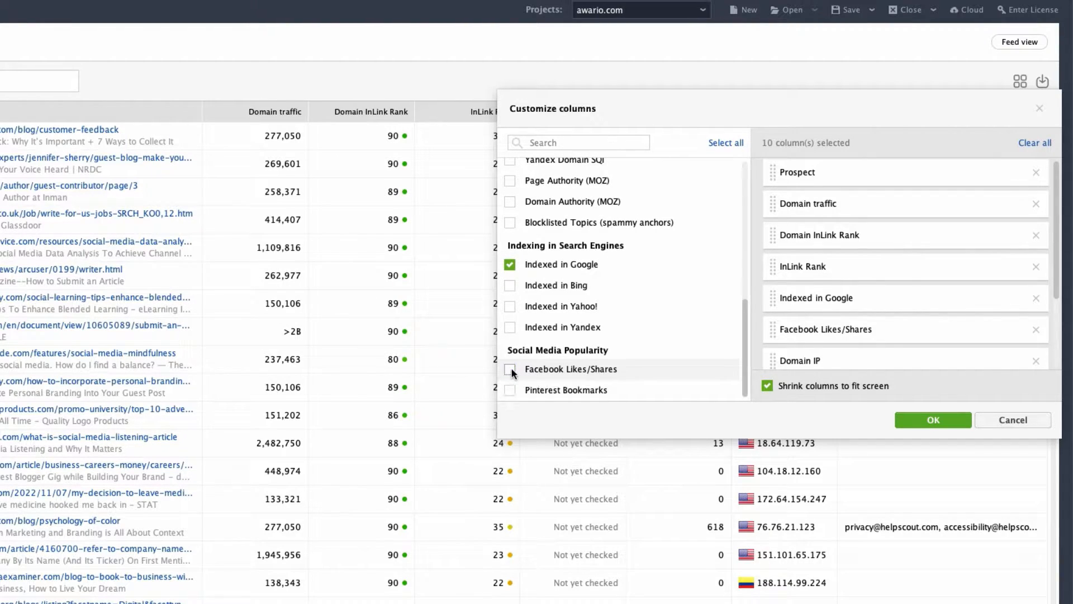
pyautogui.click(1036, 329)
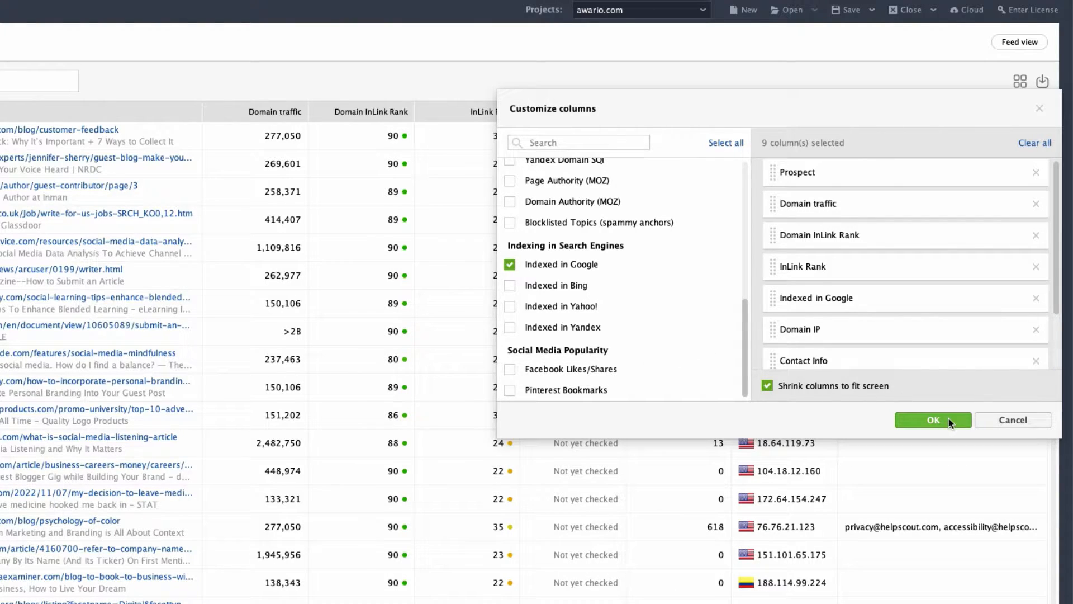
pyautogui.click(933, 420)
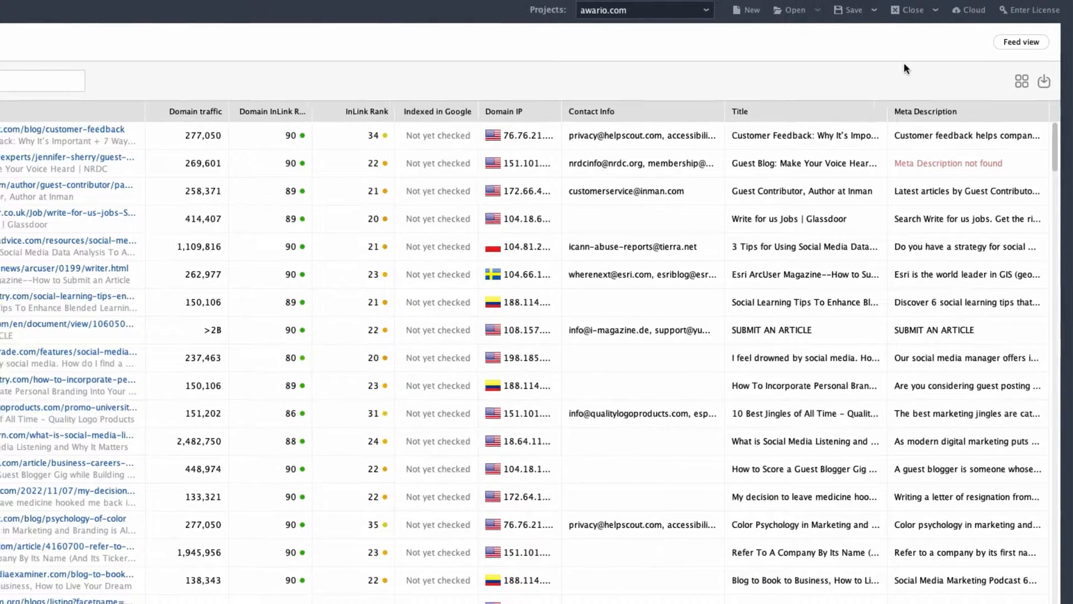
# Step: In Feed view, move the selected prospects to Prospects and open that list
pyautogui.click(1021, 42)
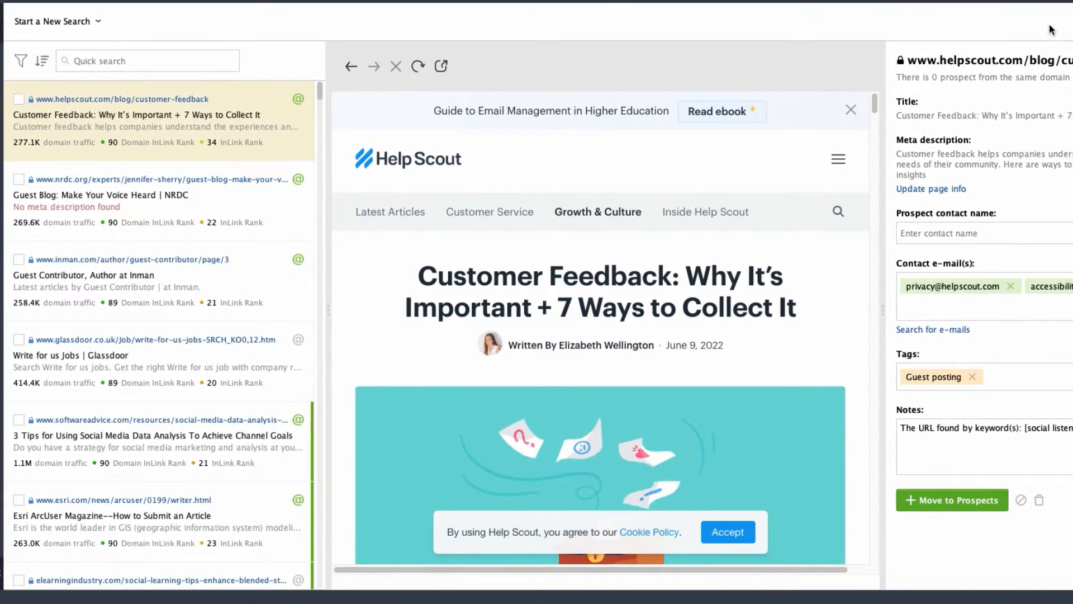
pyautogui.click(18, 98)
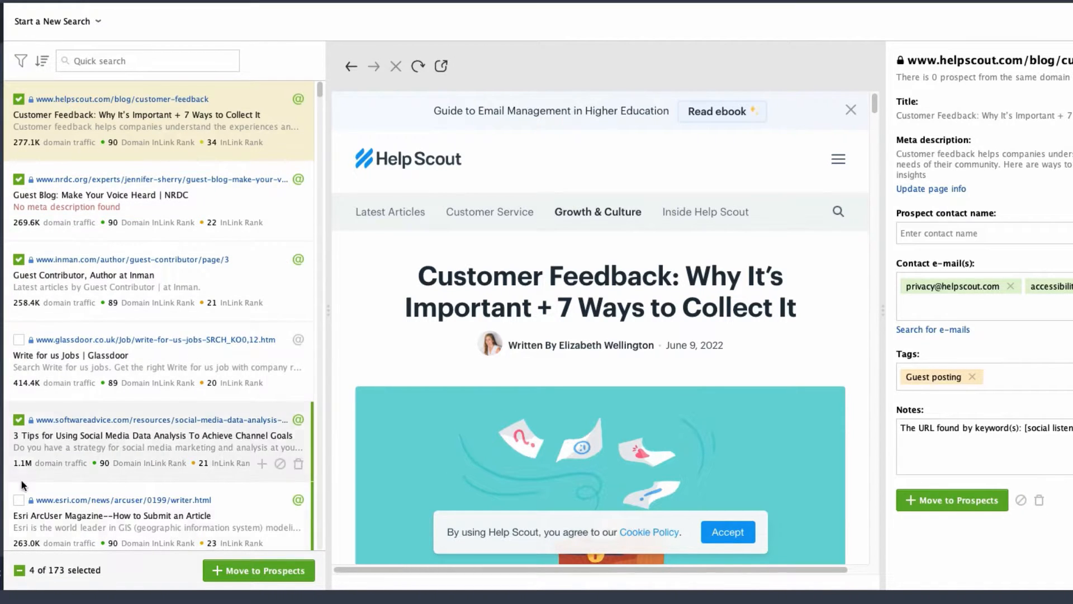
pyautogui.click(19, 499)
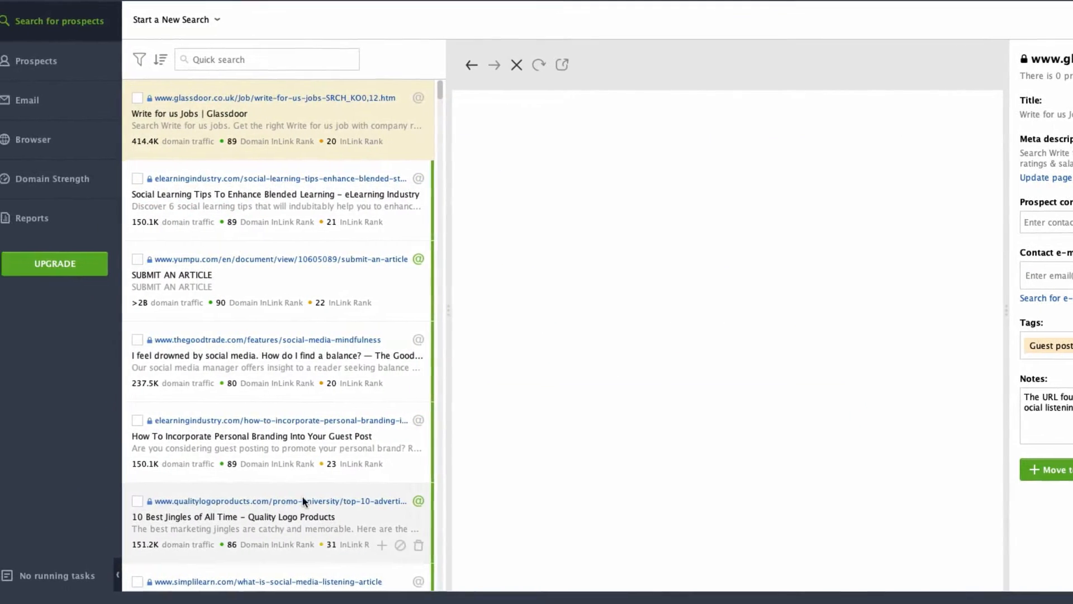
pyautogui.click(37, 60)
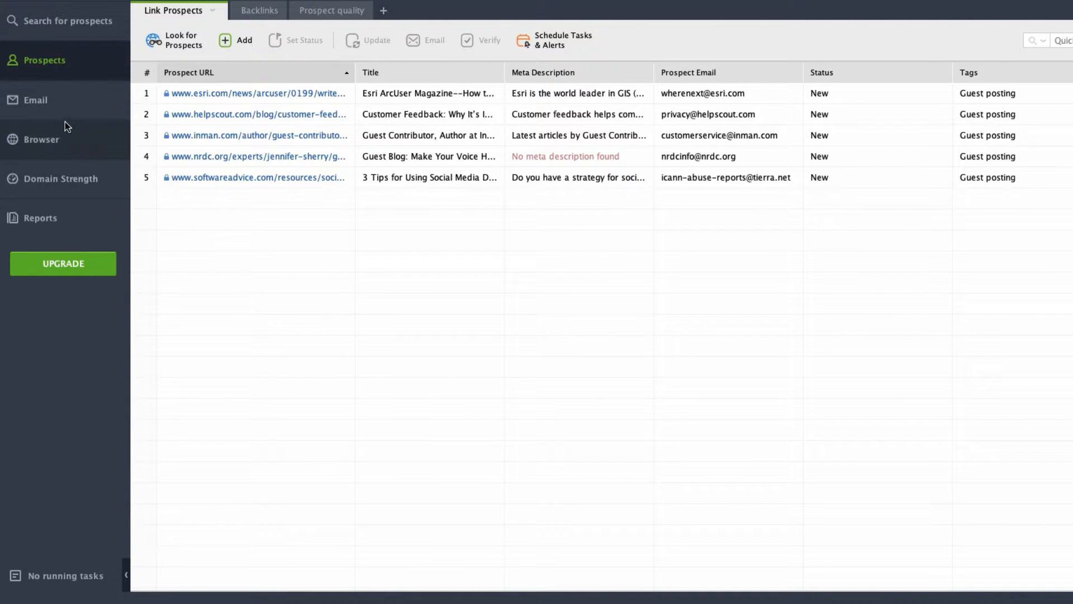
# Step: Set up the Gmail mail account with sender name Mary, accepting the POP3 and SMTP settings
pyautogui.click(35, 100)
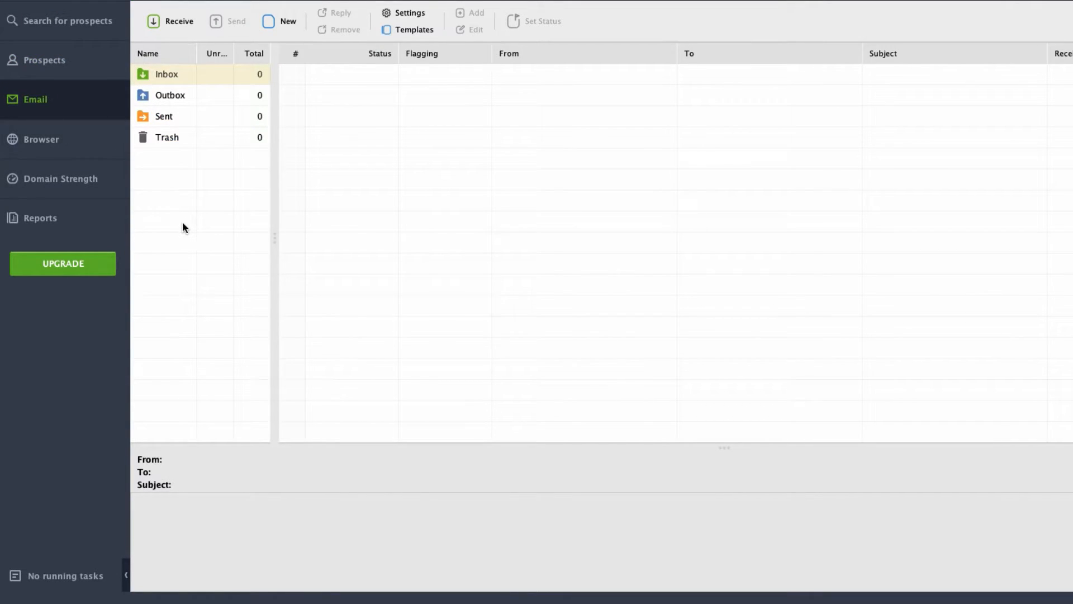
pyautogui.click(409, 12)
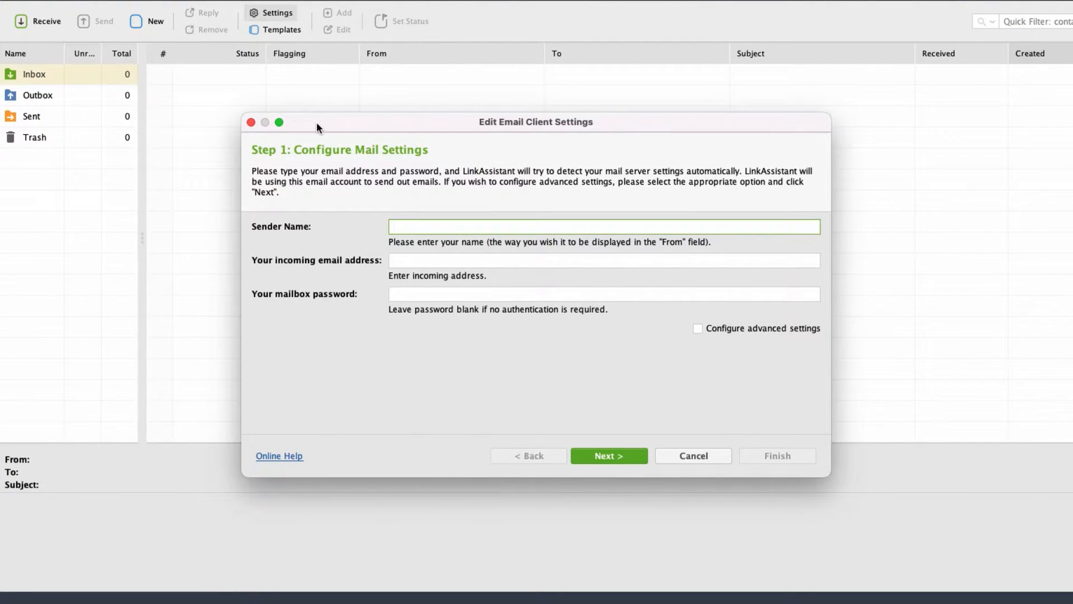
pyautogui.write('Mary')
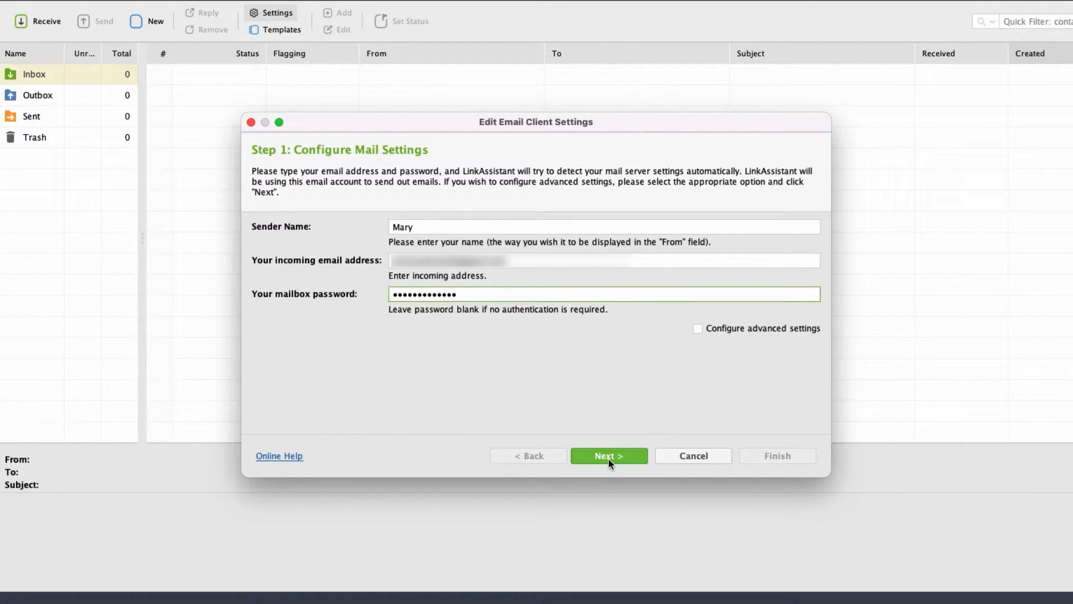
pyautogui.click(607, 456)
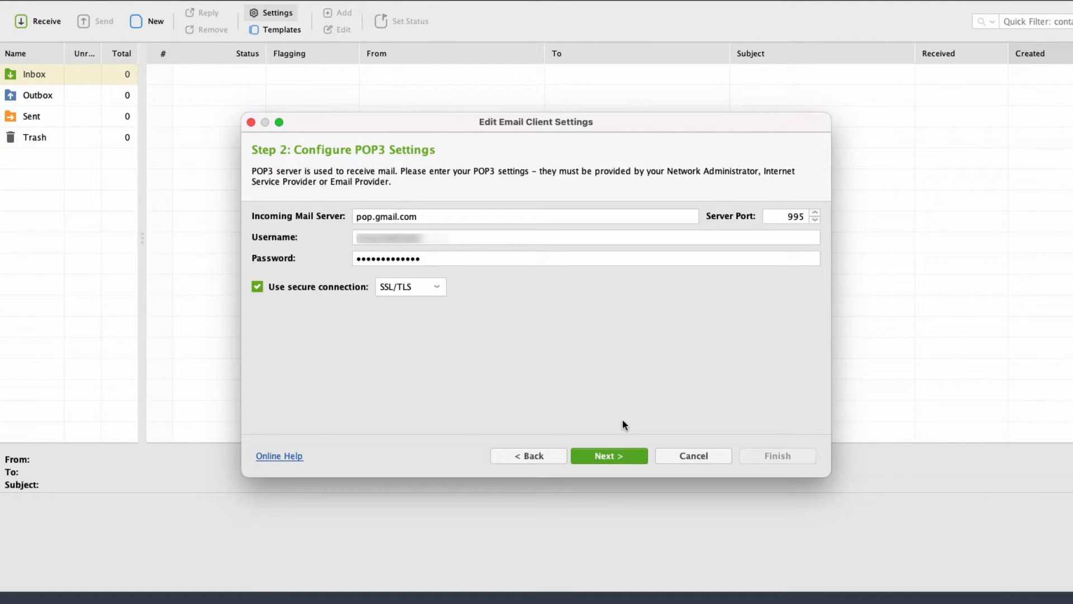
pyautogui.click(608, 454)
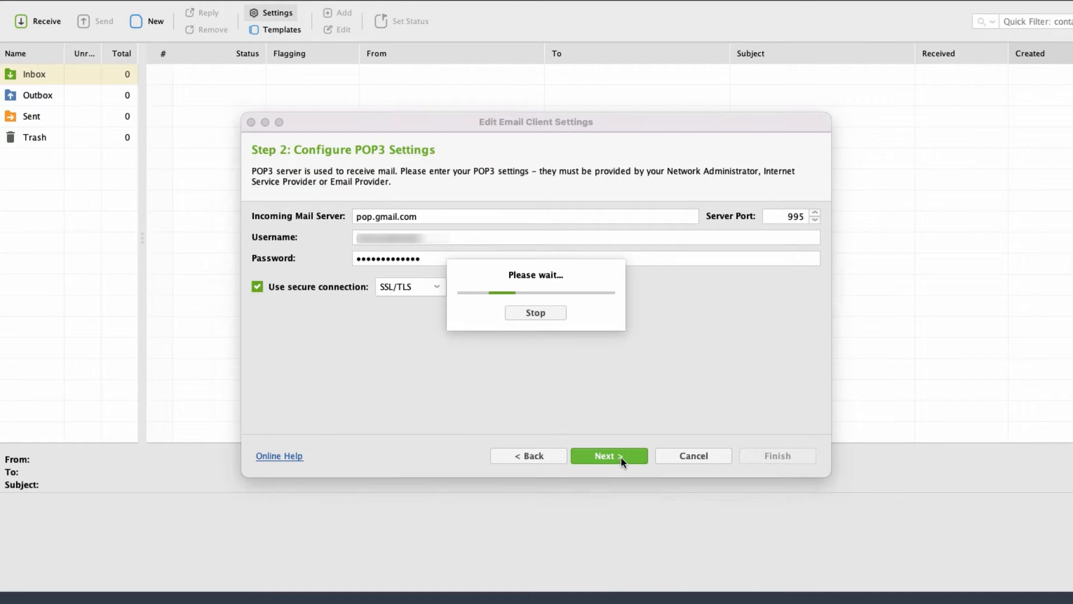
pyautogui.click(607, 456)
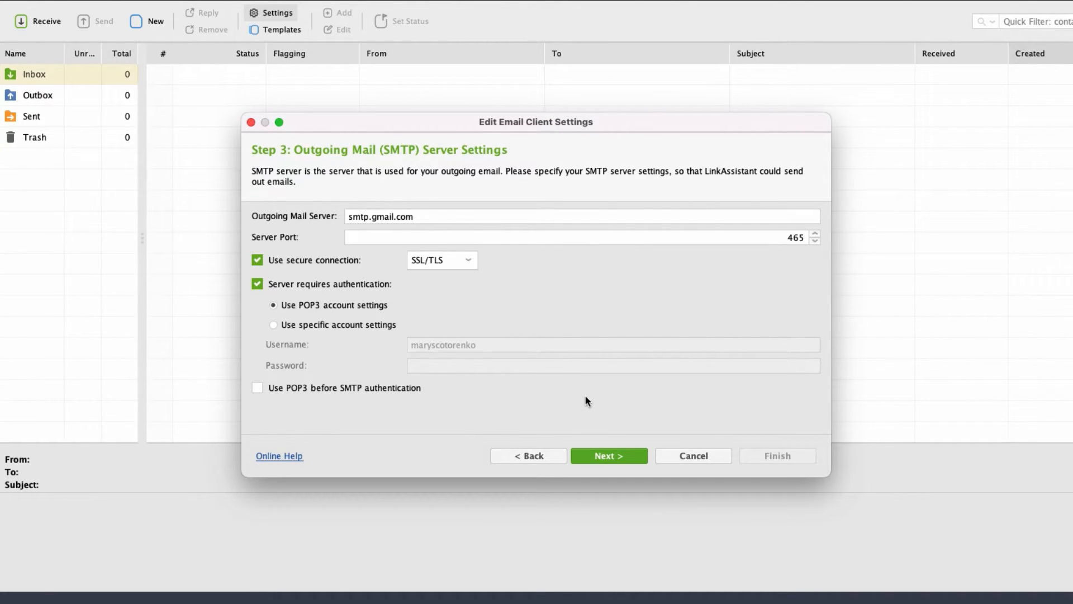
pyautogui.click(607, 456)
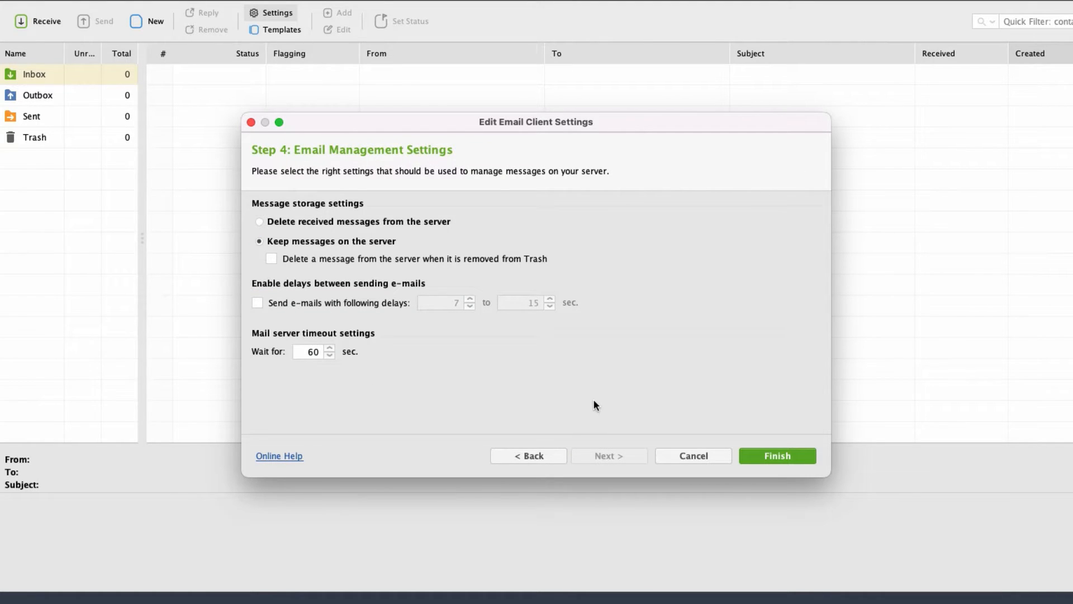
pyautogui.click(777, 456)
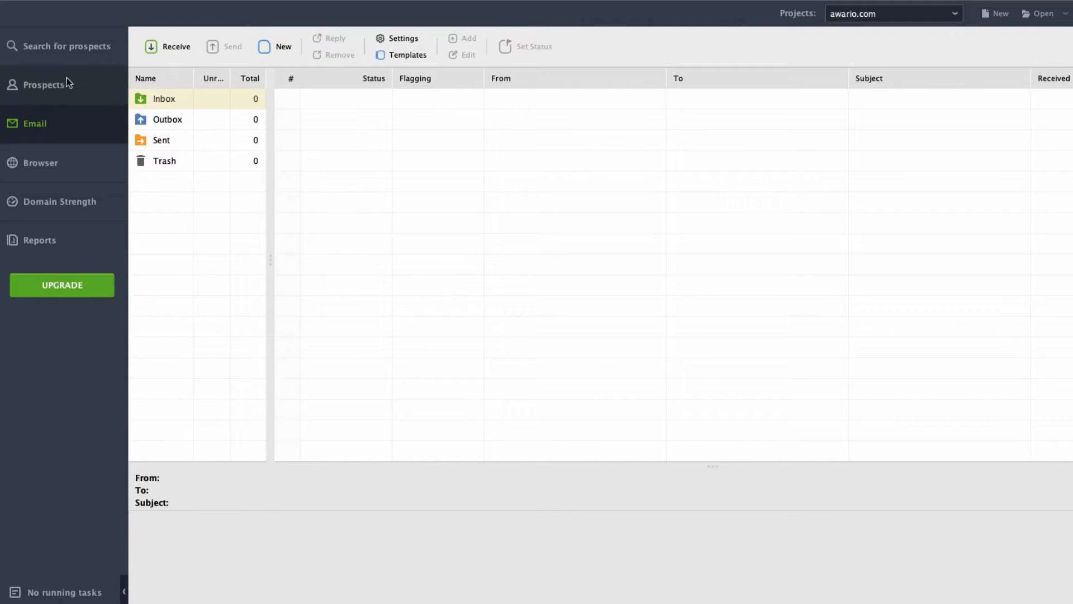
# Step: Start an email to the selected prospects and browse templates, settling on Link Removal Request
pyautogui.click(44, 85)
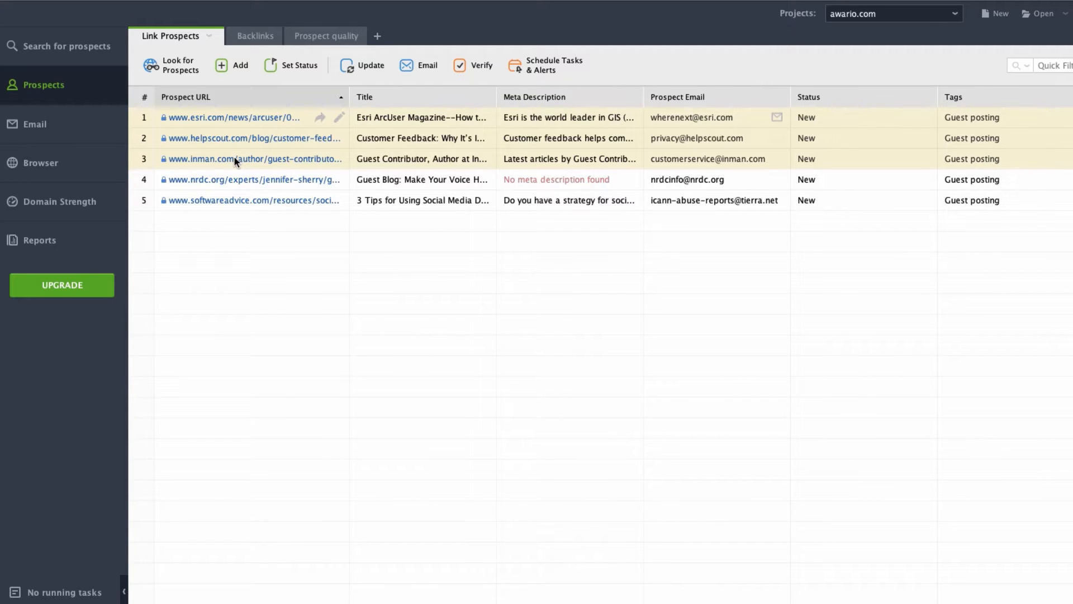
pyautogui.click(418, 65)
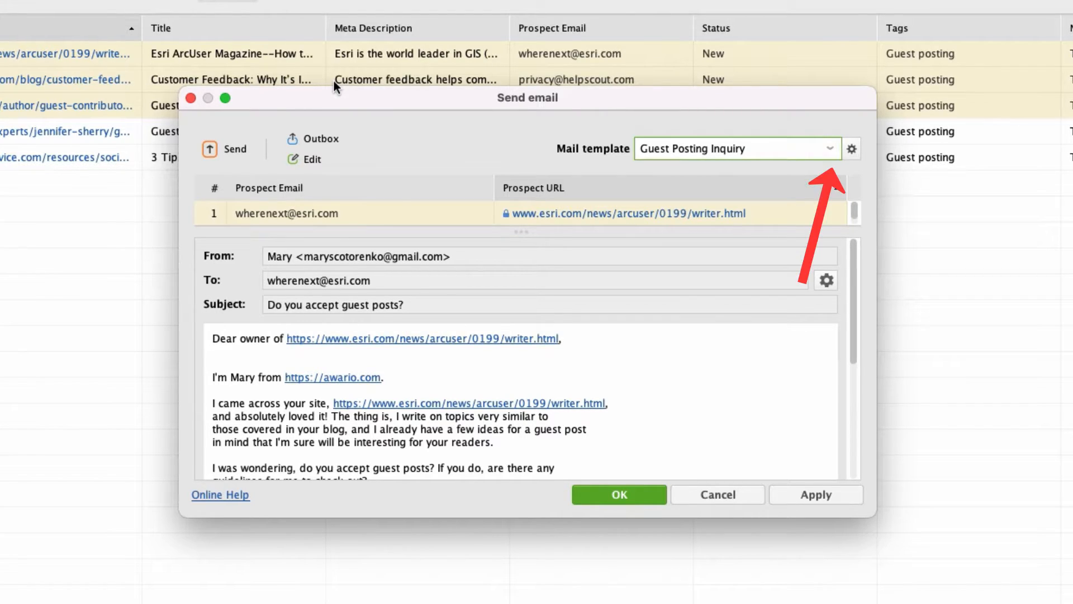
pyautogui.click(829, 149)
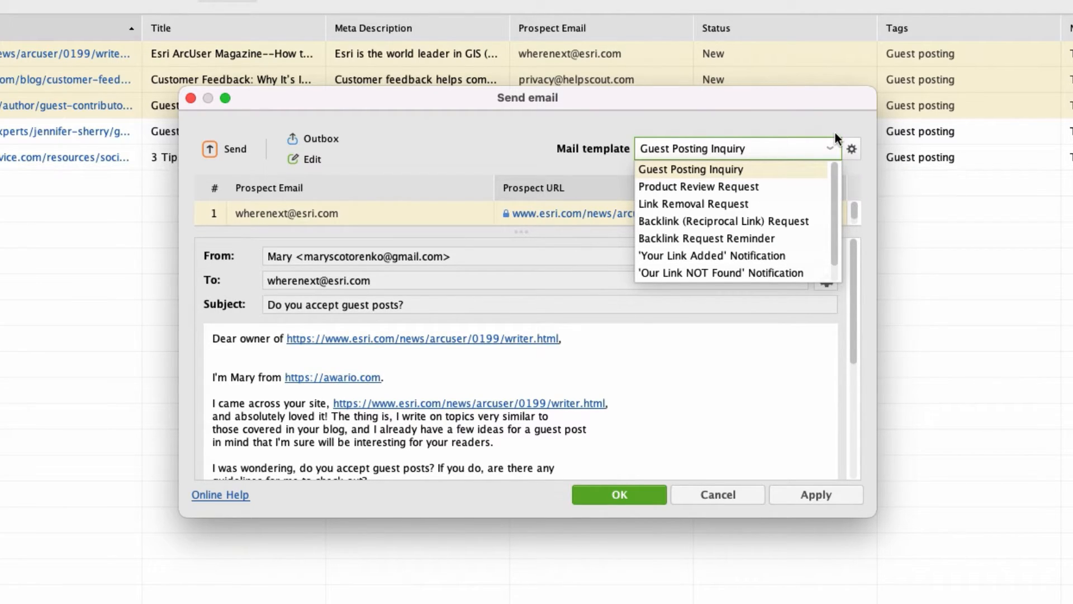
pyautogui.click(698, 186)
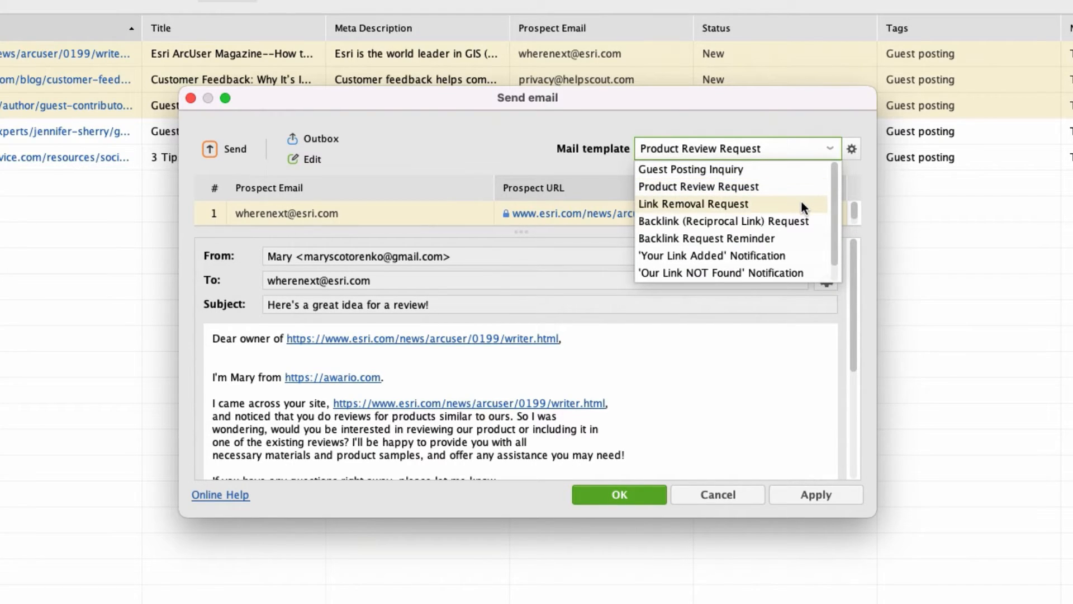
pyautogui.click(693, 203)
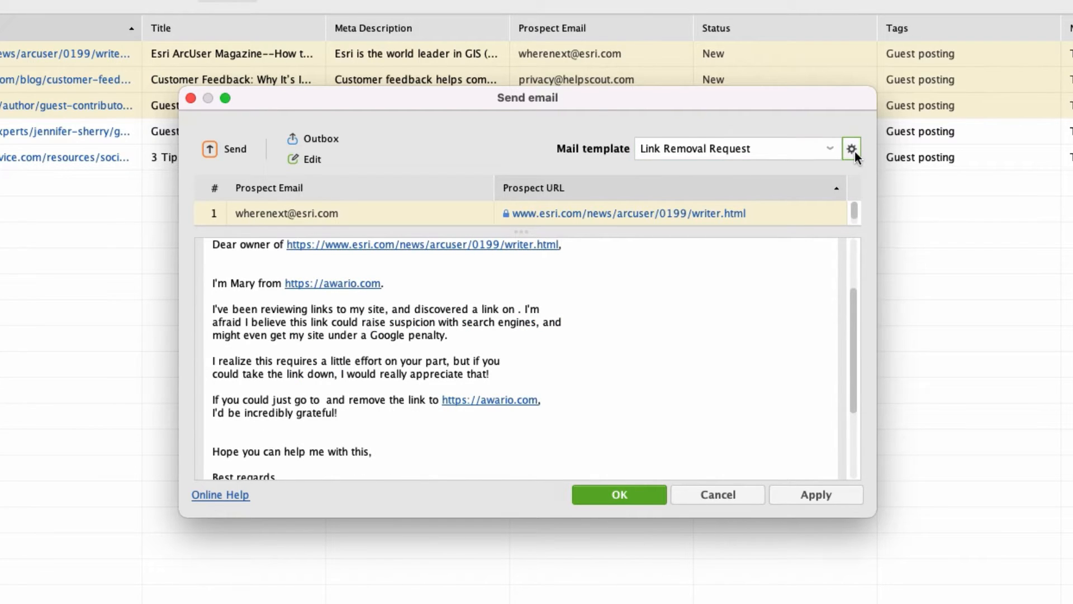
# Step: Review the Link Removal Request template and apply it
pyautogui.click(851, 148)
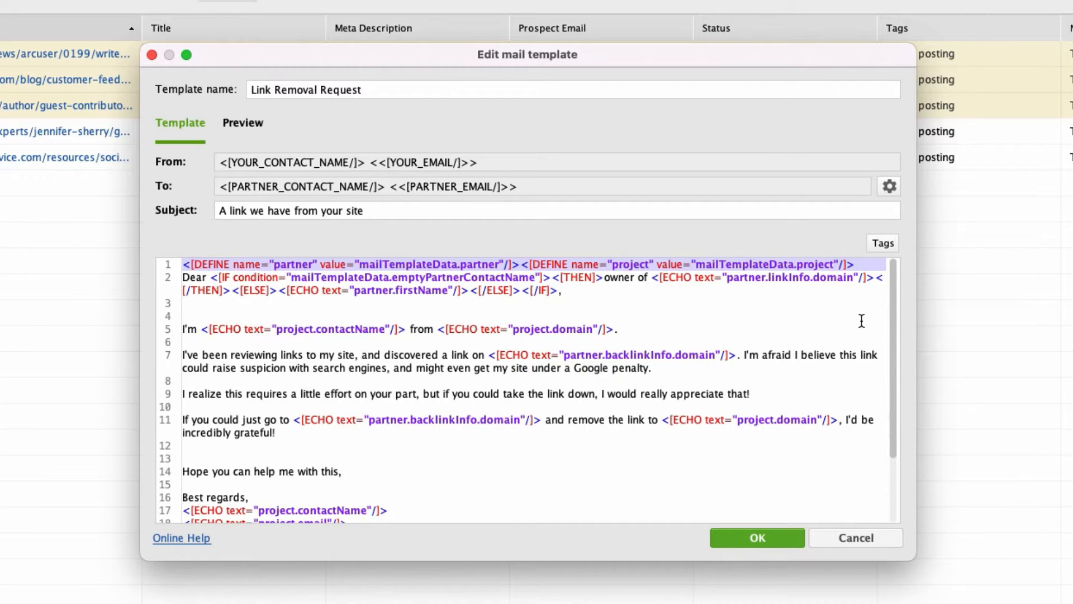
pyautogui.click(756, 537)
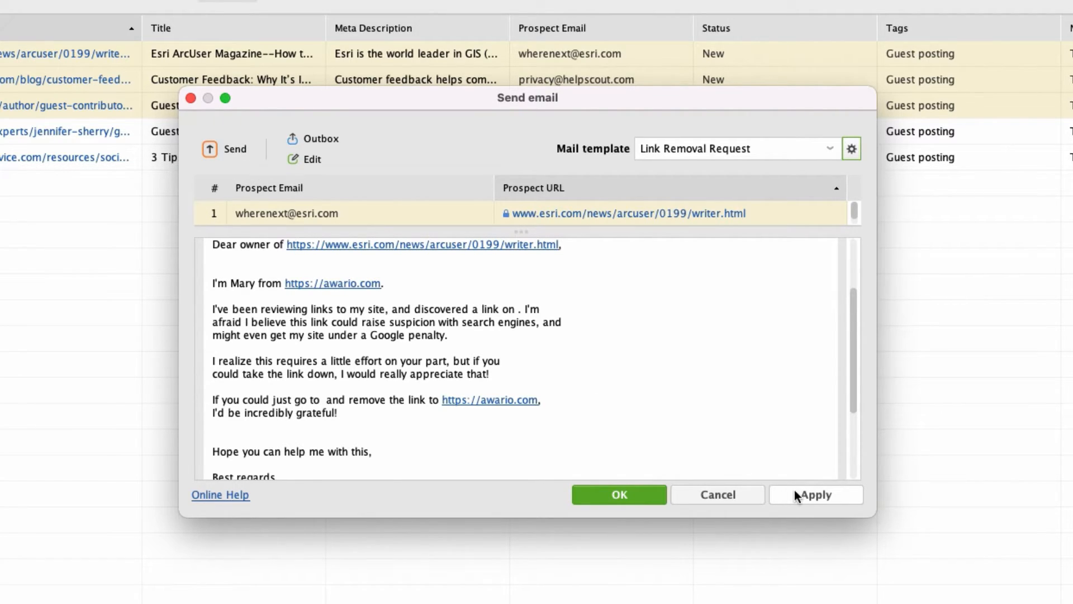
pyautogui.click(717, 494)
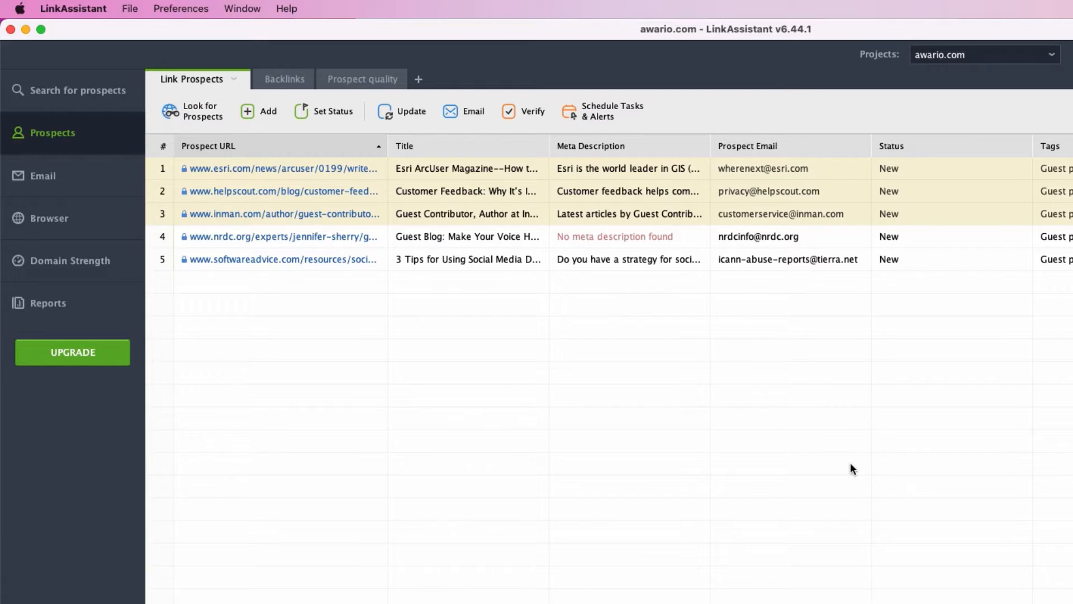
# Step: Add 'brand monitoring tools' as a new anchor text in Anchor Settings and save preferences
pyautogui.click(180, 8)
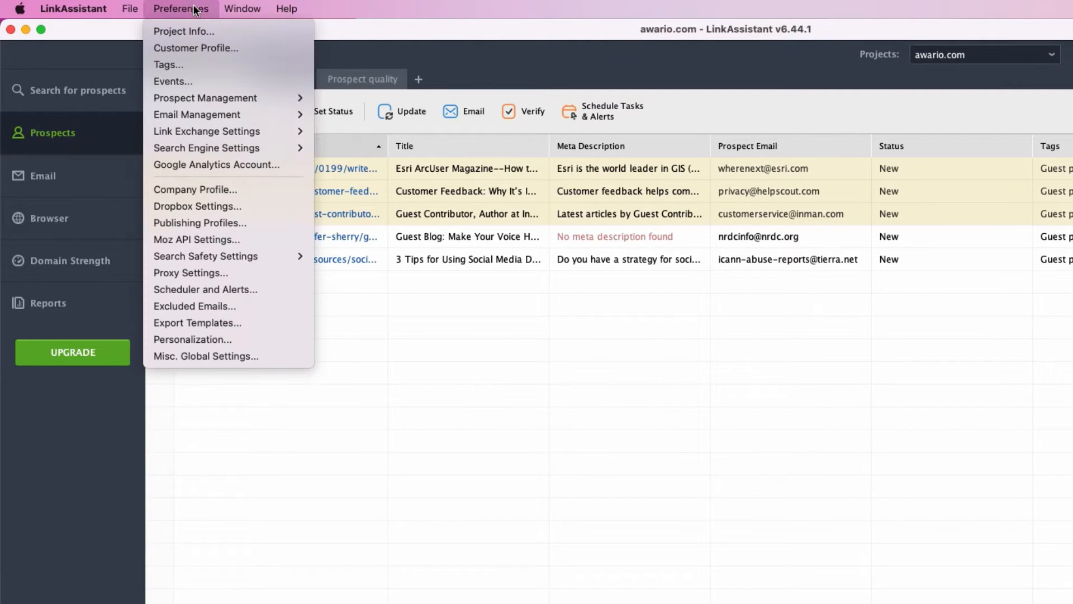
pyautogui.moveTo(204, 97)
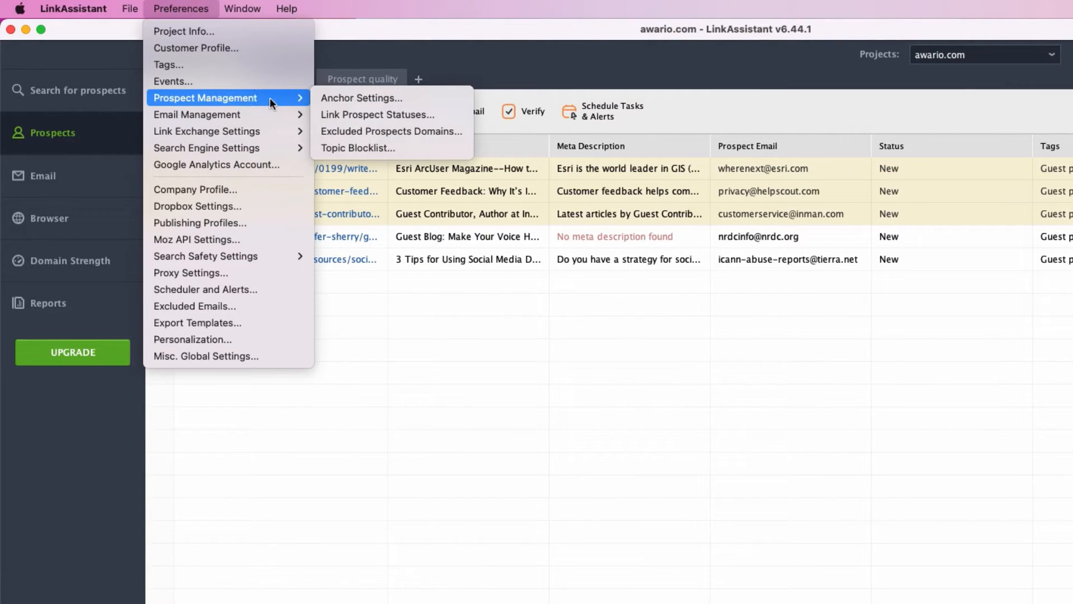
pyautogui.click(362, 98)
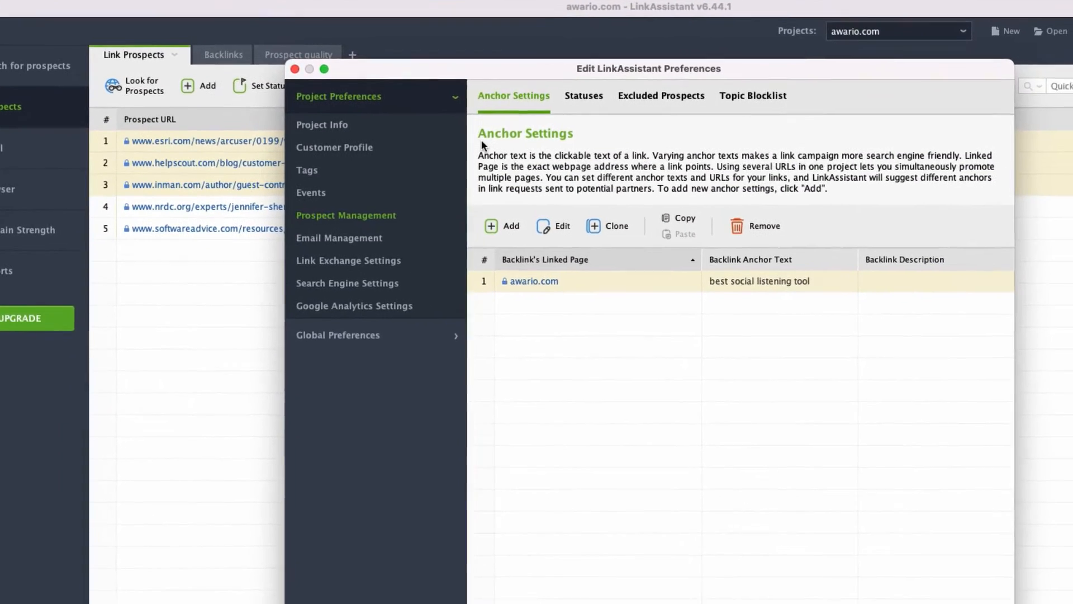
pyautogui.click(502, 226)
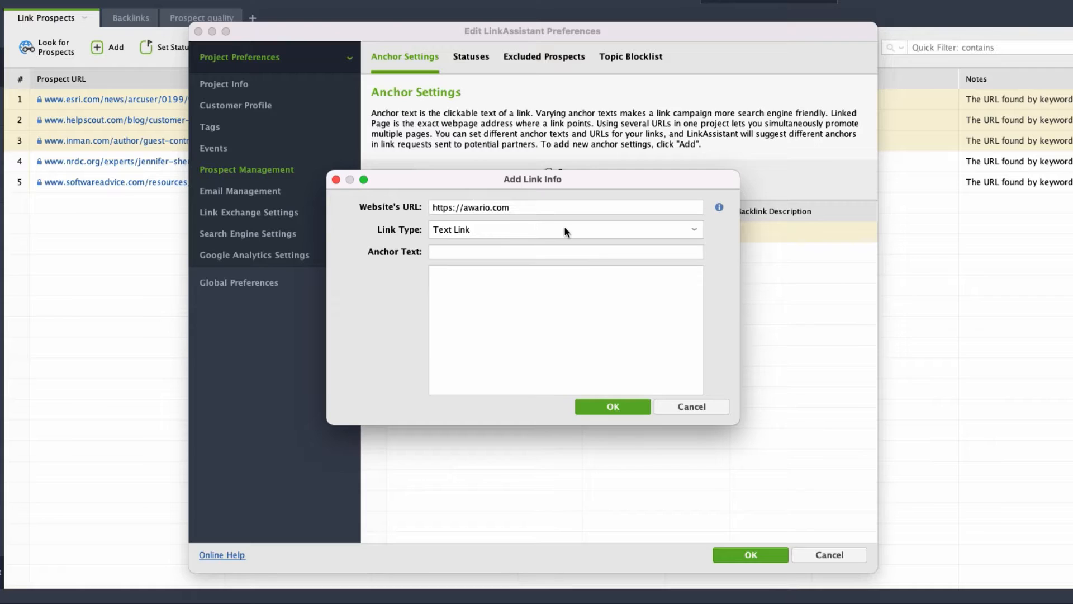
pyautogui.click(565, 229)
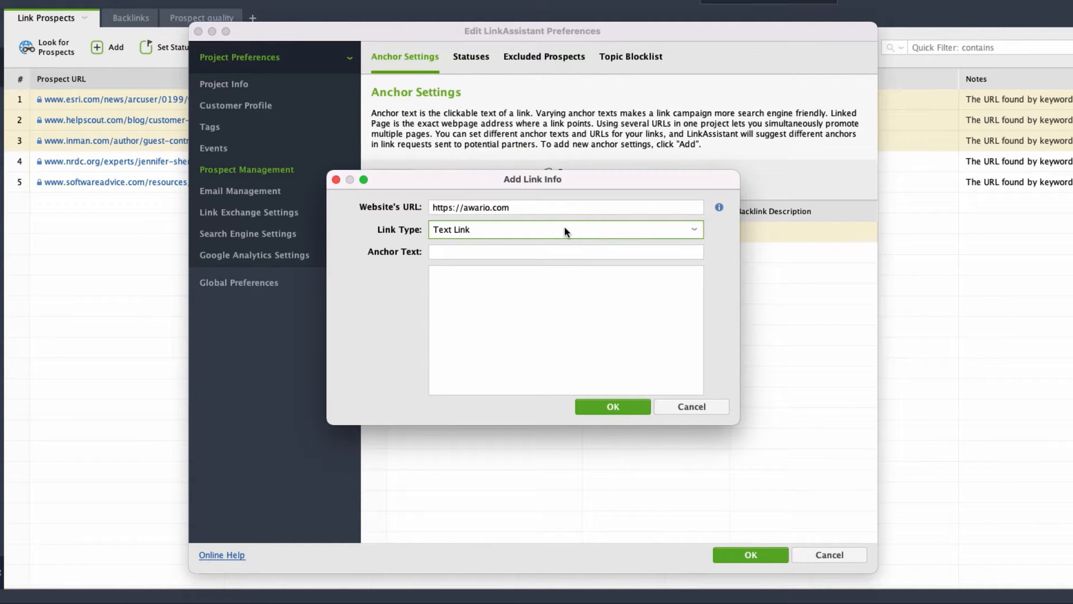
pyautogui.click(564, 251)
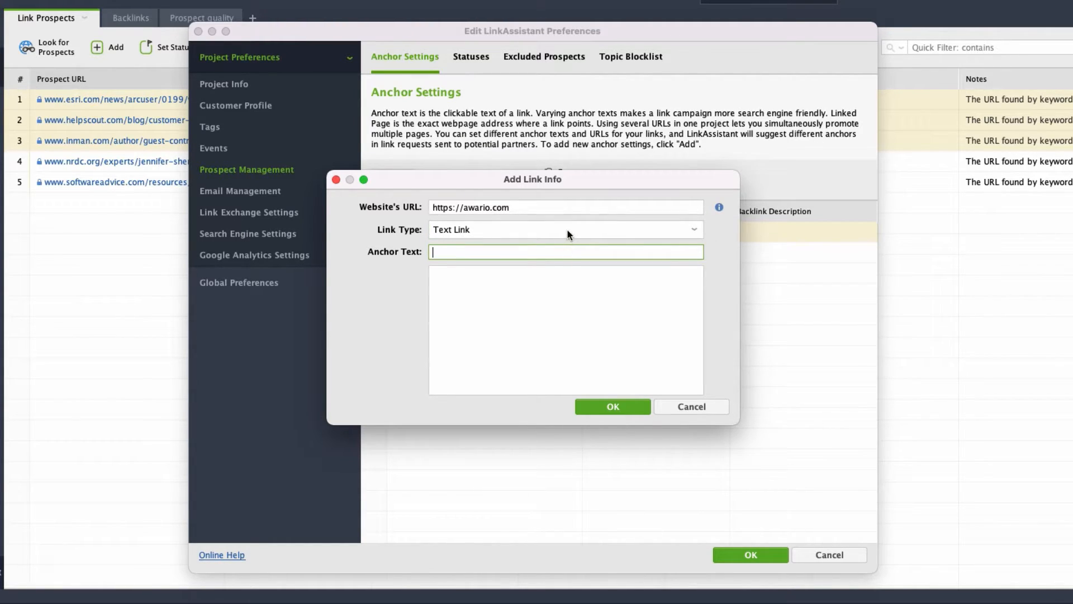
pyautogui.write('brand mon')
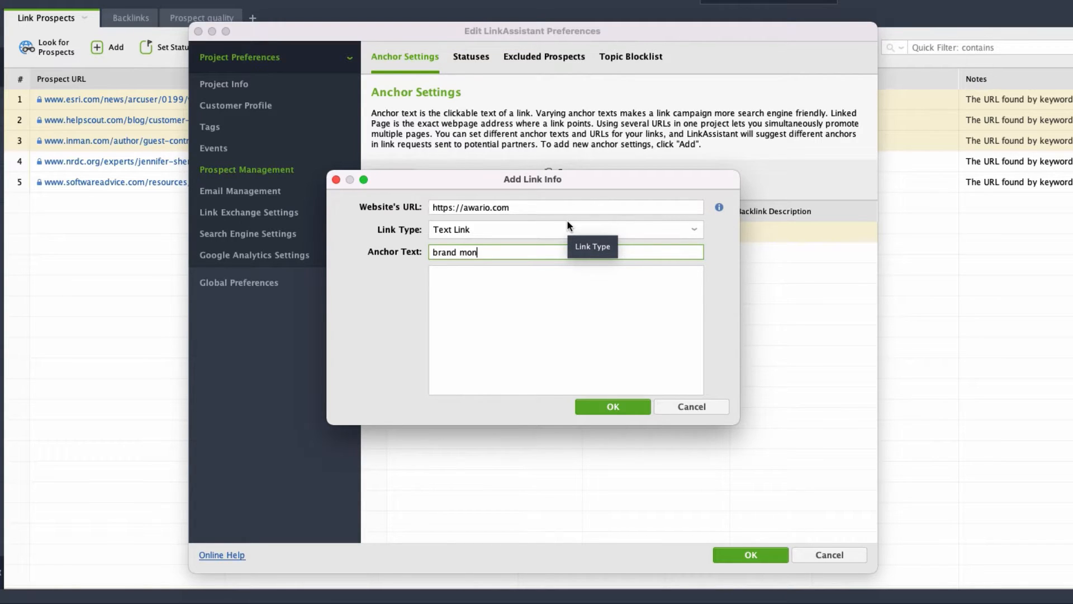
pyautogui.click(611, 406)
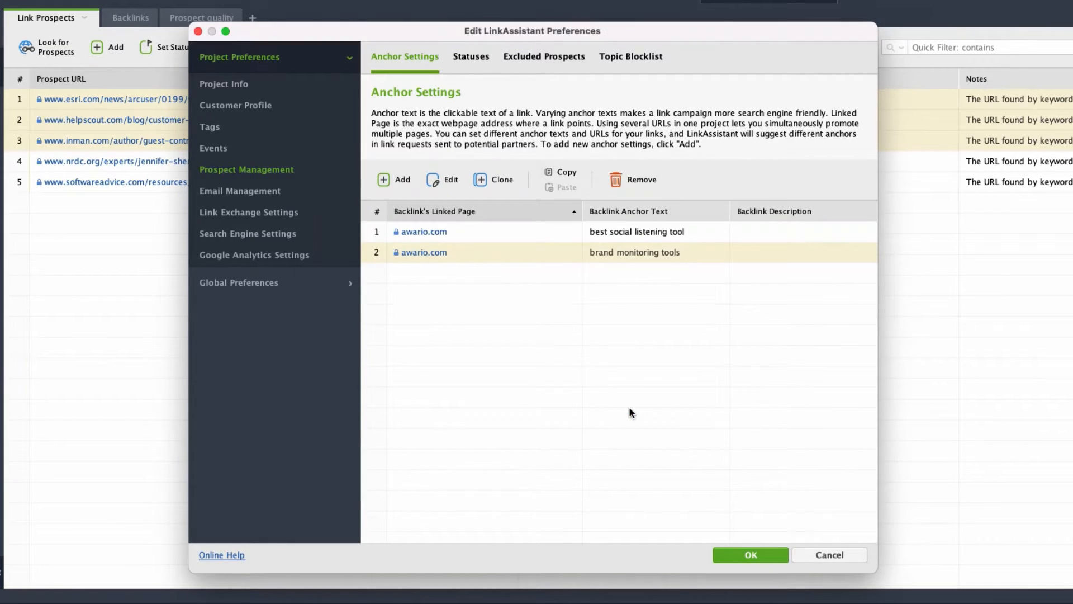
pyautogui.click(749, 554)
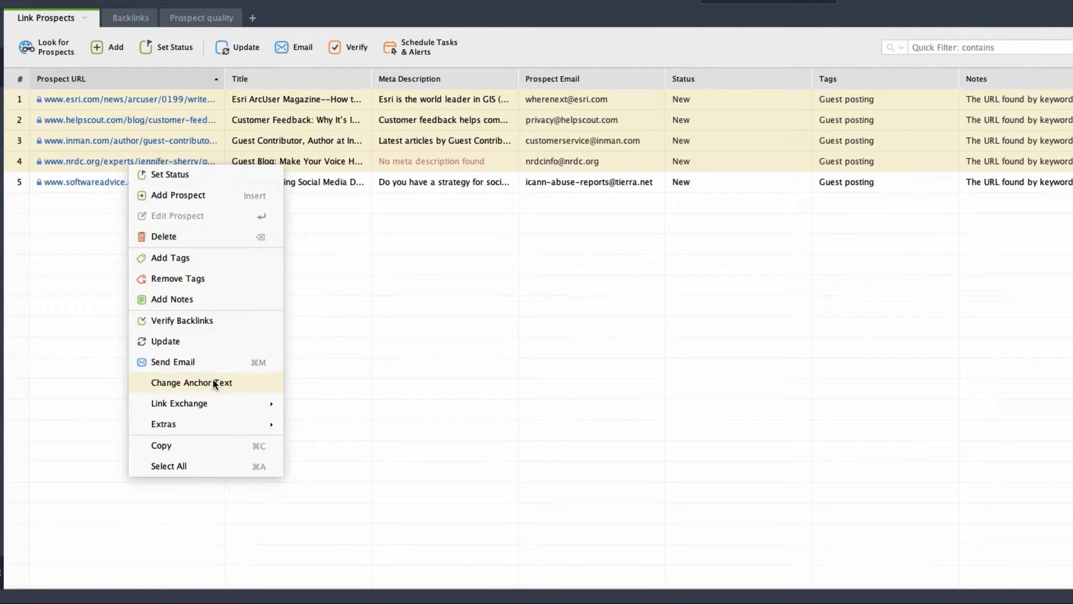
# Step: Change the selected prospects' anchor text to 'brand monitoring tools'
pyautogui.click(192, 382)
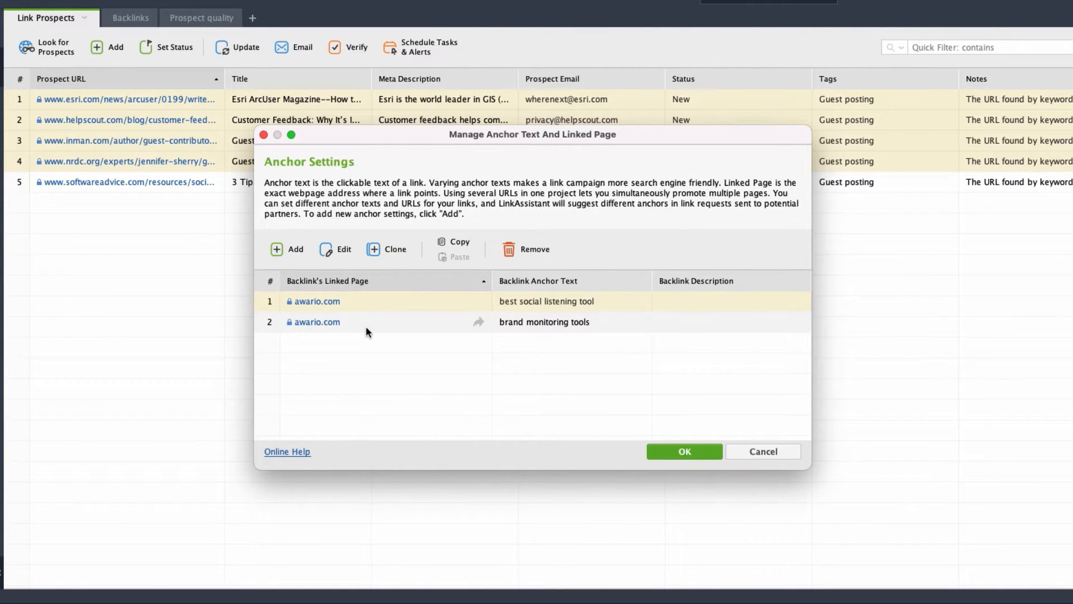
pyautogui.click(684, 451)
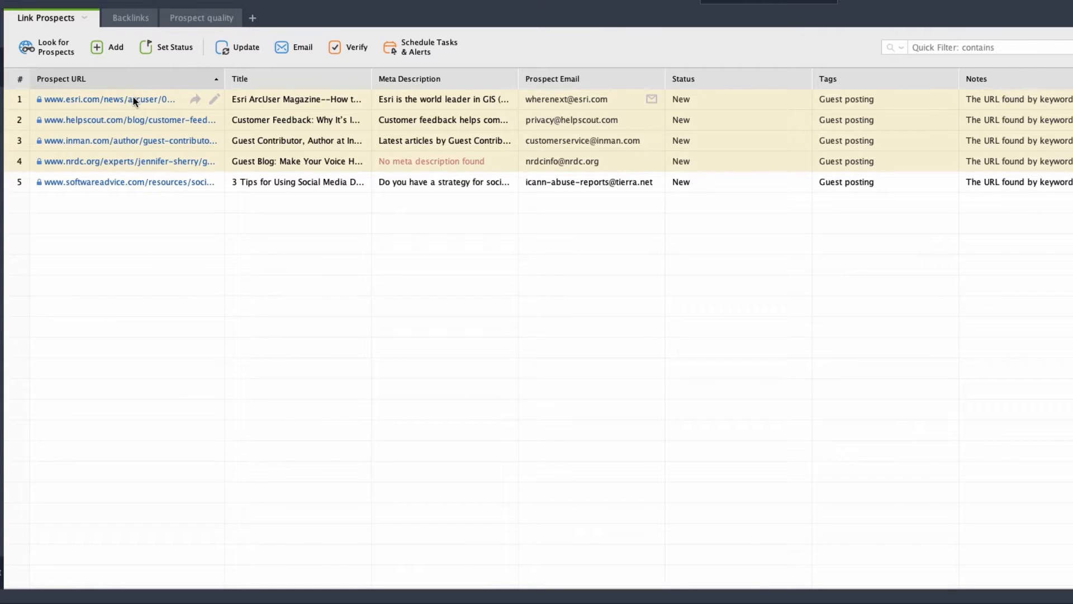
pyautogui.click(214, 99)
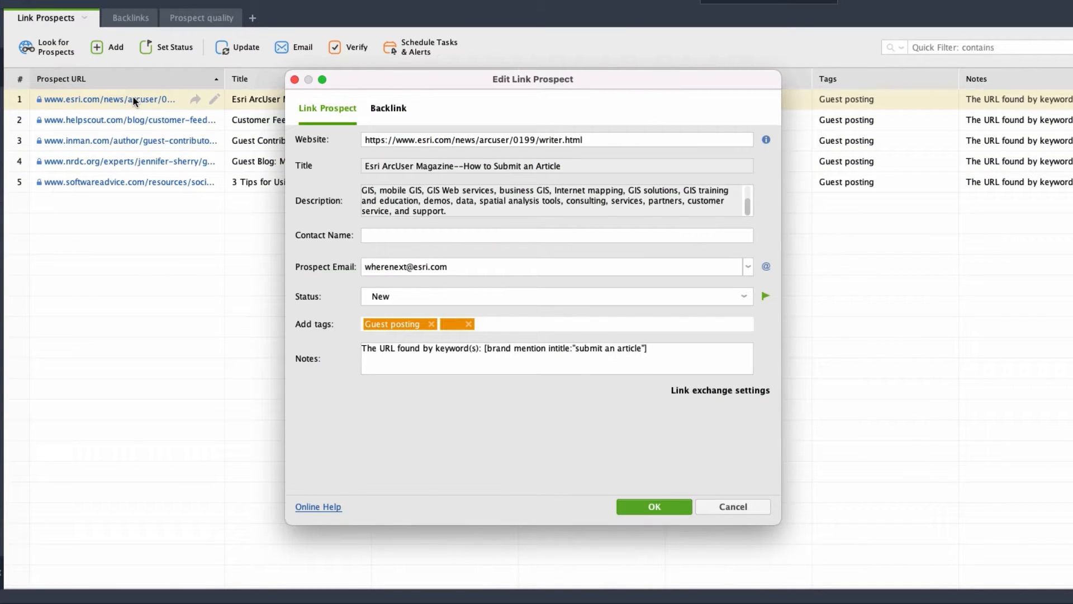
pyautogui.click(387, 108)
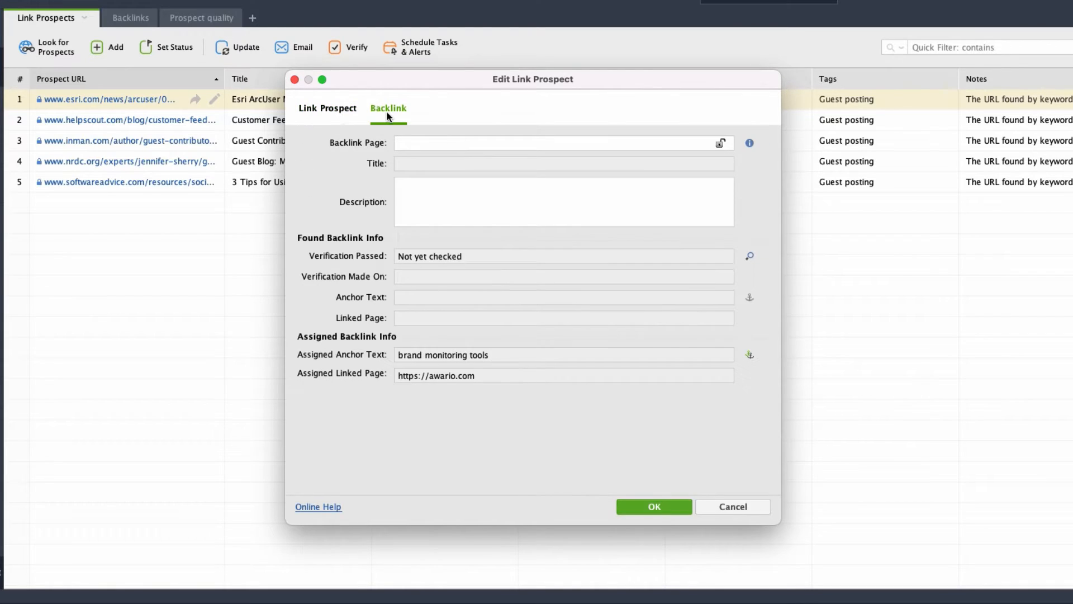
pyautogui.click(326, 108)
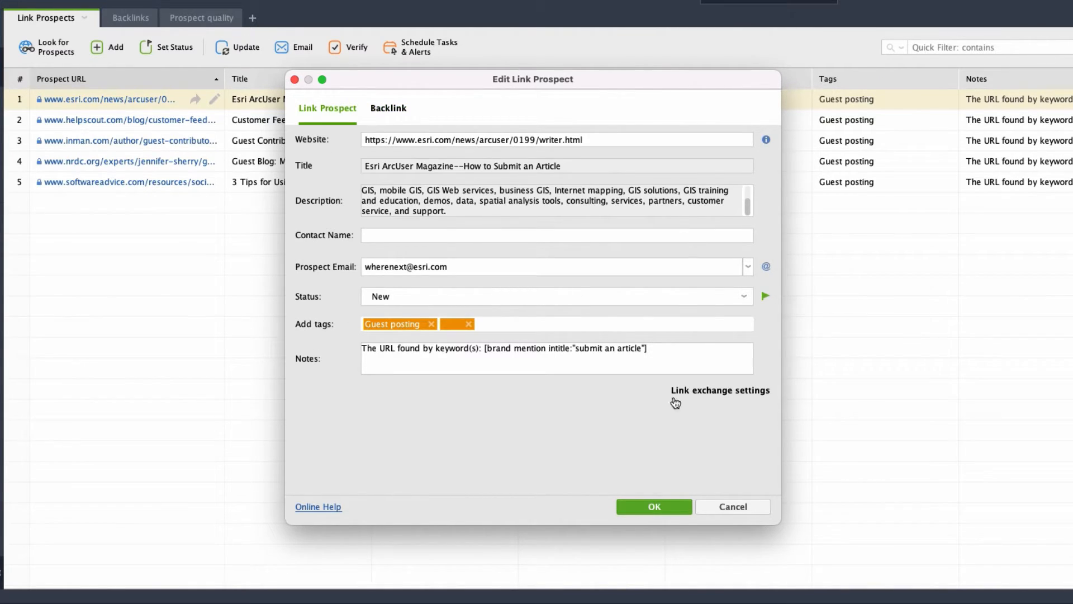
pyautogui.click(652, 507)
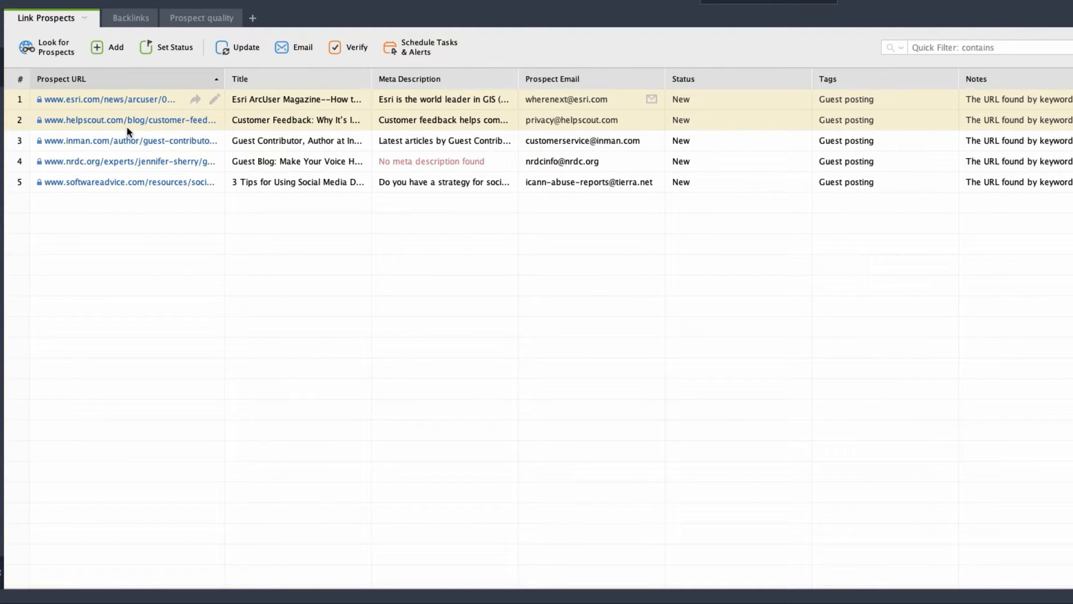
# Step: Verify backlinks for the Esri and Help Scout prospects, scanning only the current page
pyautogui.click(348, 47)
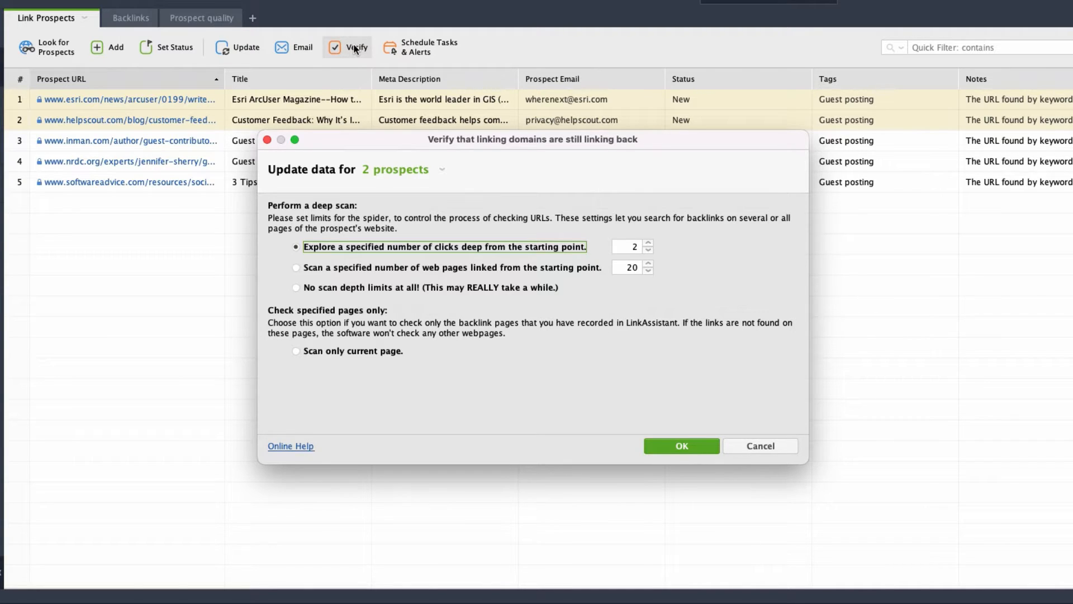
pyautogui.click(296, 350)
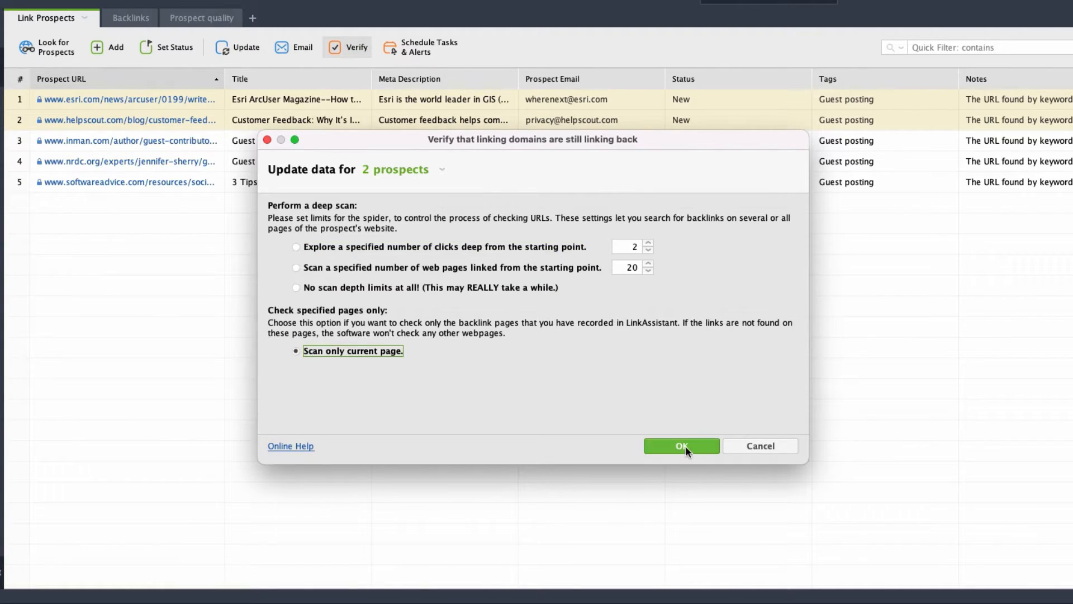
pyautogui.click(680, 446)
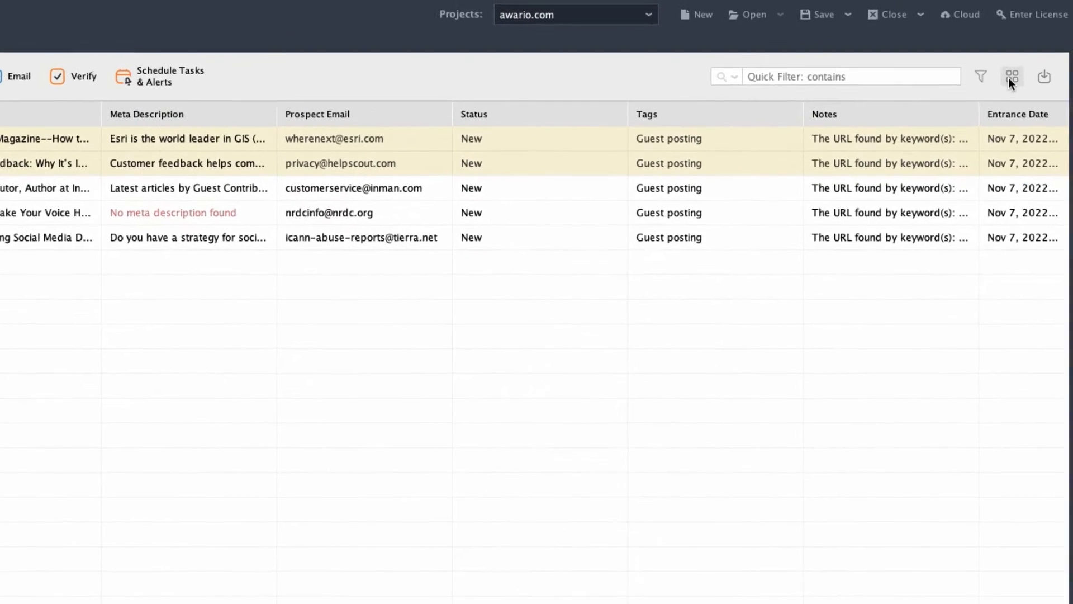
# Step: Add the Verification Passed column to the prospects table and review its results
pyautogui.click(1011, 76)
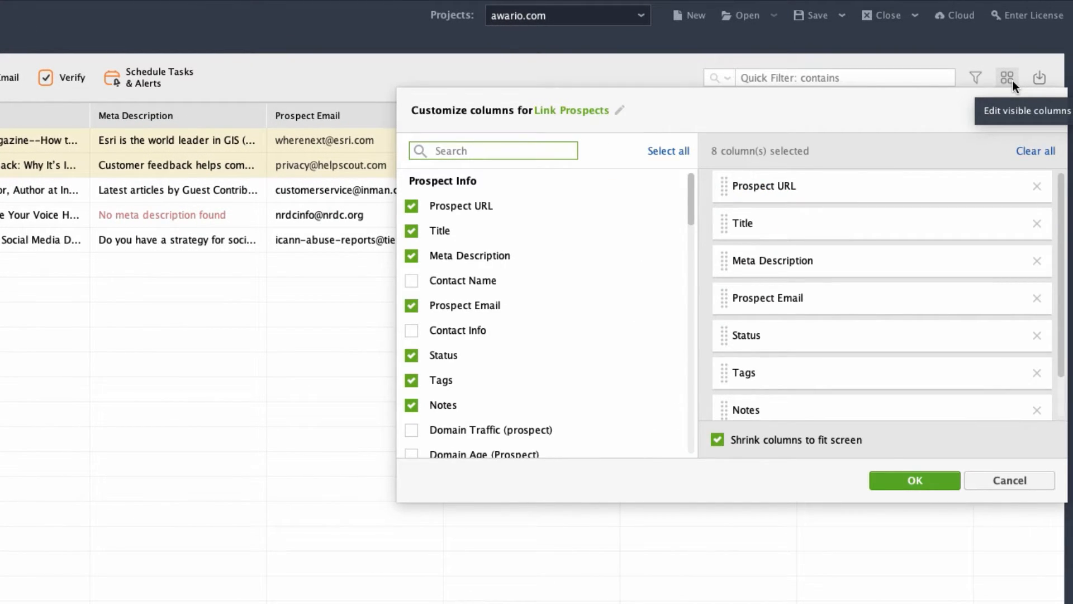
pyautogui.write('ver')
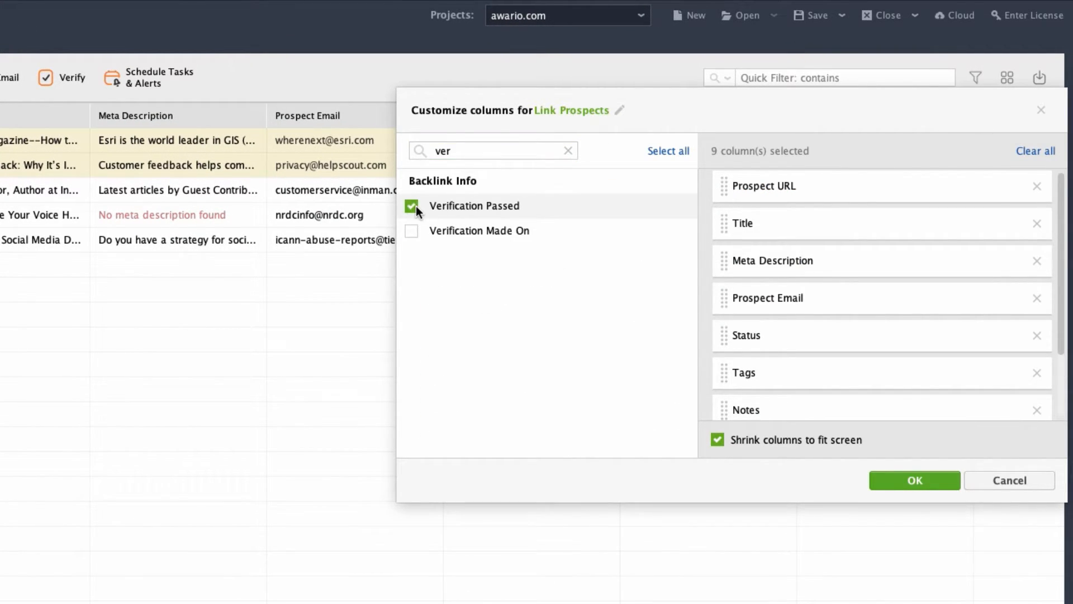
pyautogui.click(913, 480)
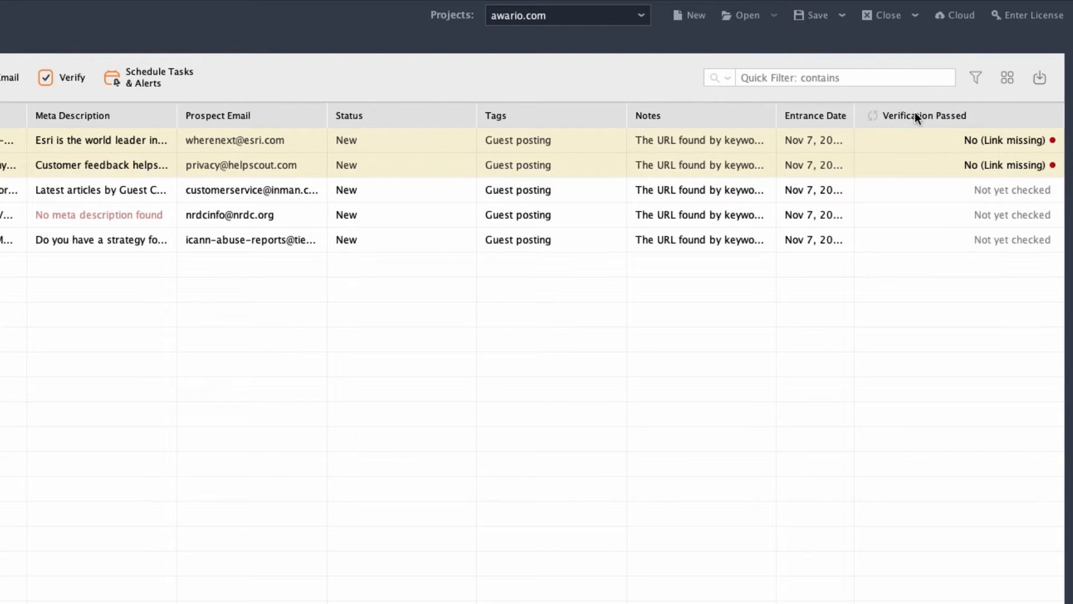
pyautogui.click(926, 116)
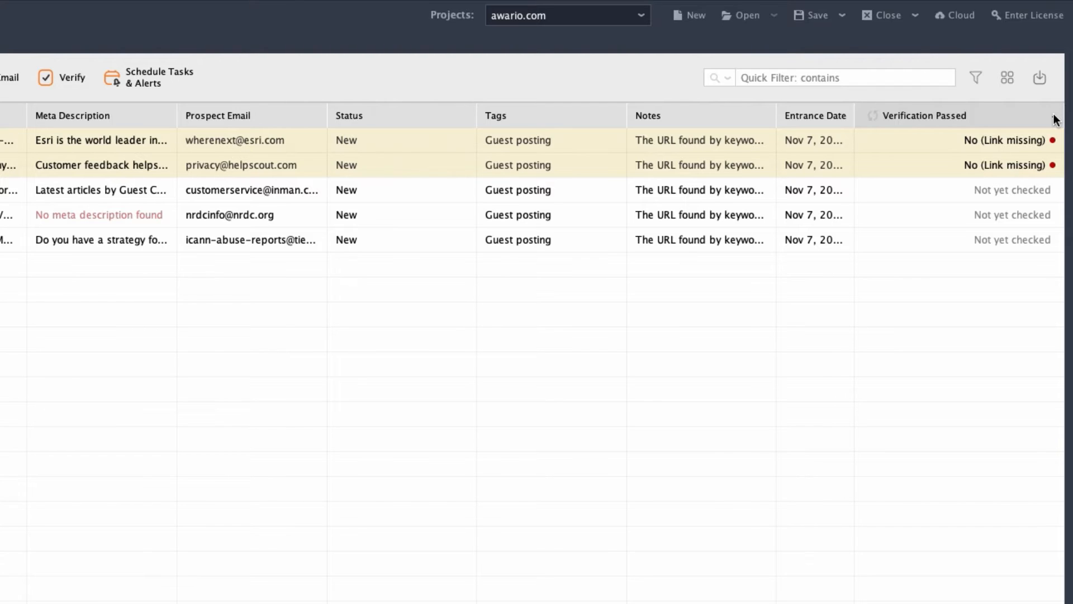
pyautogui.click(925, 115)
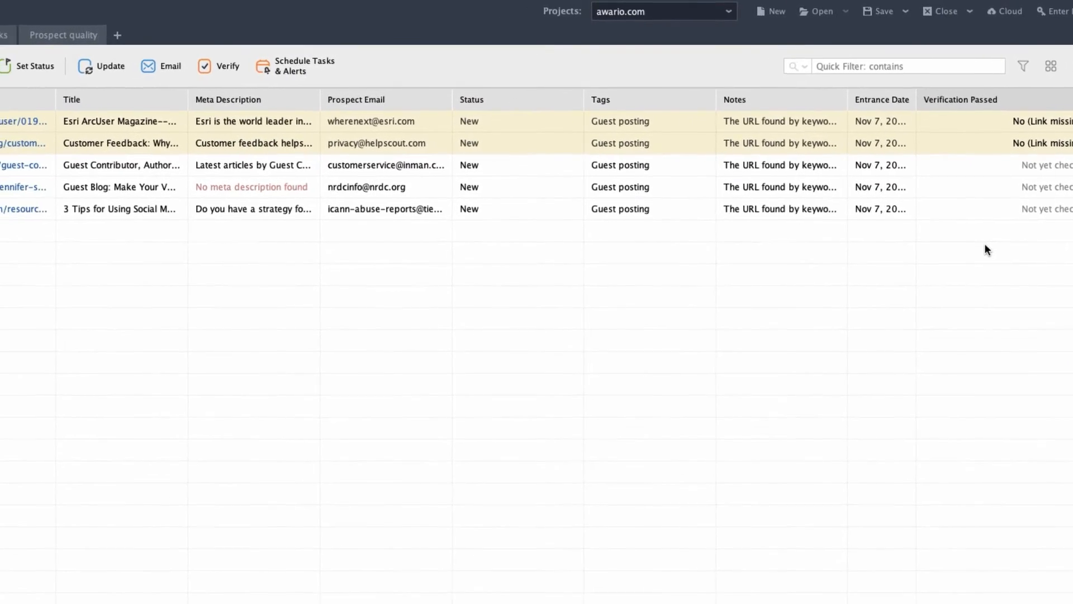
# Step: Export all awario.com backlink records from SEO SpyGlass to a TXT file
pyautogui.click(46, 29)
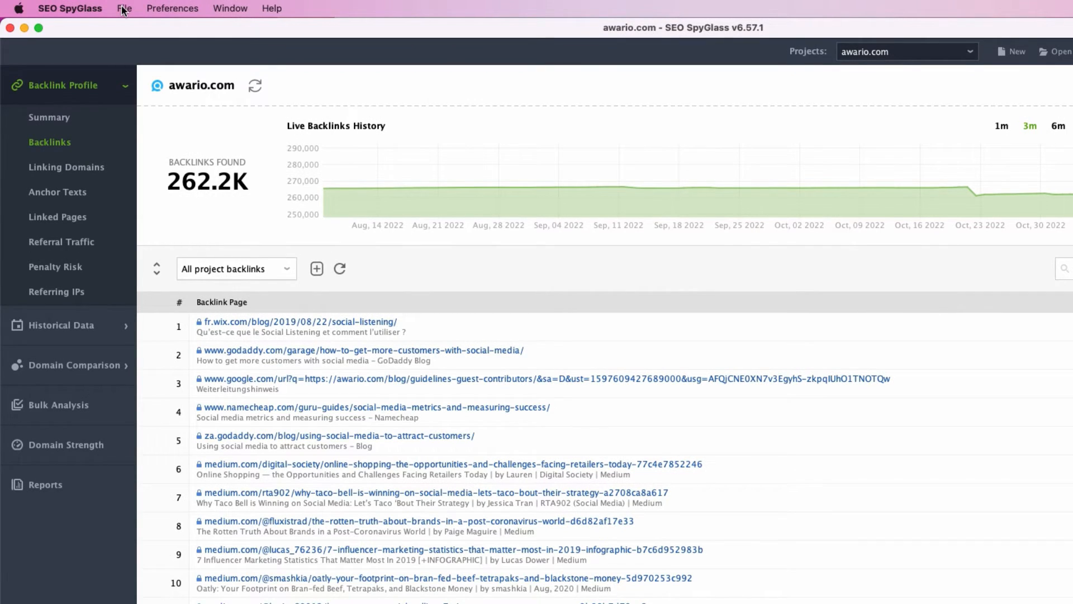
pyautogui.click(124, 8)
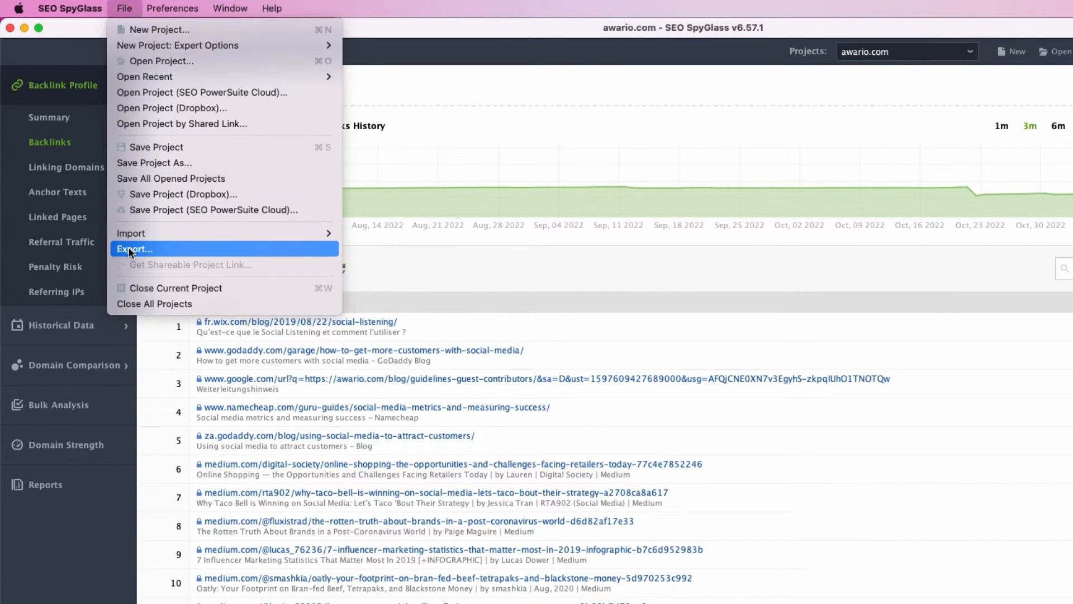
pyautogui.click(134, 248)
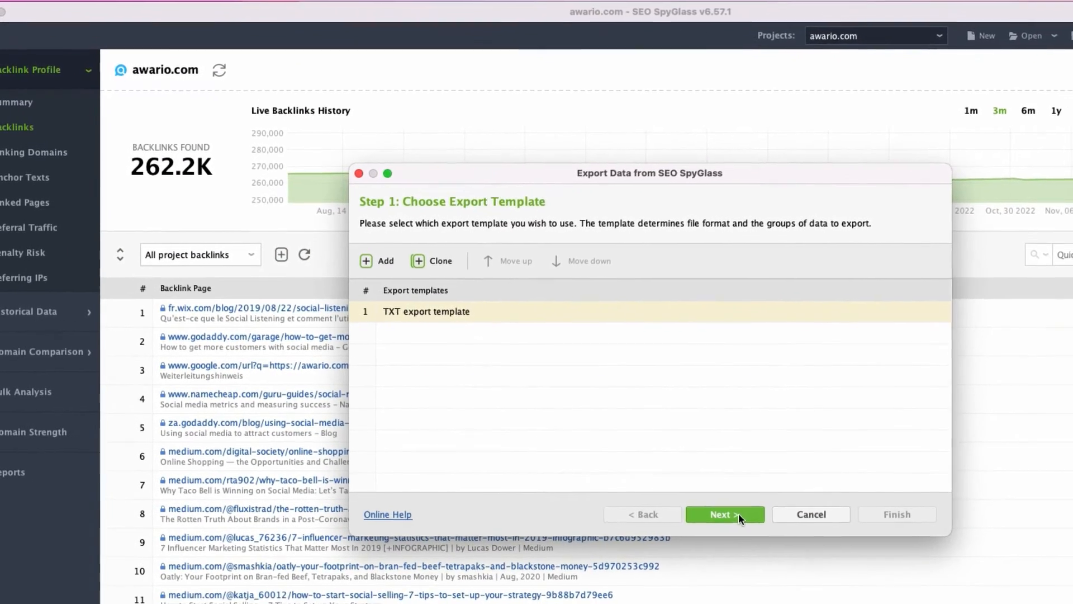
pyautogui.click(724, 514)
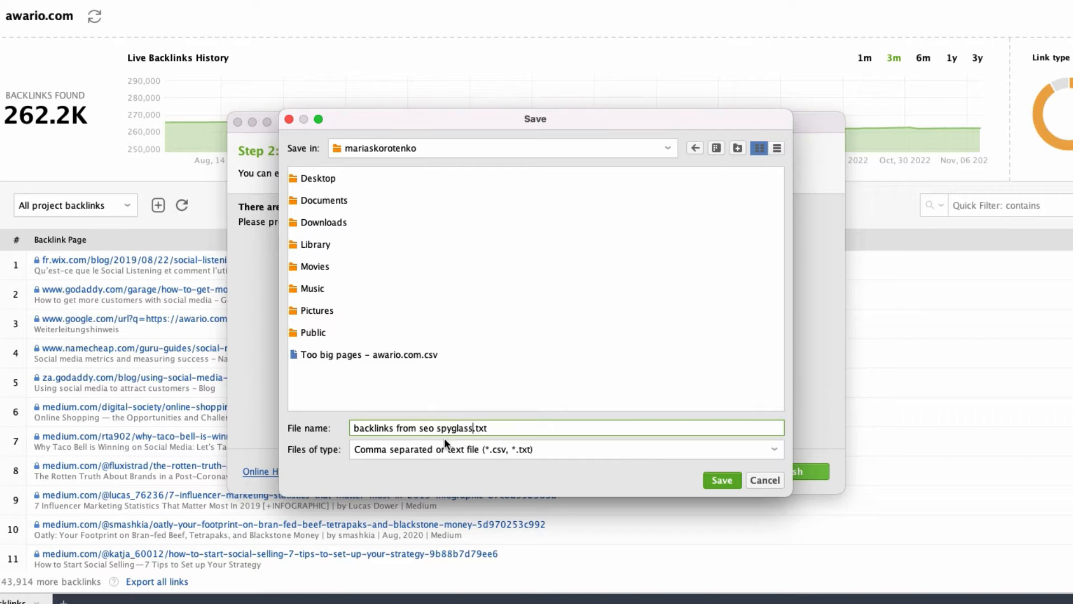
pyautogui.click(722, 479)
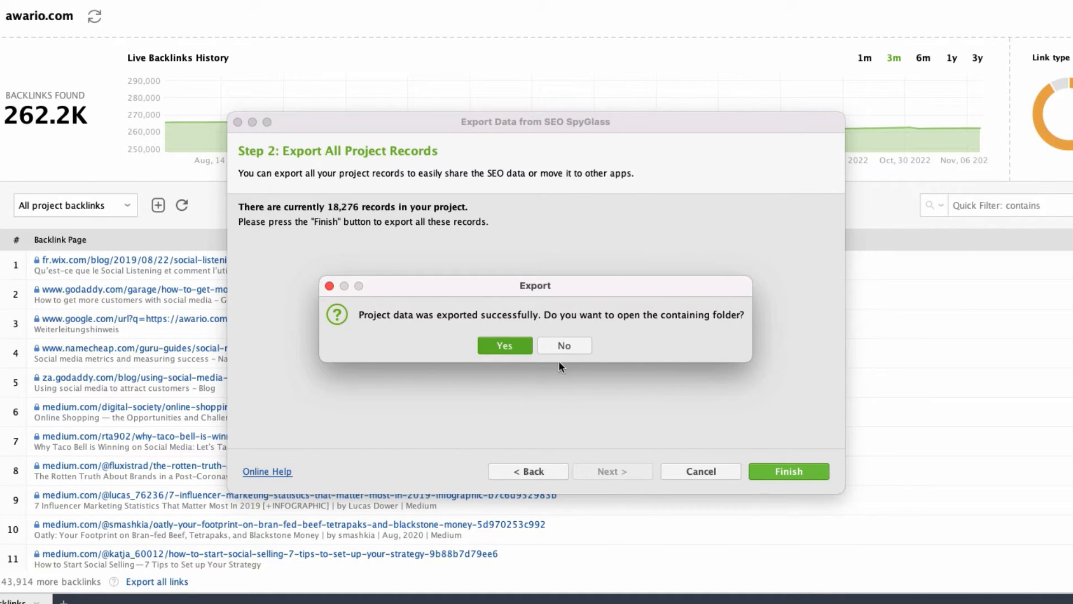
pyautogui.click(564, 345)
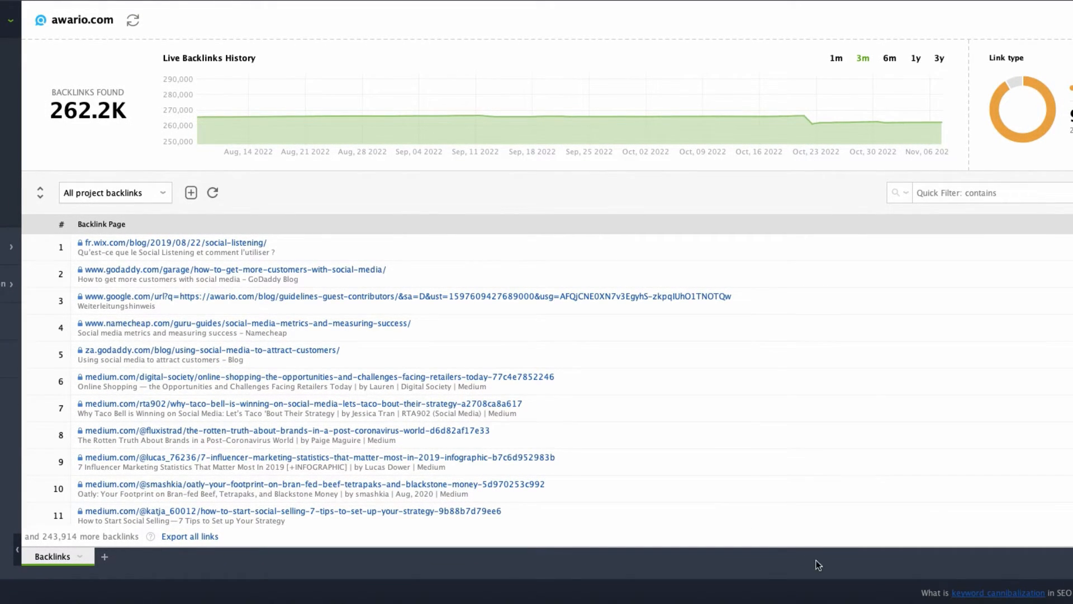
# Step: Import 'backlinks from seo spyglass.txt' as link prospects using the comma delimiter and all URLs
pyautogui.click(92, 27)
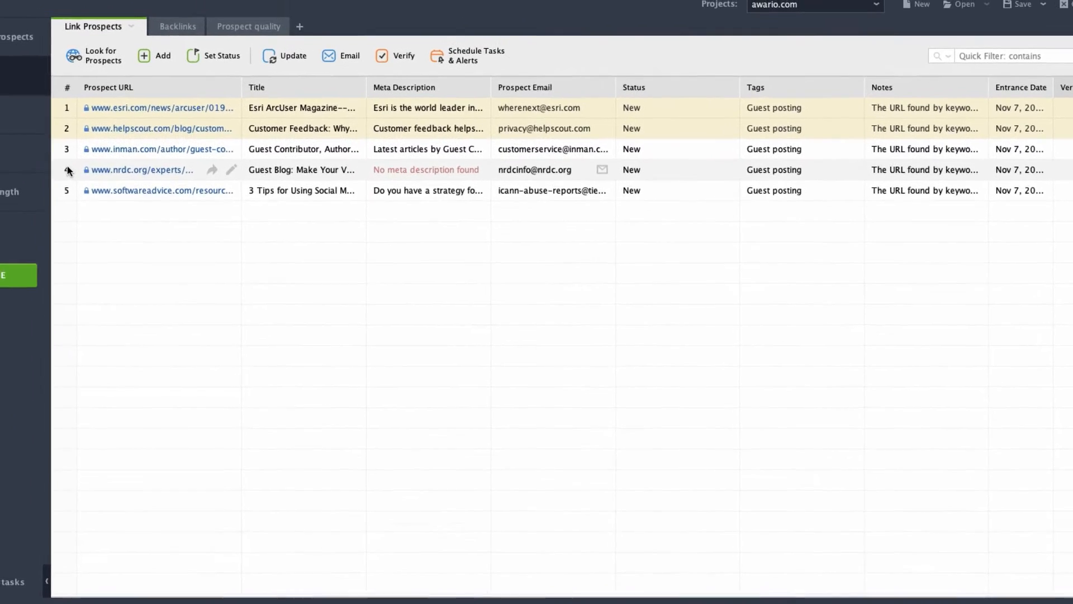
pyautogui.click(128, 9)
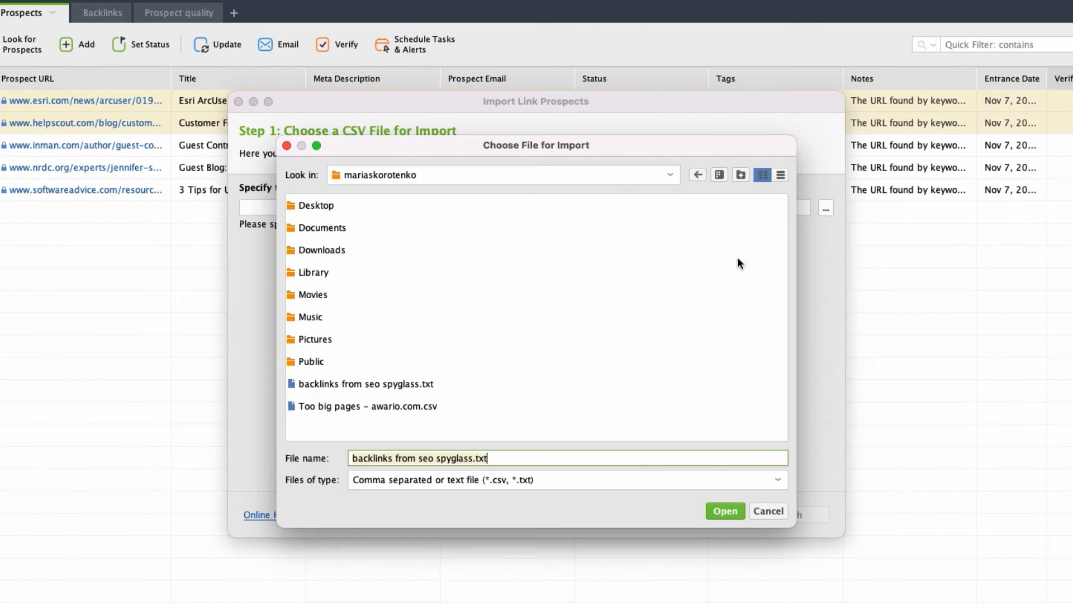
pyautogui.click(362, 383)
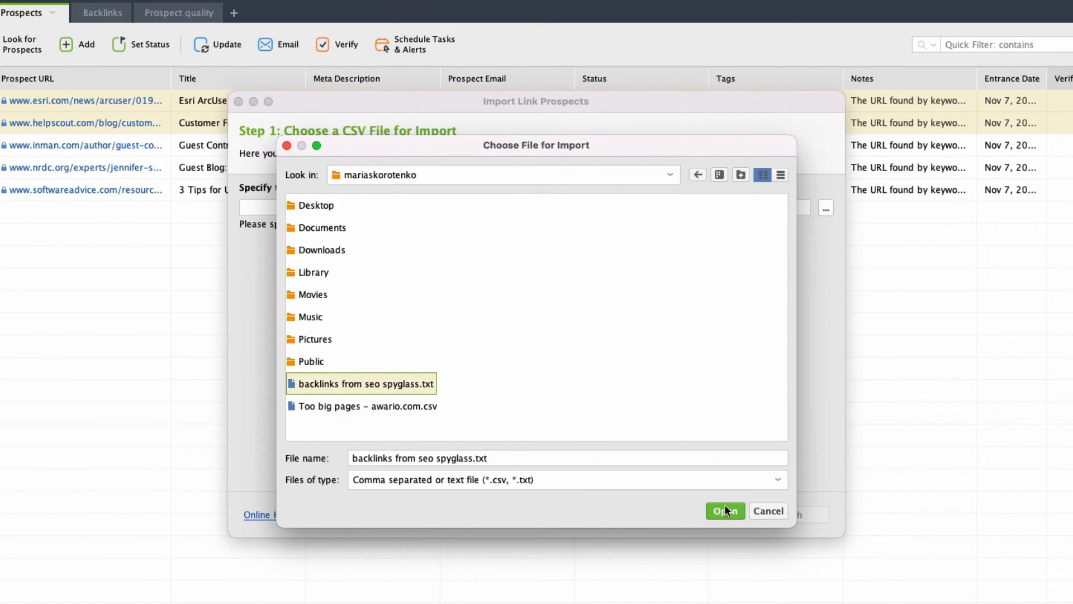
pyautogui.click(725, 510)
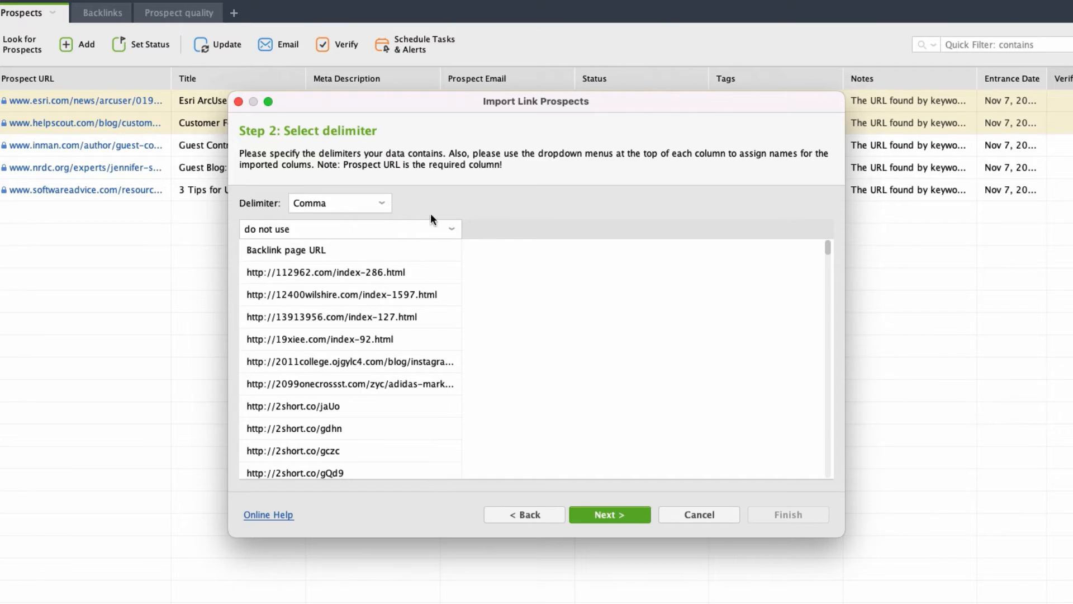
pyautogui.click(608, 514)
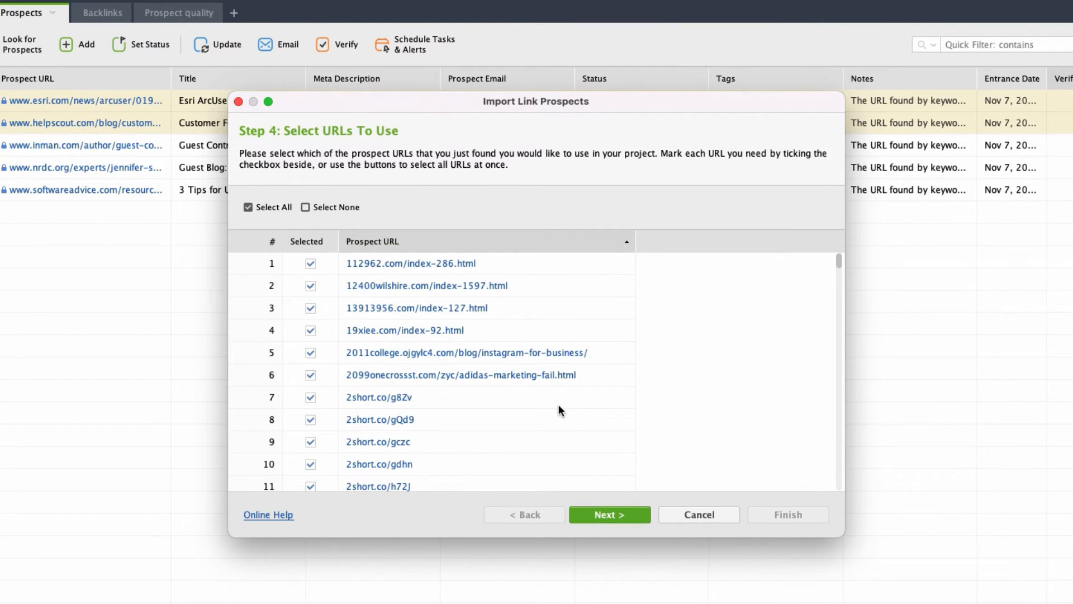
pyautogui.click(607, 514)
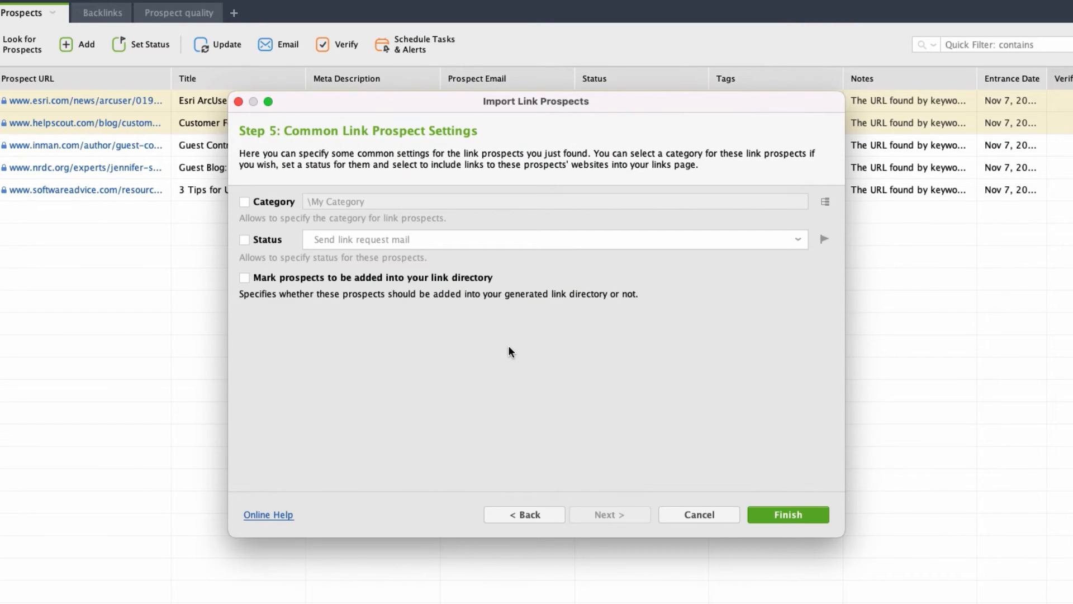
pyautogui.moveTo(801, 497)
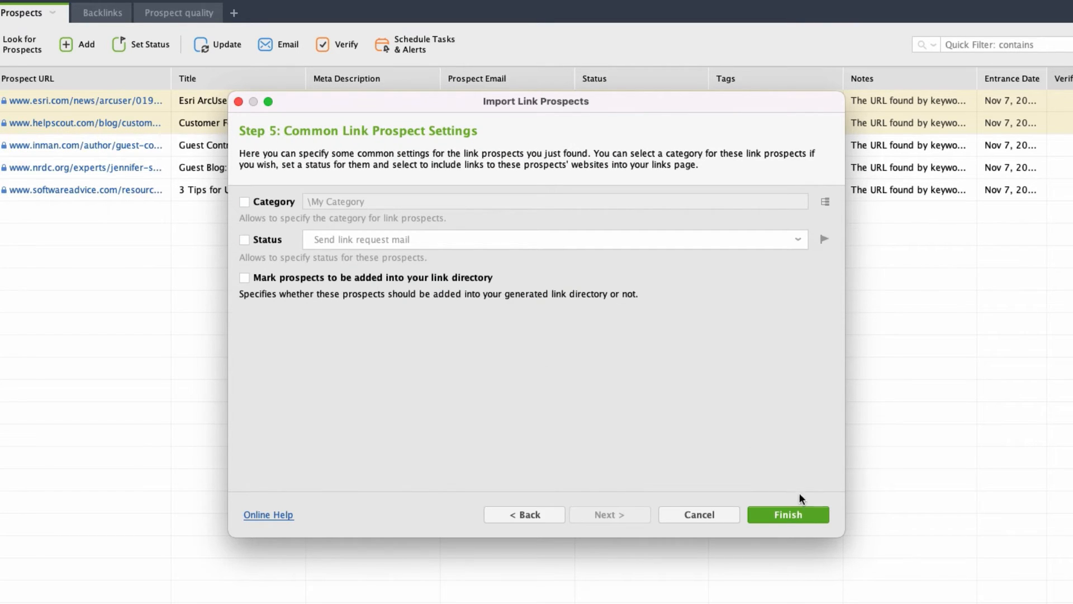
pyautogui.click(786, 514)
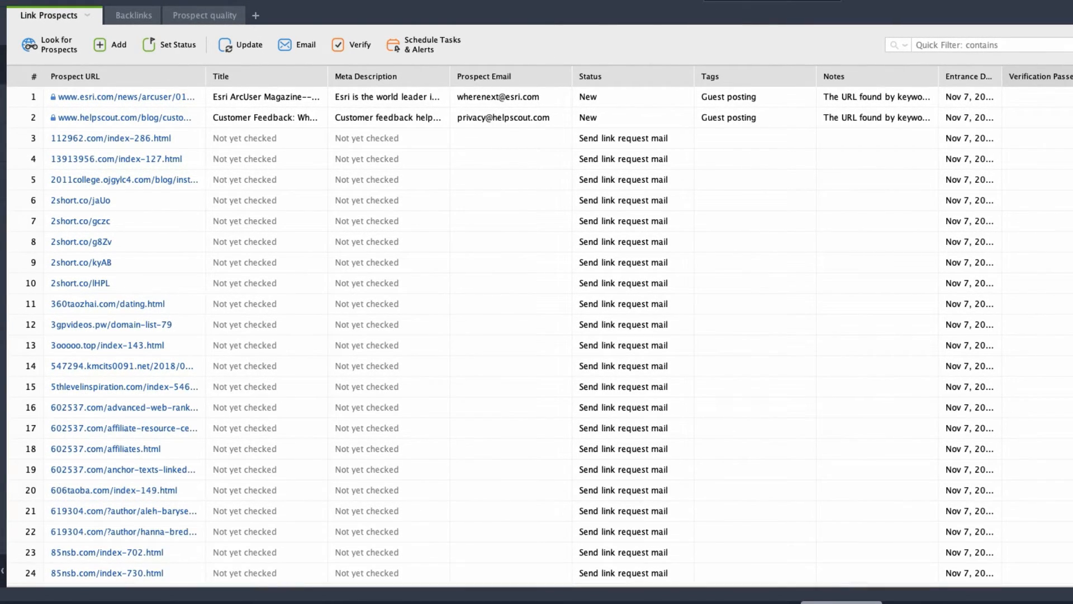
# Step: Paste the copied fr.wix.com and medium.com backlink URLs in as new link prospects
pyautogui.click(131, 15)
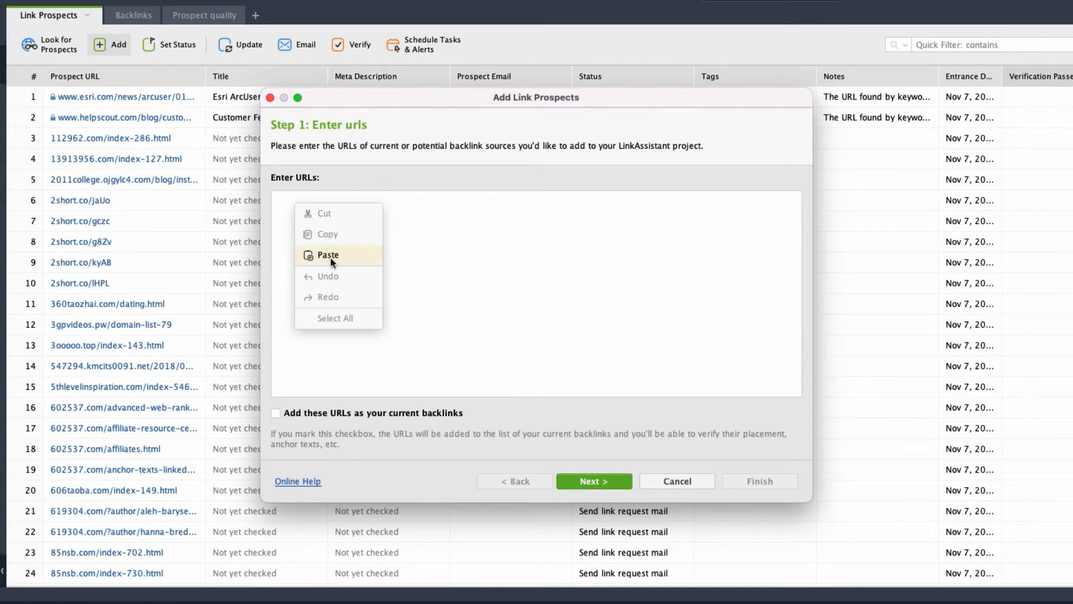
pyautogui.click(328, 255)
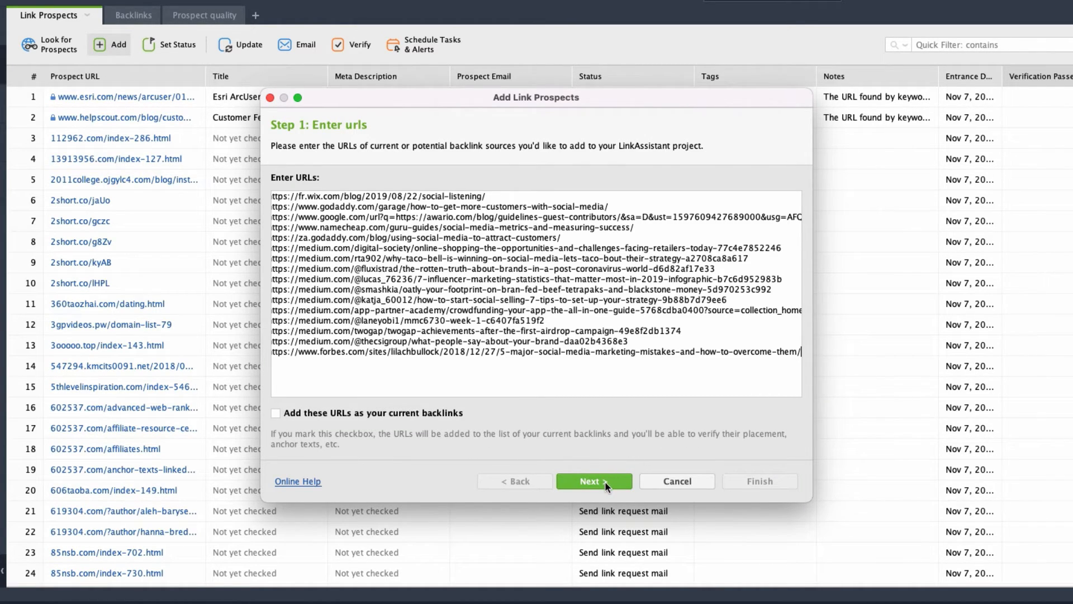
pyautogui.click(593, 481)
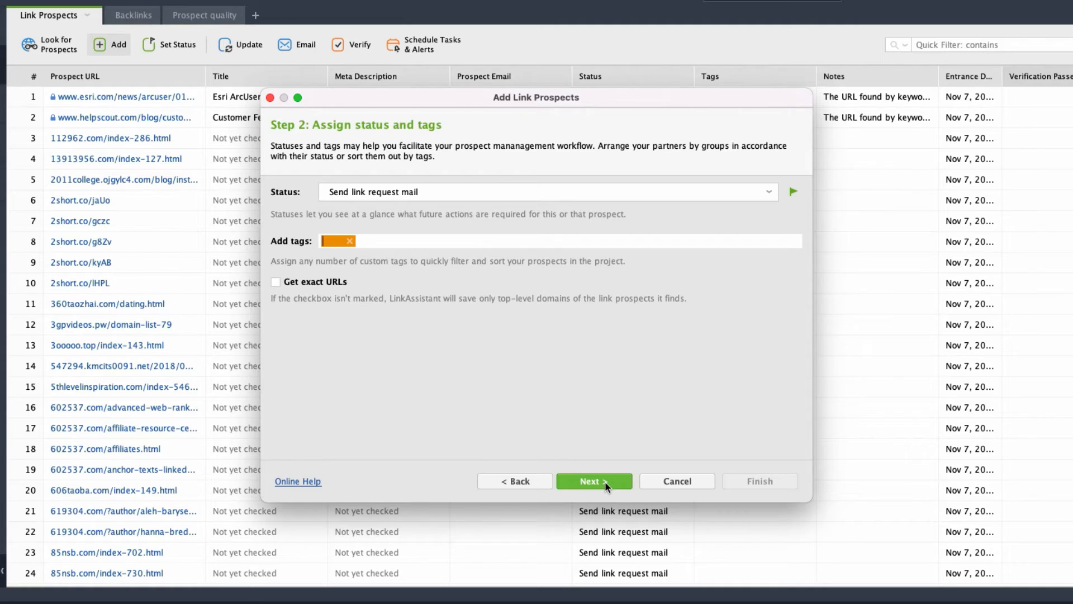
pyautogui.click(592, 481)
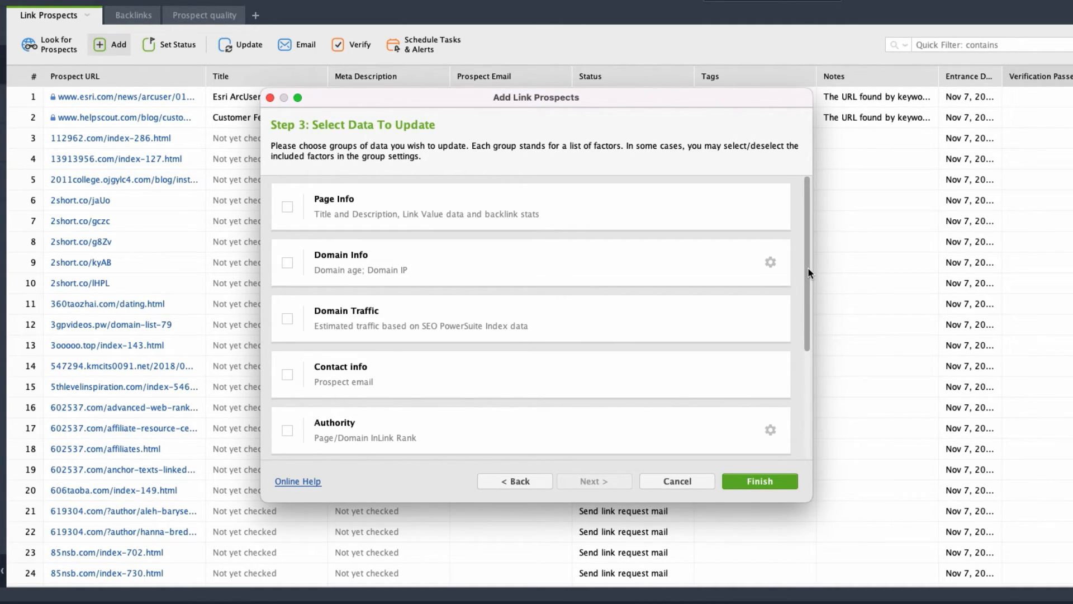
pyautogui.click(759, 481)
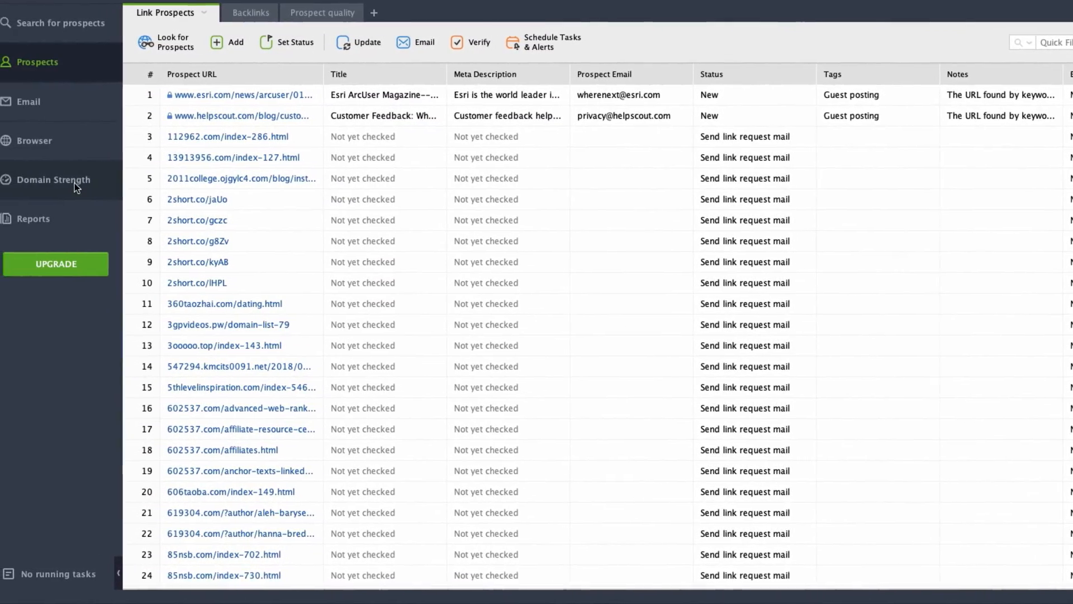
# Step: Open the Link Prospect Management report editor and scroll its widget list to Backlinks and Prospect Domains
pyautogui.click(32, 218)
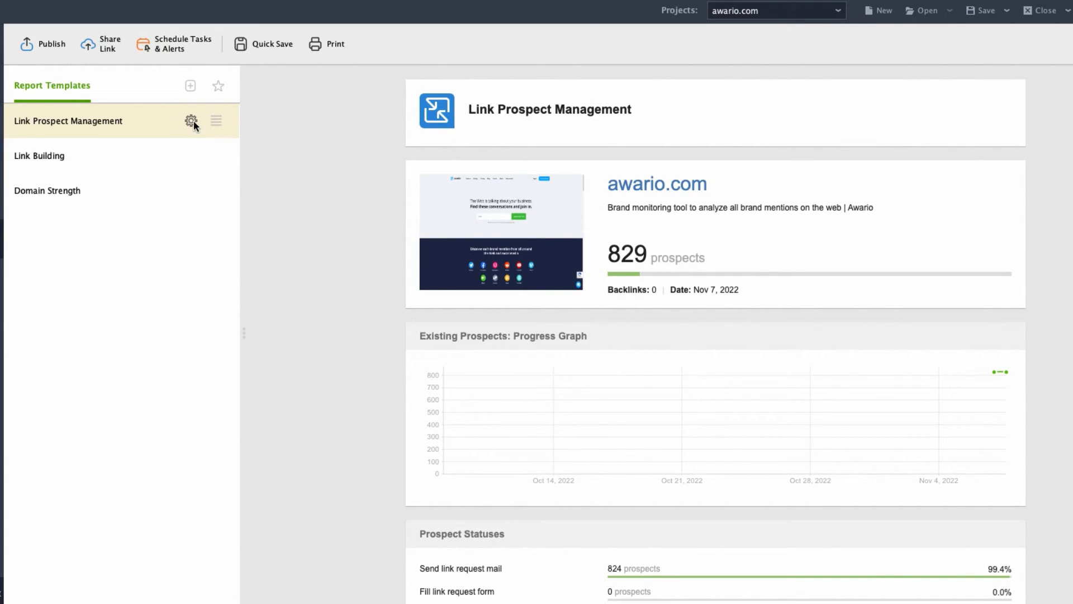
pyautogui.click(191, 122)
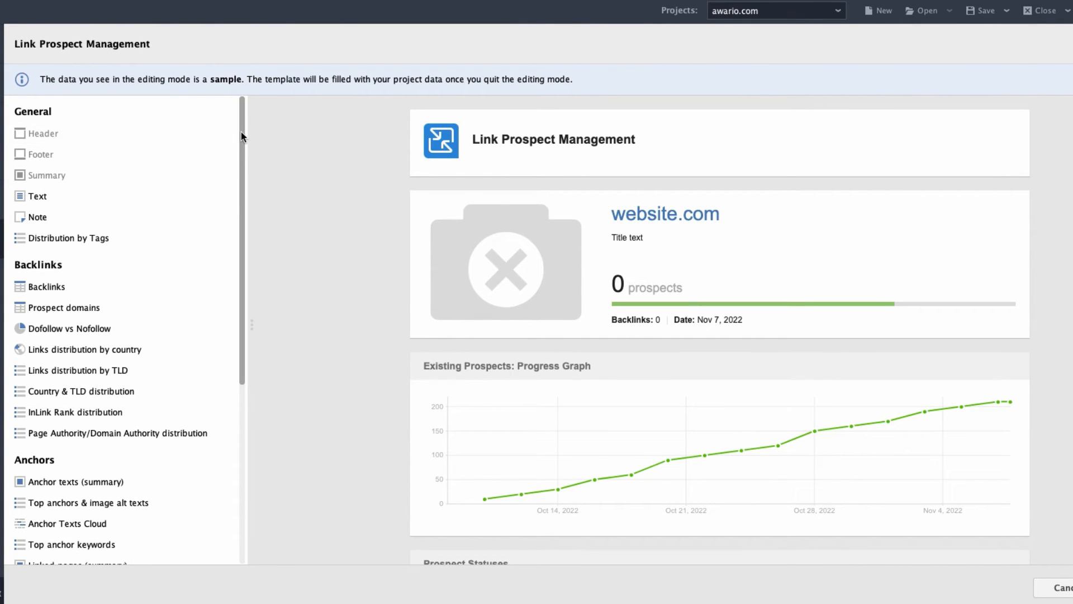
pyautogui.scroll(-3)
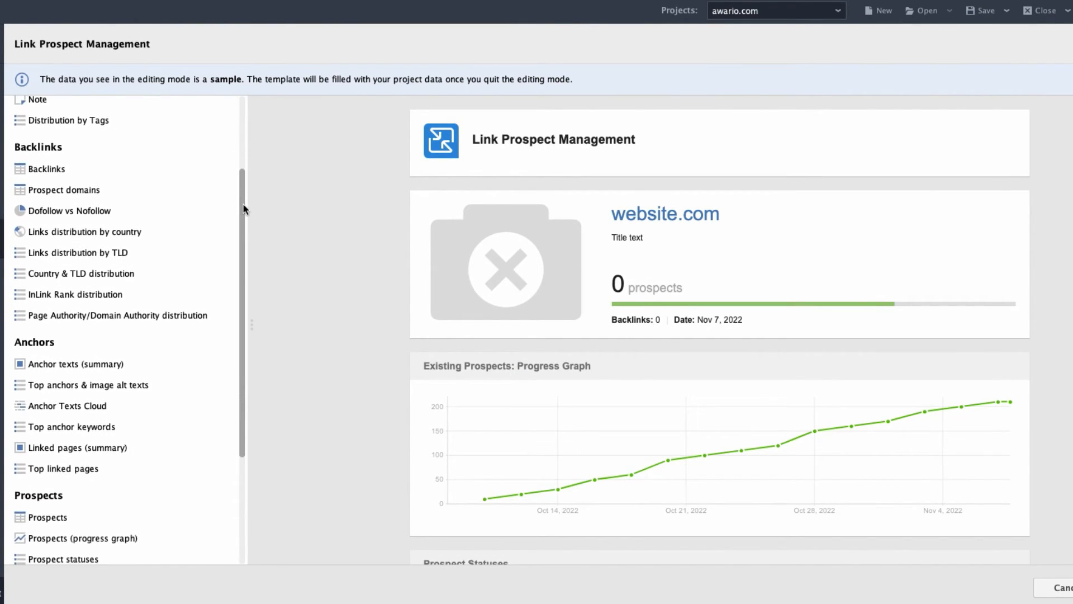
pyautogui.scroll(-3)
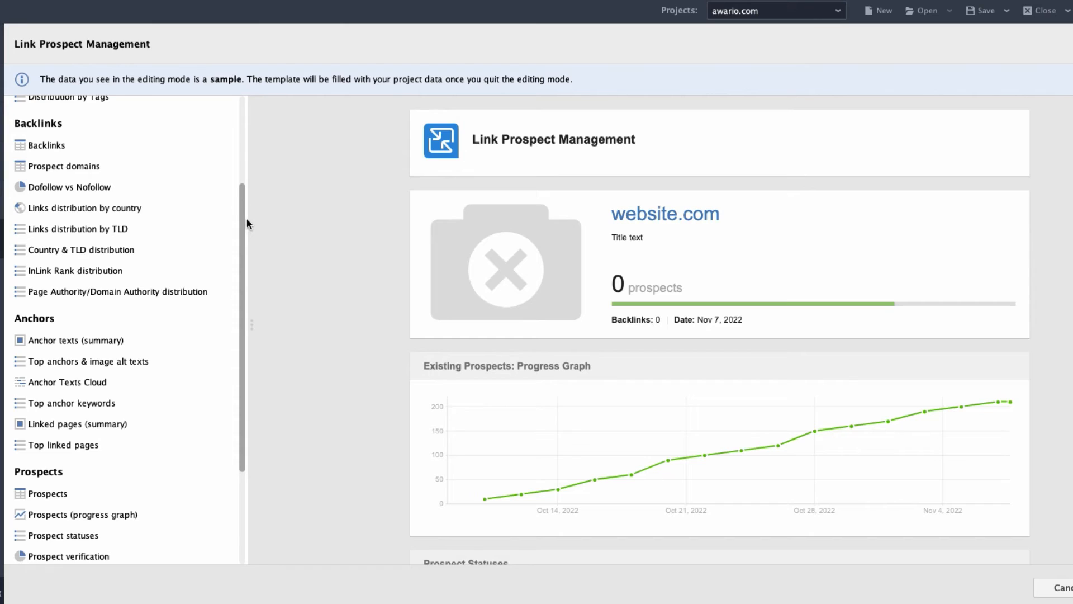
pyautogui.moveTo(242, 217)
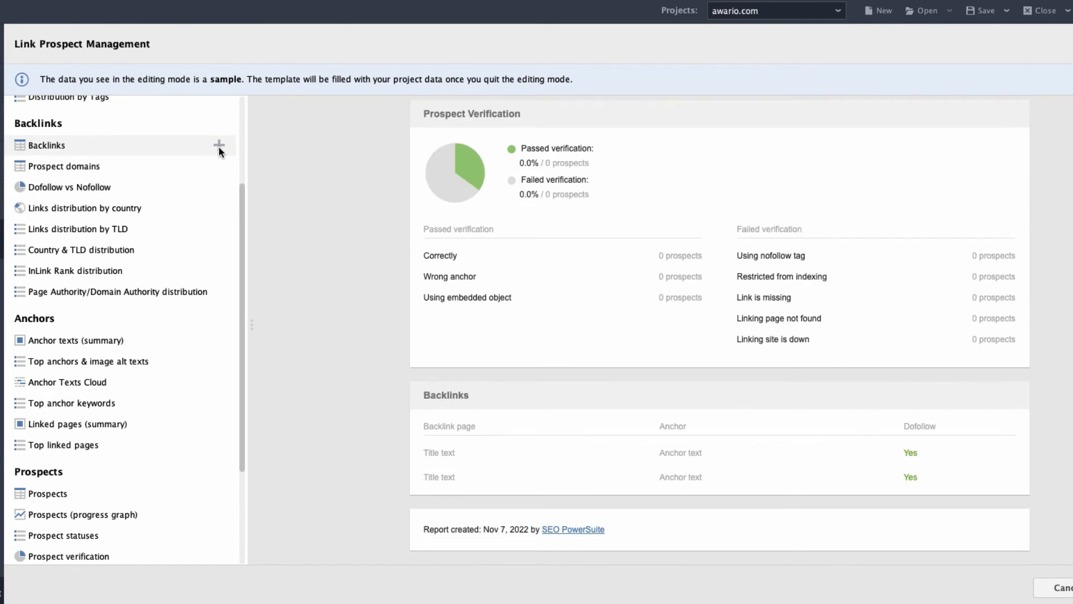
pyautogui.moveTo(220, 170)
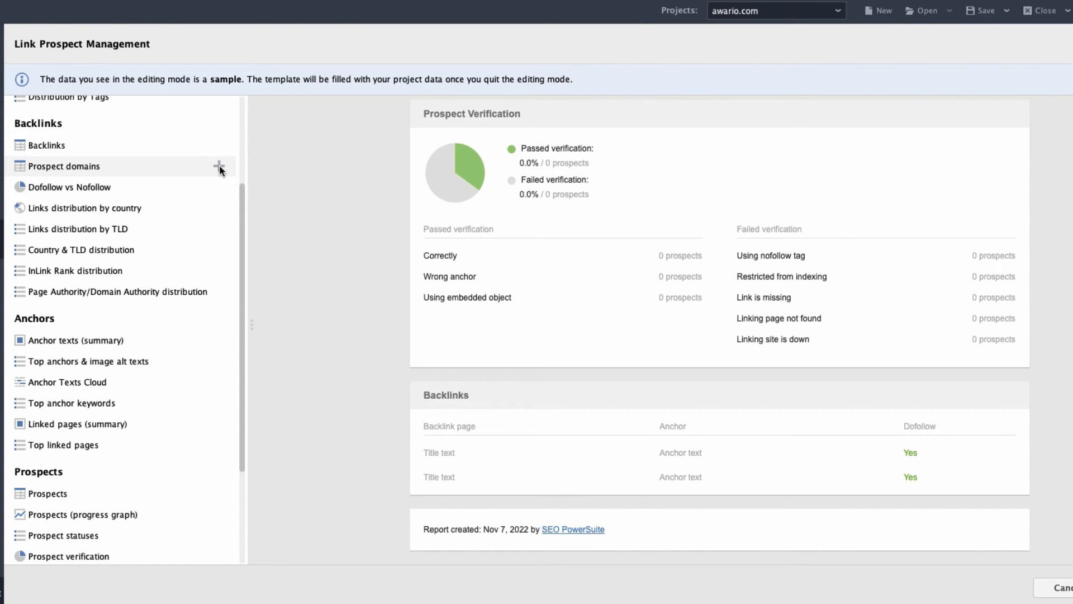
pyautogui.scroll(-3)
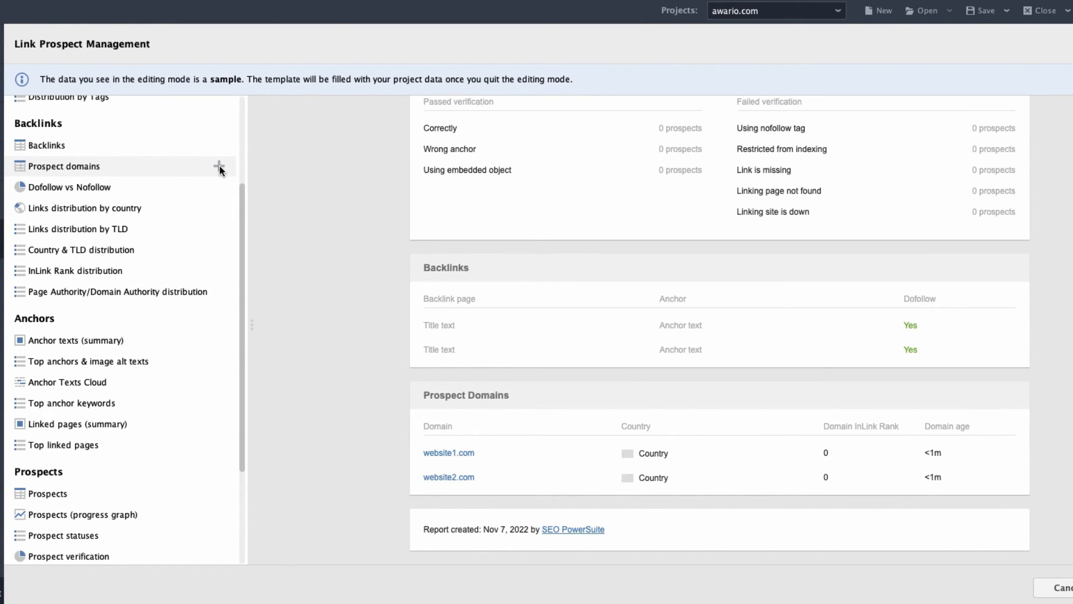
pyautogui.moveTo(219, 168)
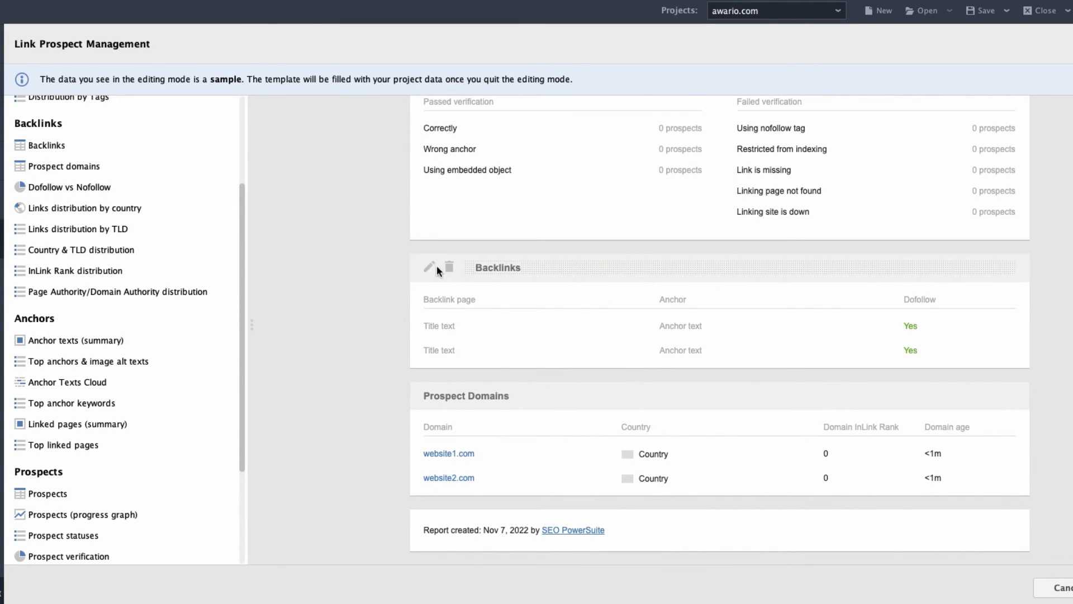
pyautogui.moveTo(449, 267)
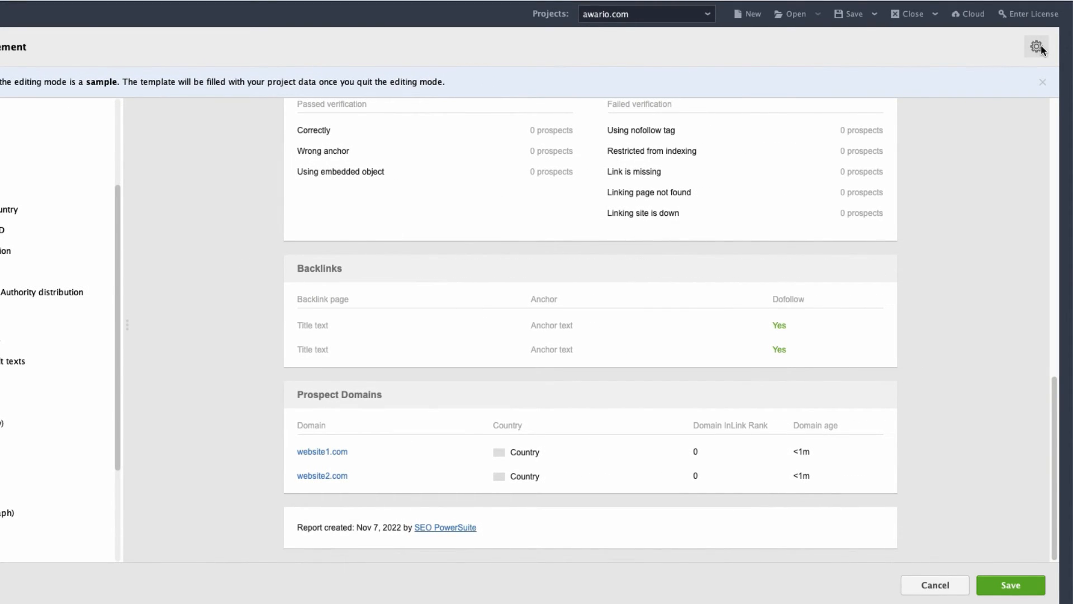
# Step: Apply the dark colour scheme to the Link Prospect Management report's colour and font settings
pyautogui.click(1036, 46)
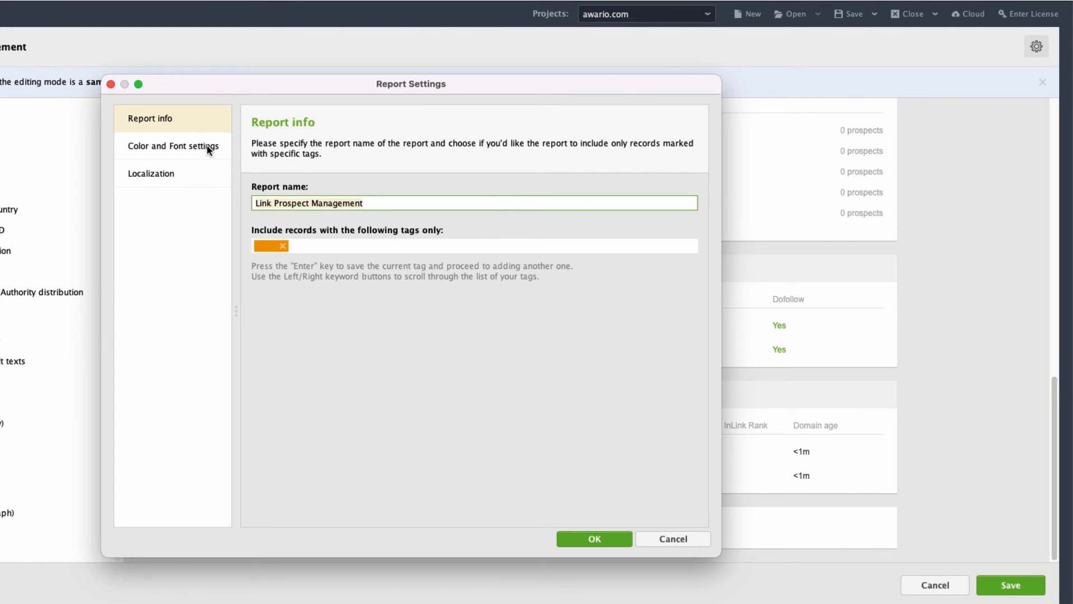
pyautogui.click(174, 145)
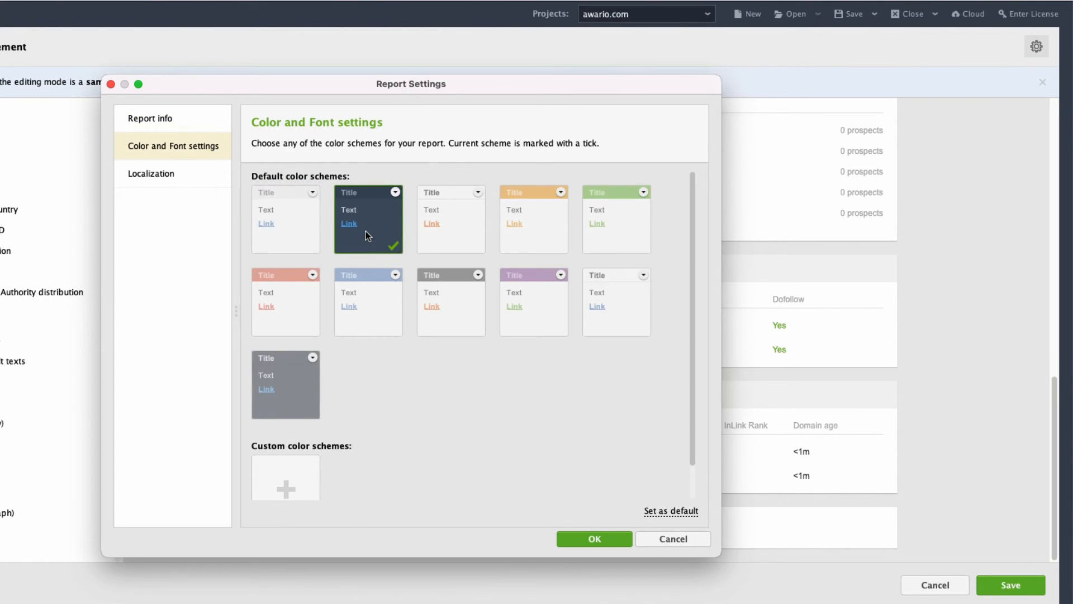
pyautogui.click(592, 538)
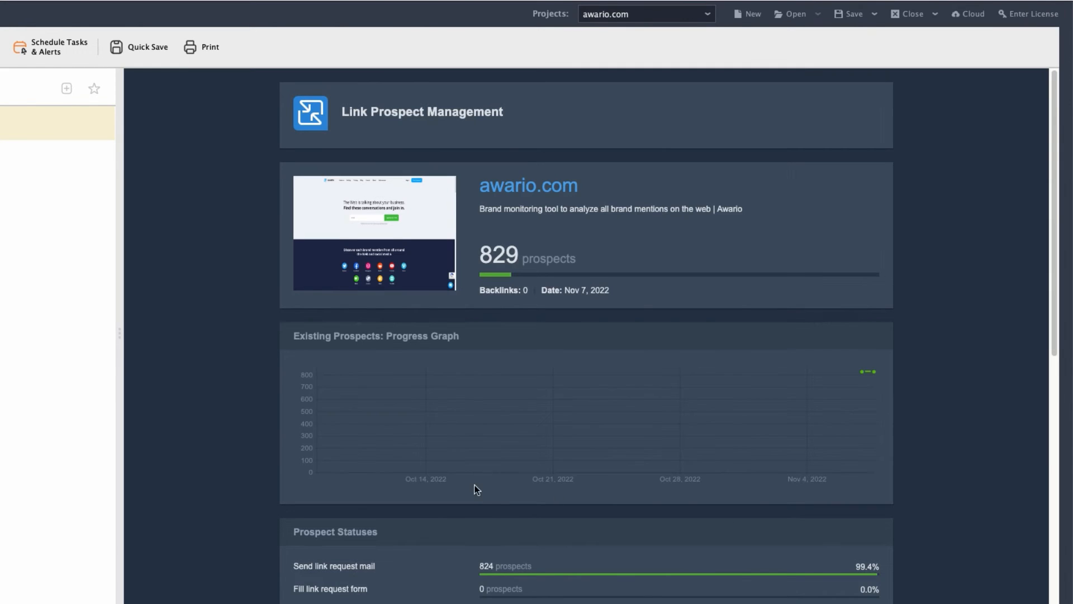
pyautogui.moveTo(214, 452)
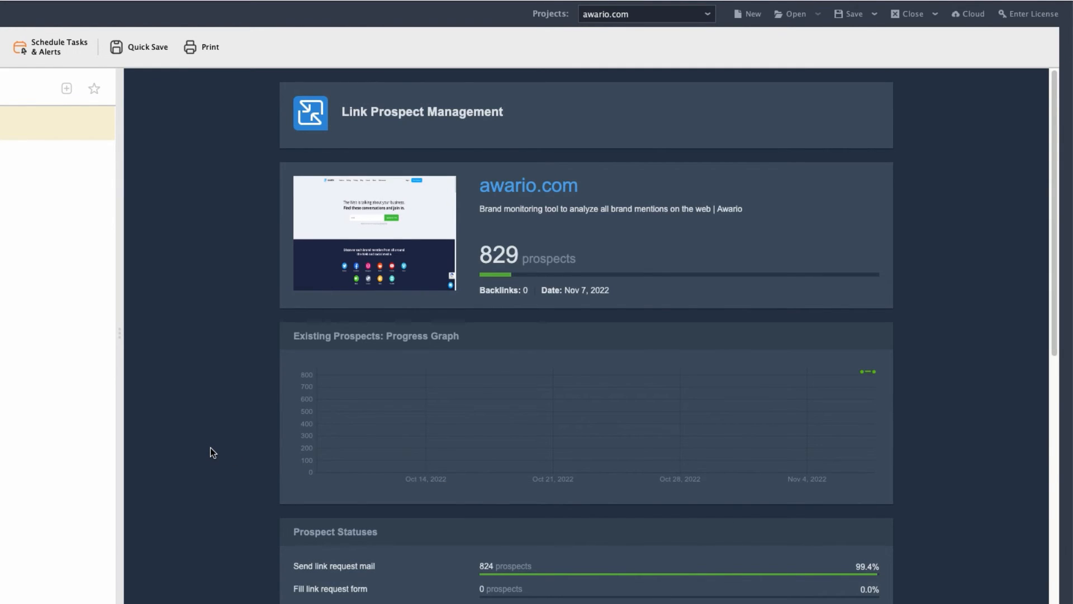